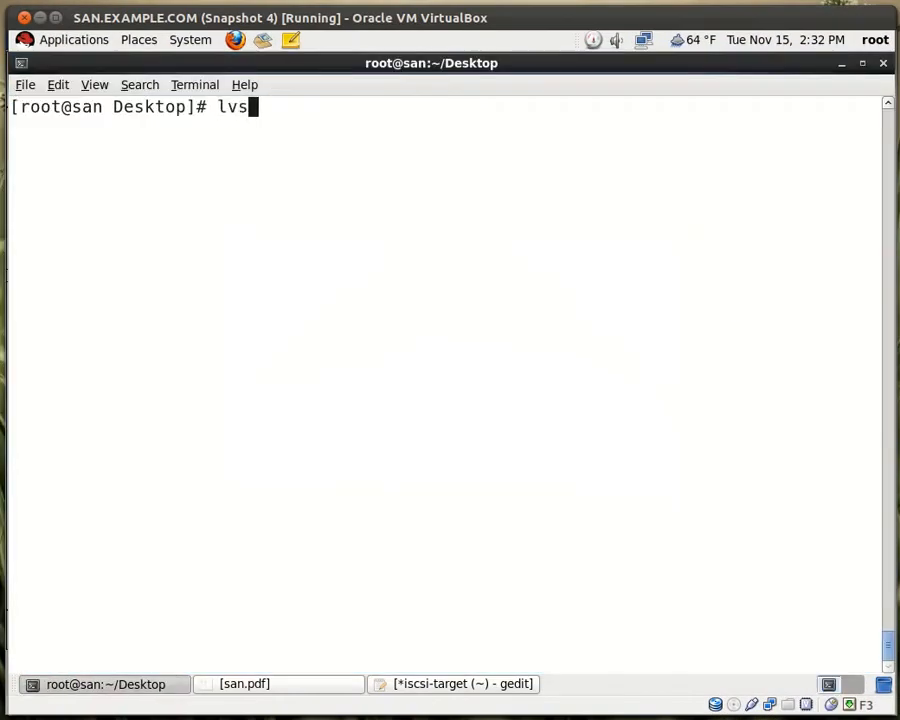
# Run lvs to list the LVM logical volumes on the RHEL system.
pyautogui.press('Return')
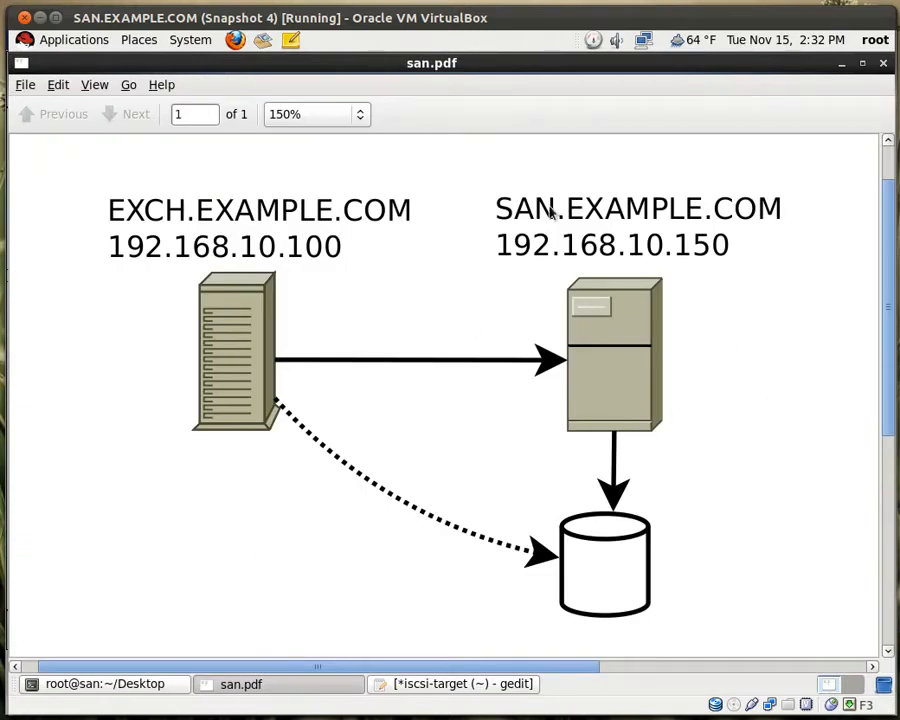
pyautogui.moveTo(520, 195)
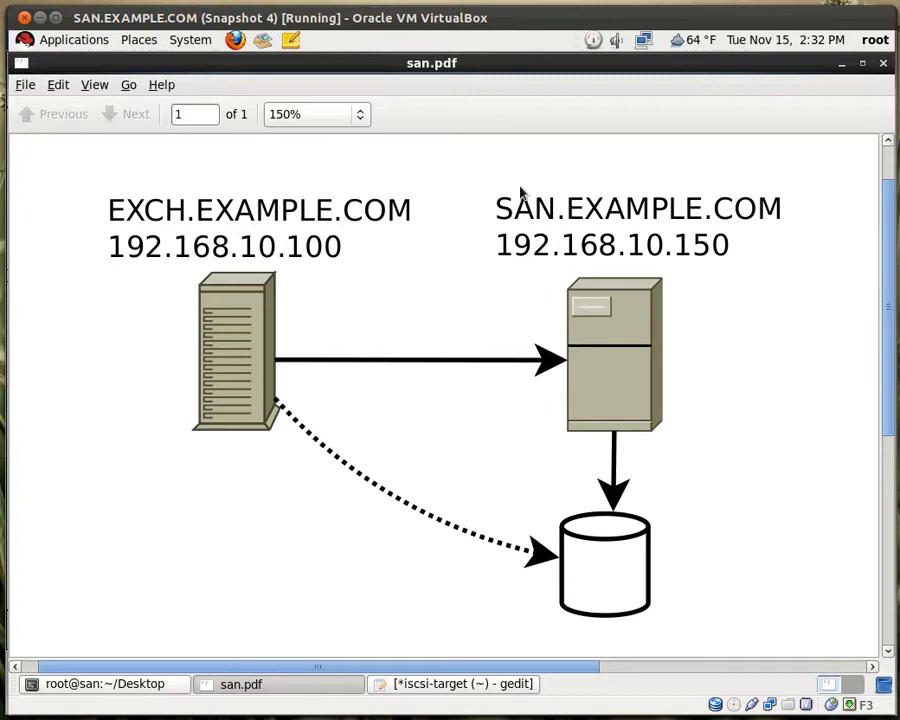
pyautogui.moveTo(583, 568)
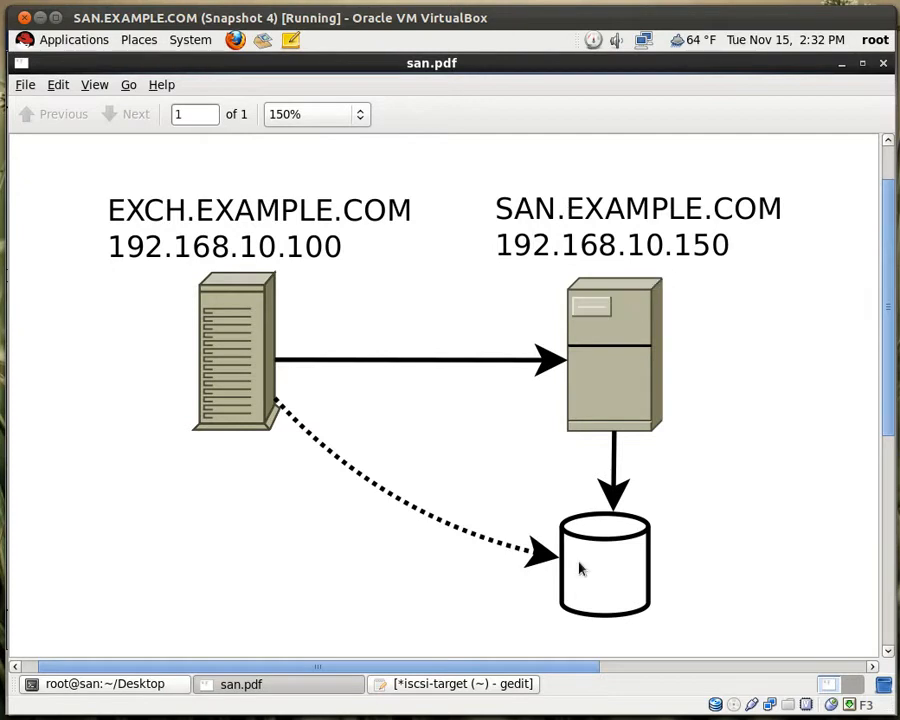
pyautogui.moveTo(462, 505)
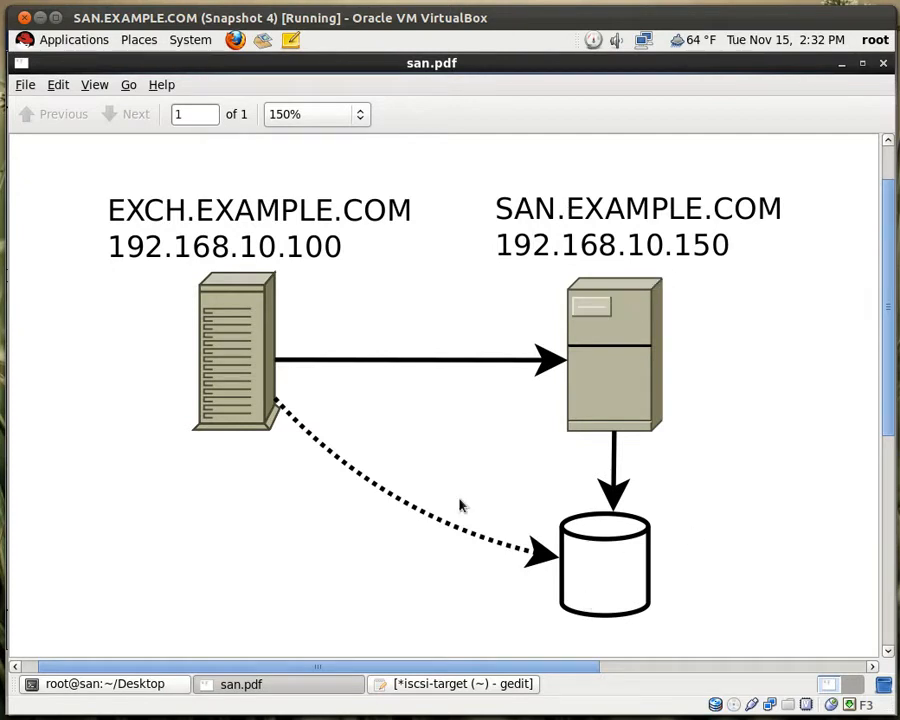
pyautogui.moveTo(140, 245)
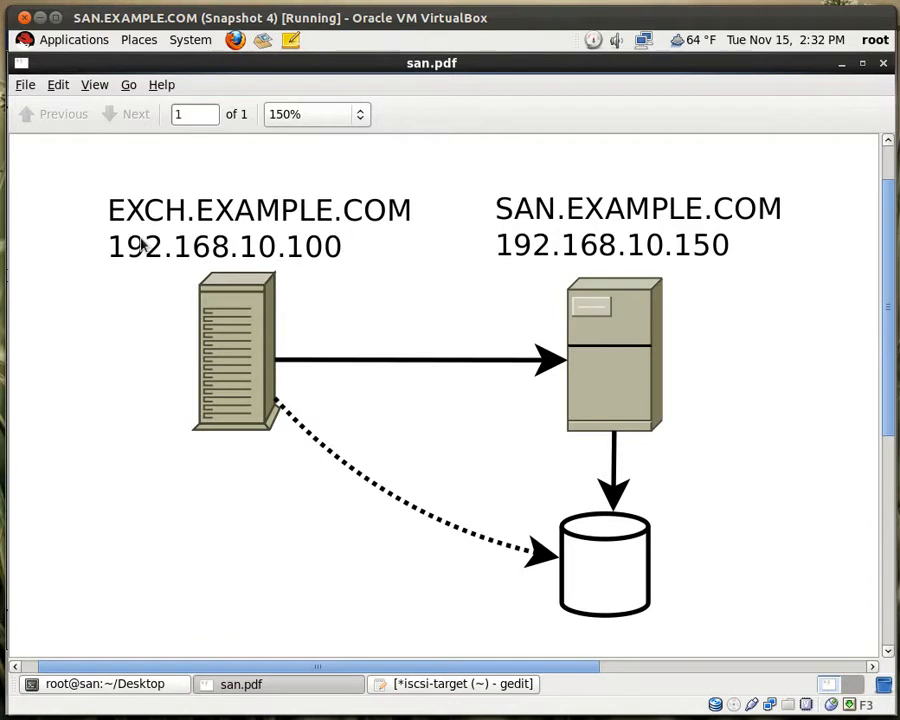
pyautogui.moveTo(268, 340)
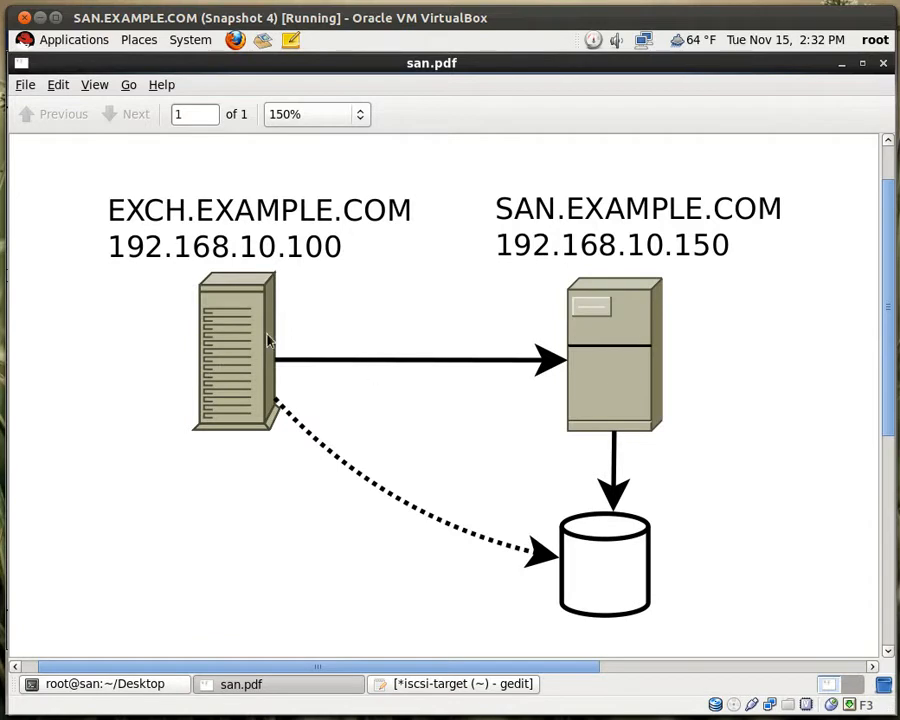
pyautogui.moveTo(610, 490)
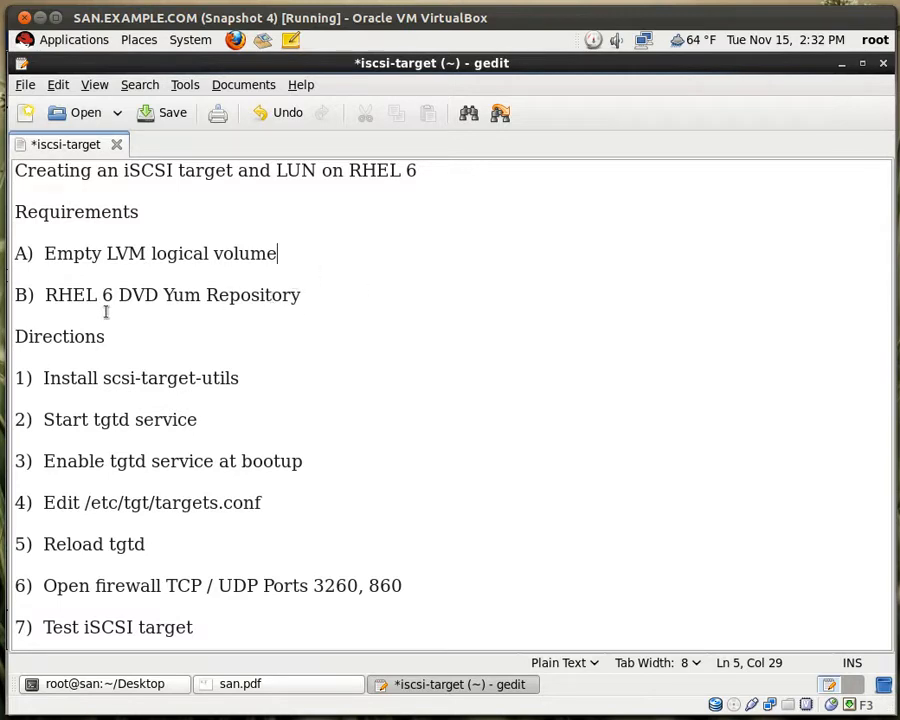
pyautogui.doubleClick(70, 294)
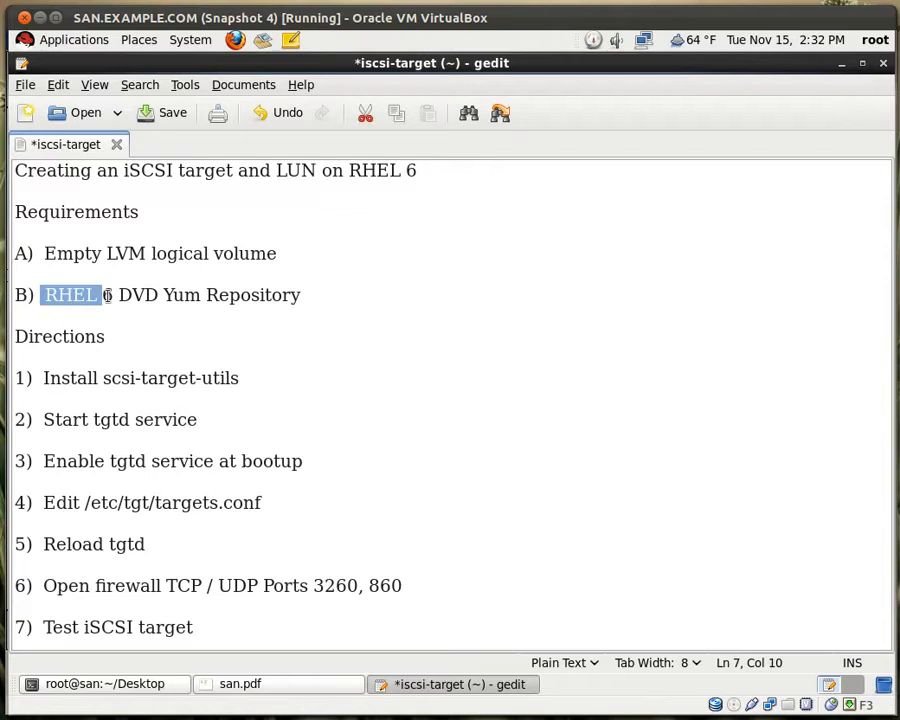
pyautogui.write('6 DVD')
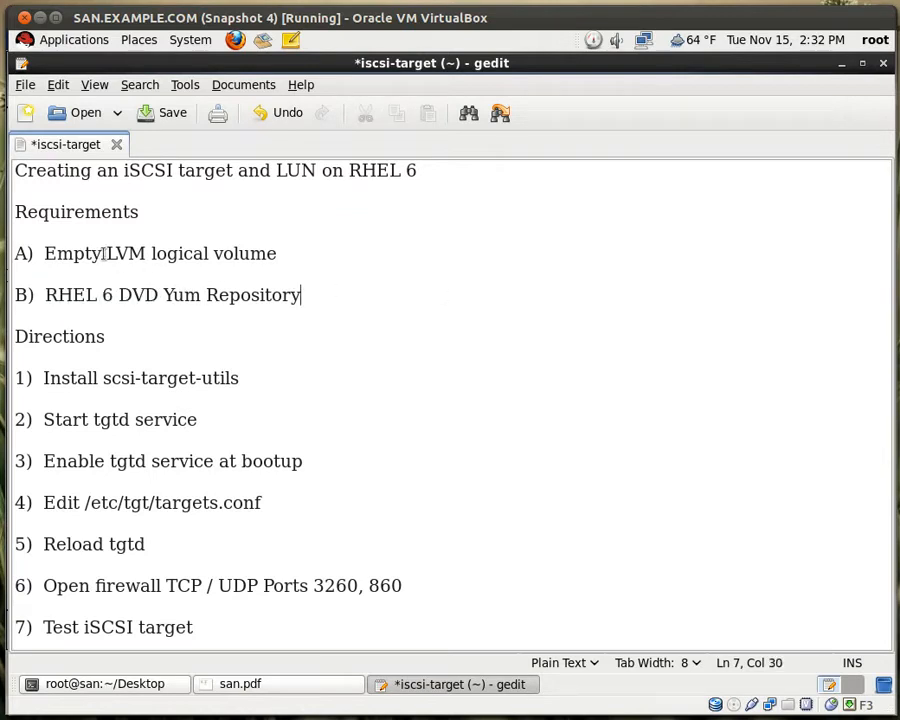
pyautogui.doubleClick(186, 294)
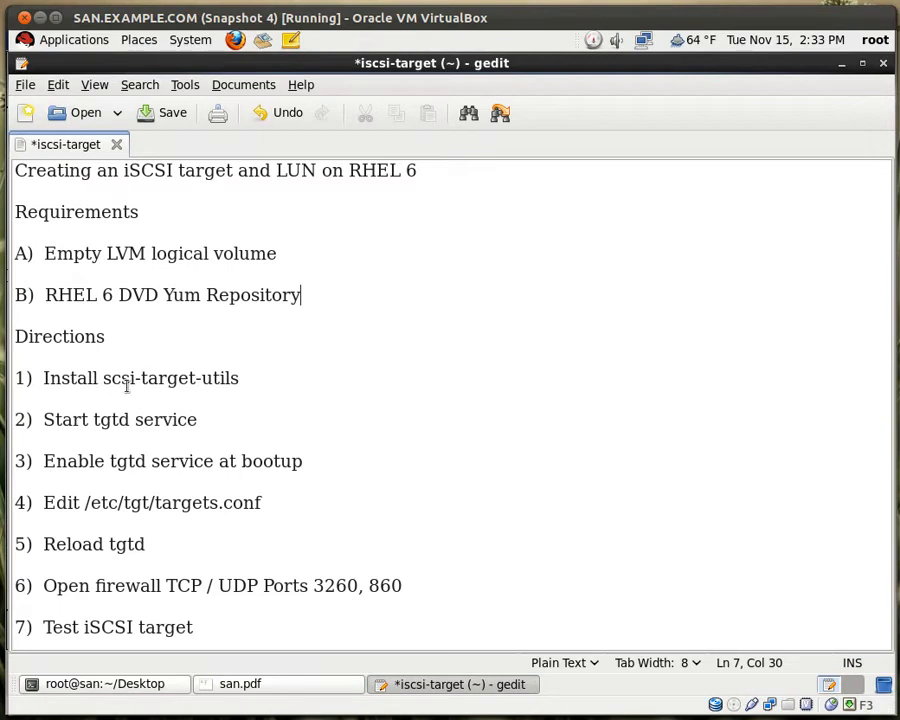
pyautogui.moveTo(253, 392)
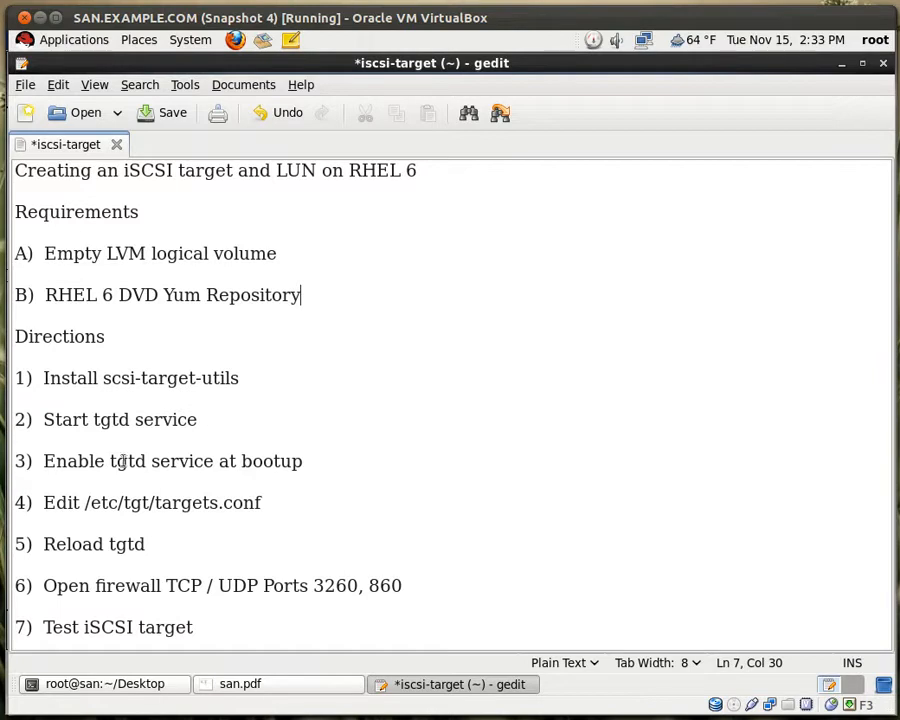
pyautogui.moveTo(94, 510)
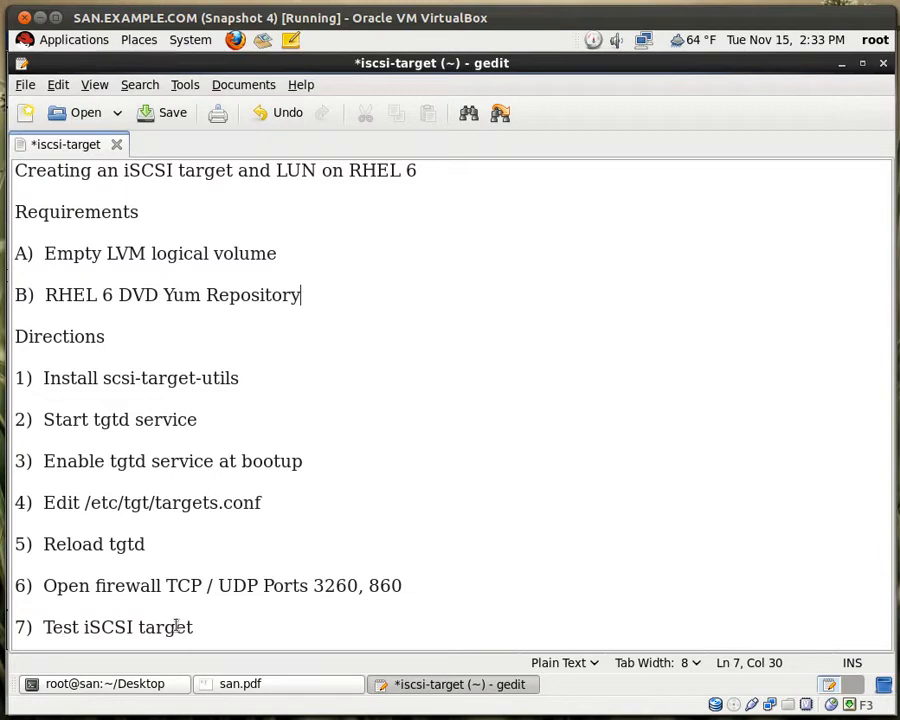
pyautogui.moveTo(609, 286)
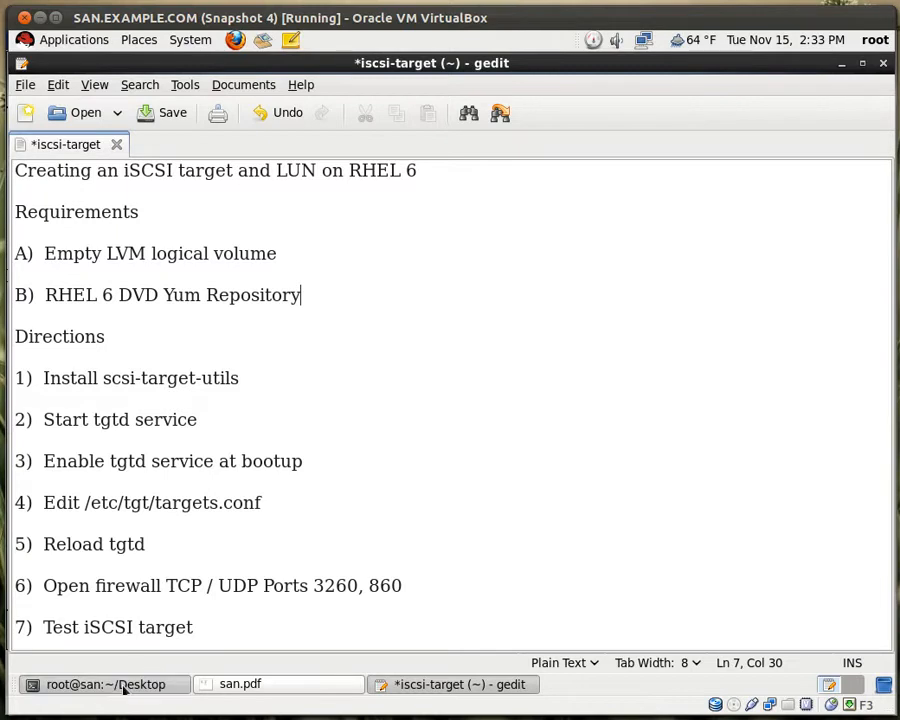
# Install the scsi-target-utils package with yum in the root terminal.
pyautogui.click(104, 684)
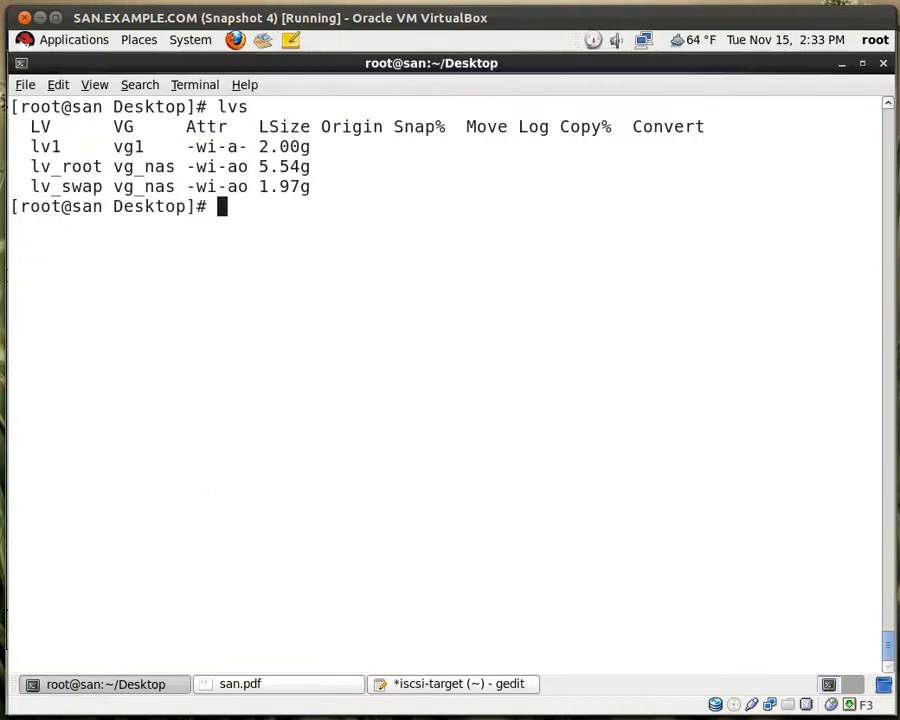
pyautogui.write('yum i')
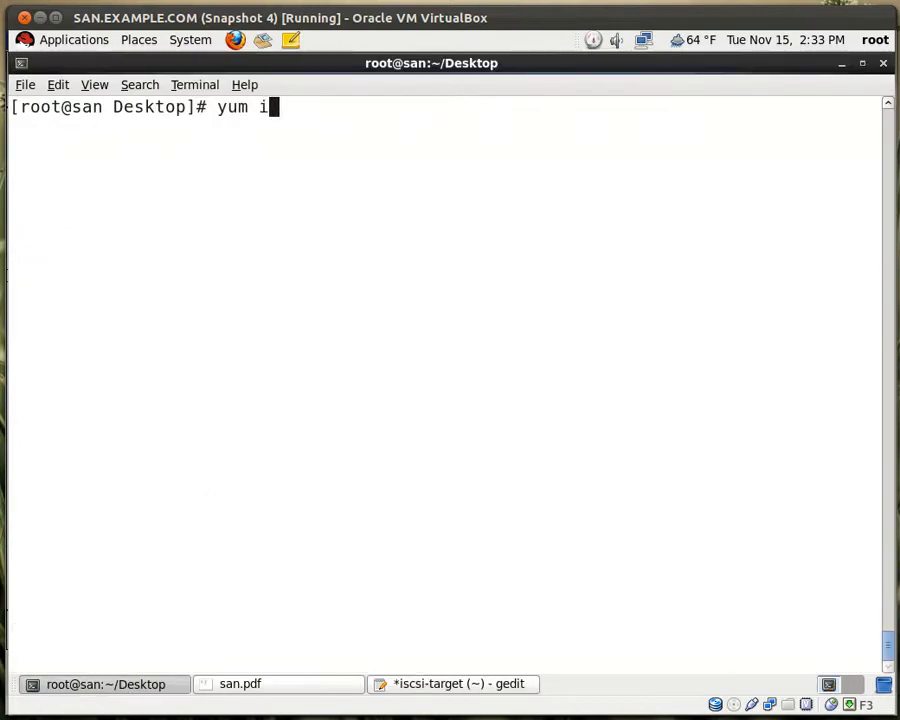
pyautogui.write('nstall s')
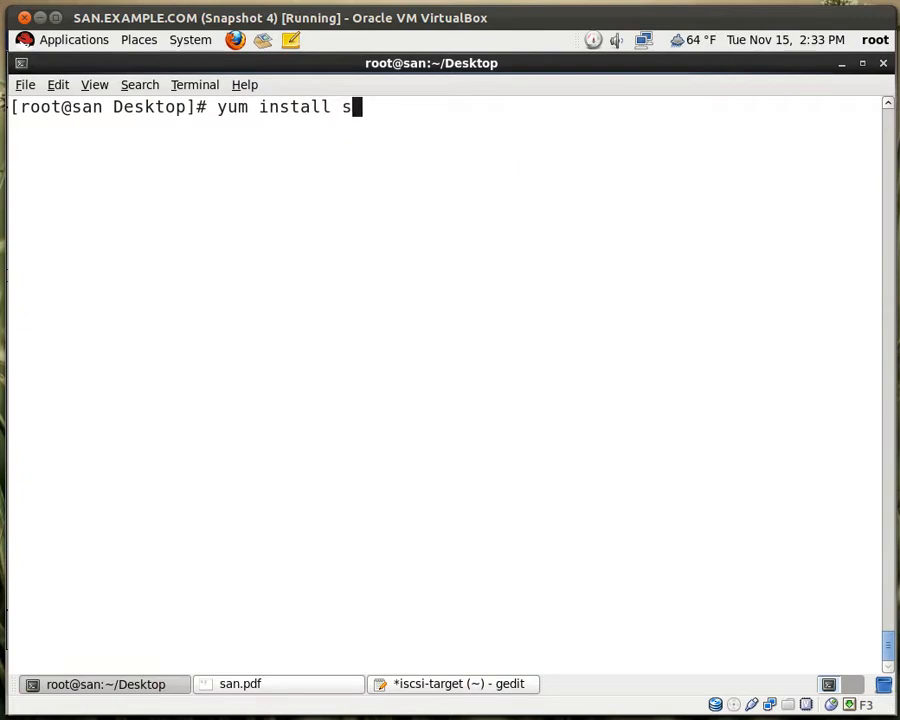
pyautogui.write('csi-target-')
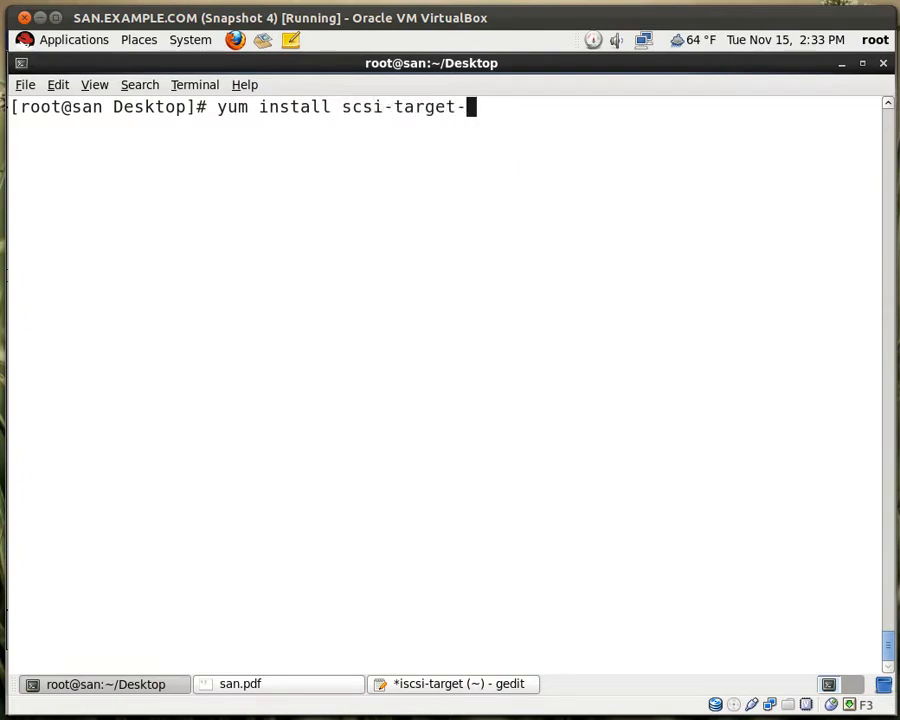
pyautogui.write('utils -')
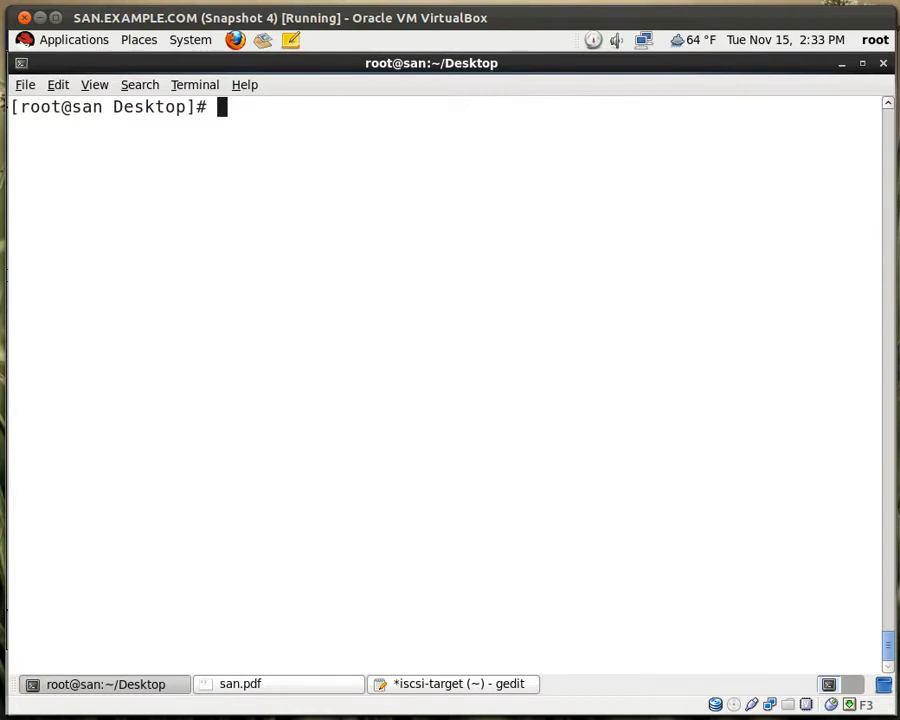
# Start the tgtd SCSI target daemon with service tgtd start.
pyautogui.write('service tgt s')
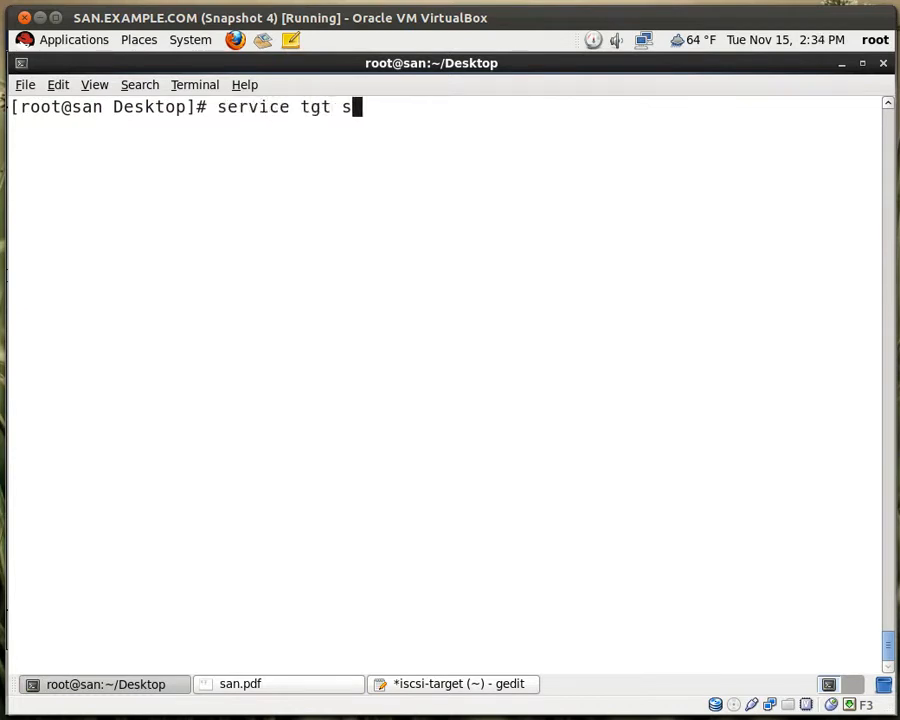
pyautogui.write('d start')
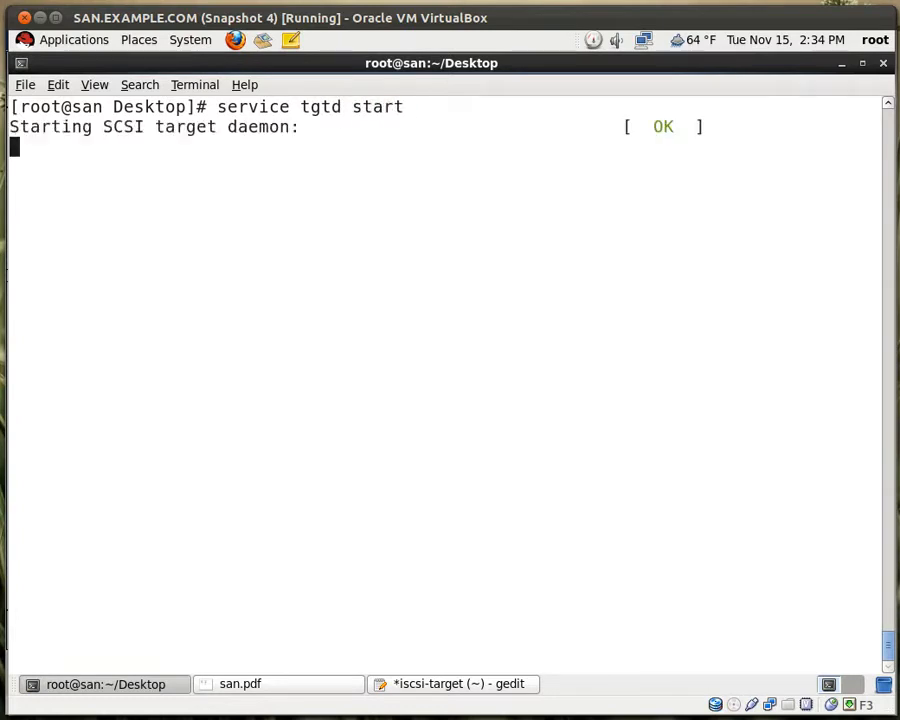
pyautogui.press('Return')
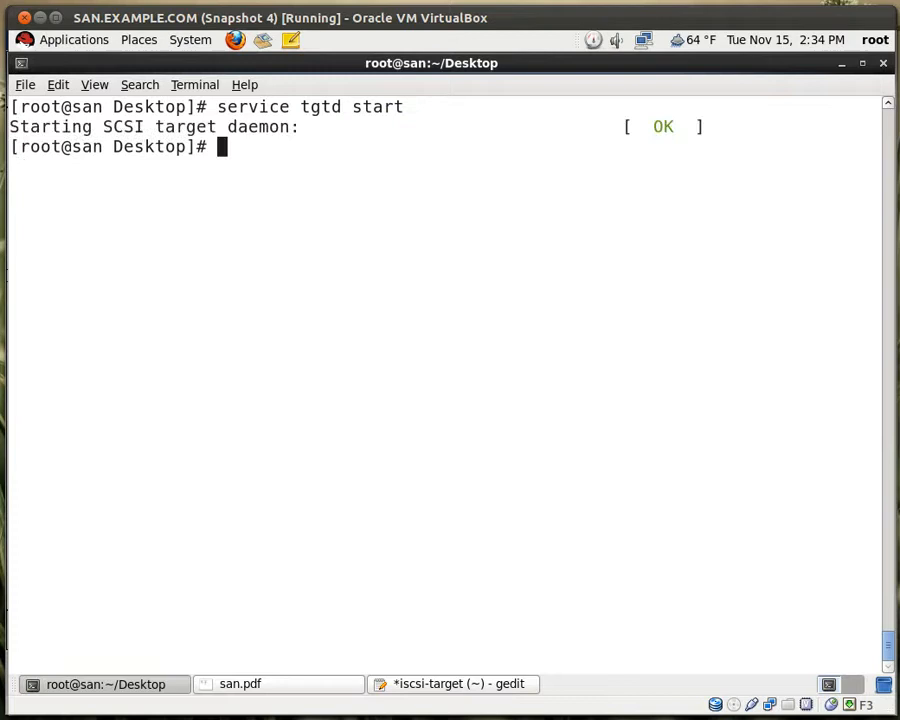
# Enable tgtd at boot with chkconfig and verify it with chkconfig --list.
pyautogui.write('chko')
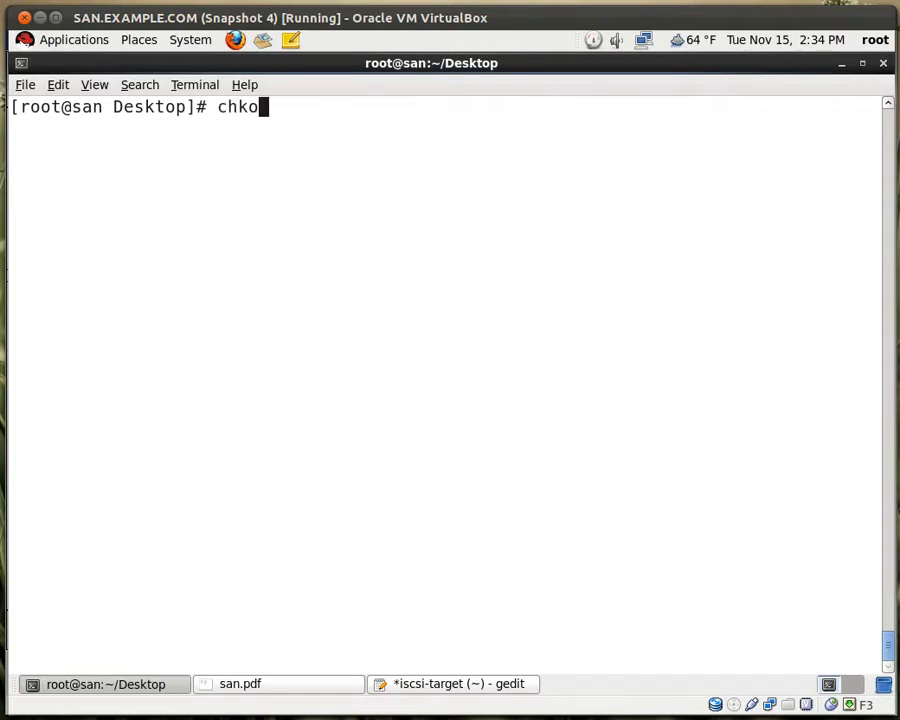
pyautogui.write('nfig')
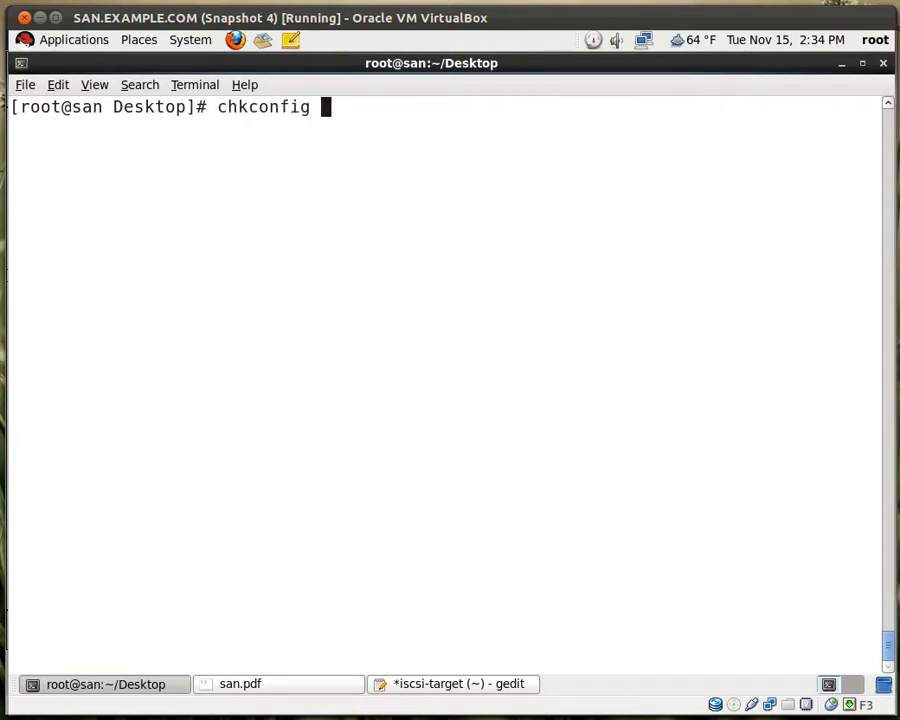
pyautogui.write('tgtd on')
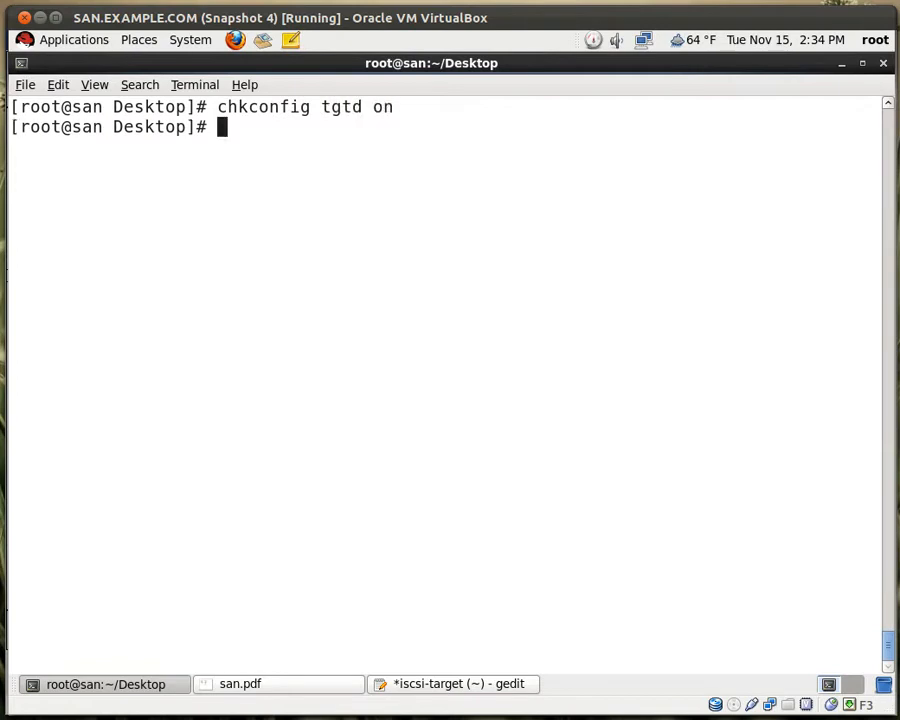
pyautogui.write('chk')
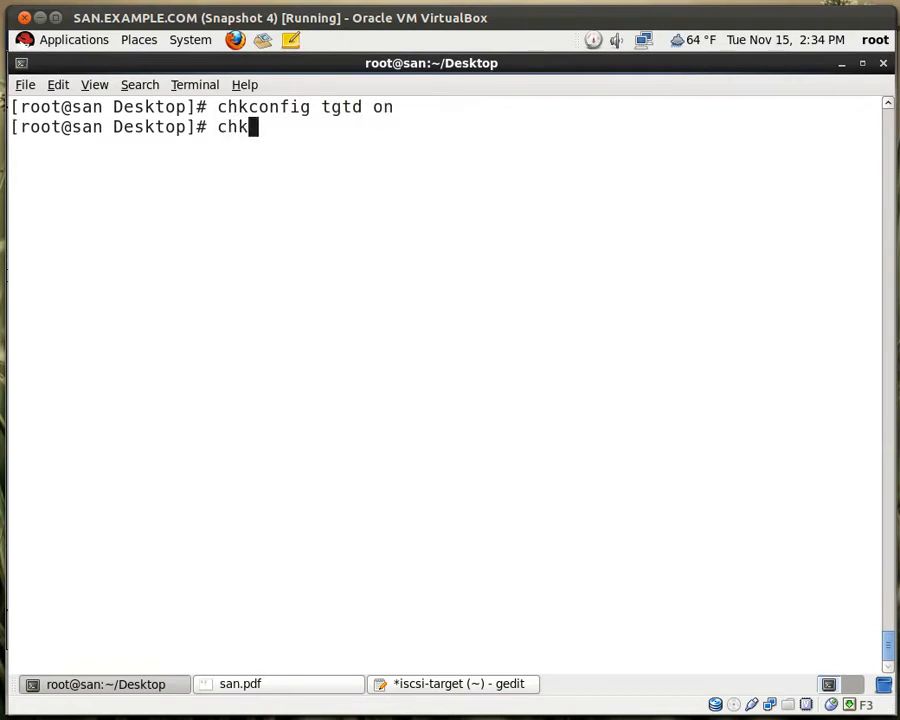
pyautogui.write('config --list')
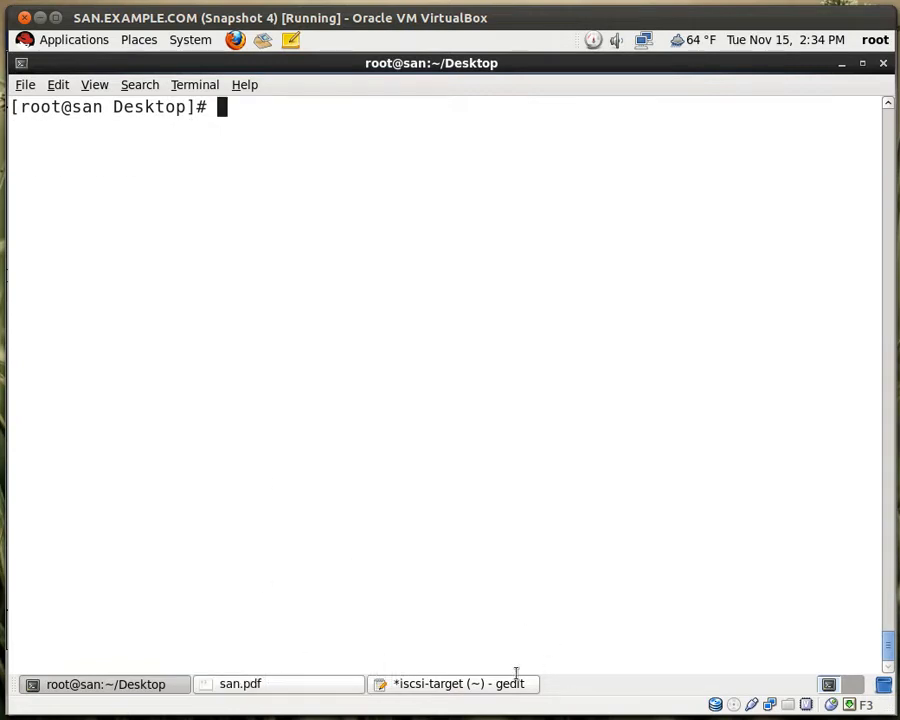
# Read step 4 in the gedit notes about editing /etc/tgt/targets.conf, then return to the terminal.
pyautogui.click(452, 683)
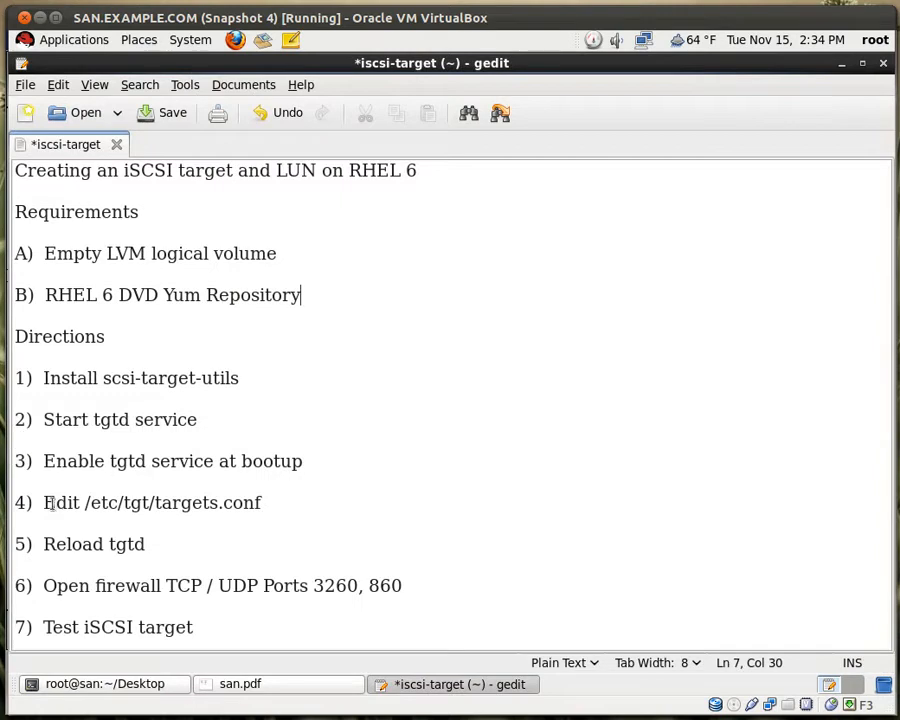
pyautogui.click(265, 502)
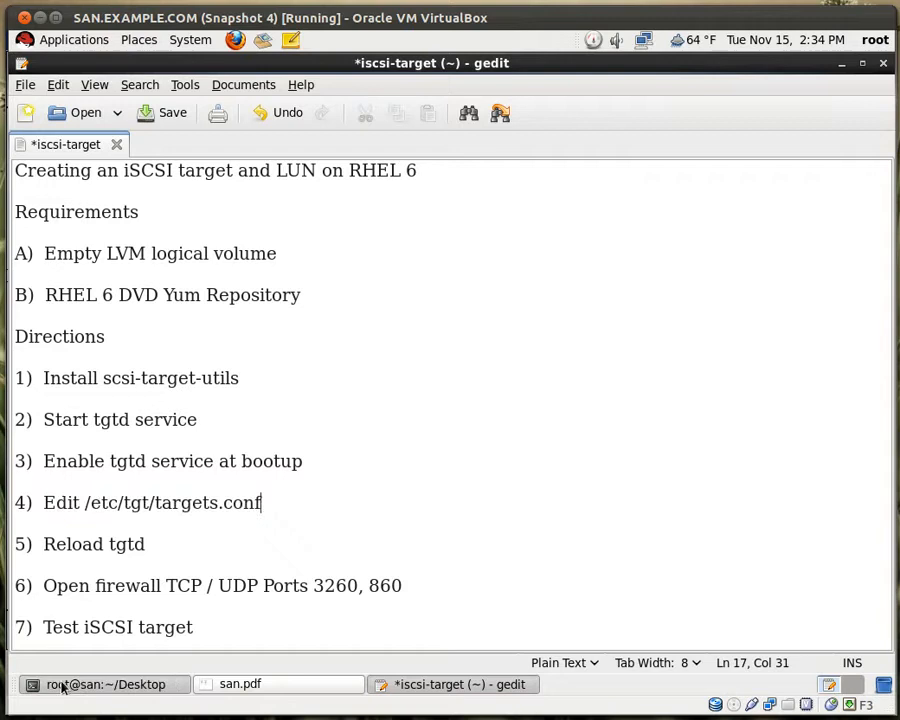
pyautogui.click(104, 684)
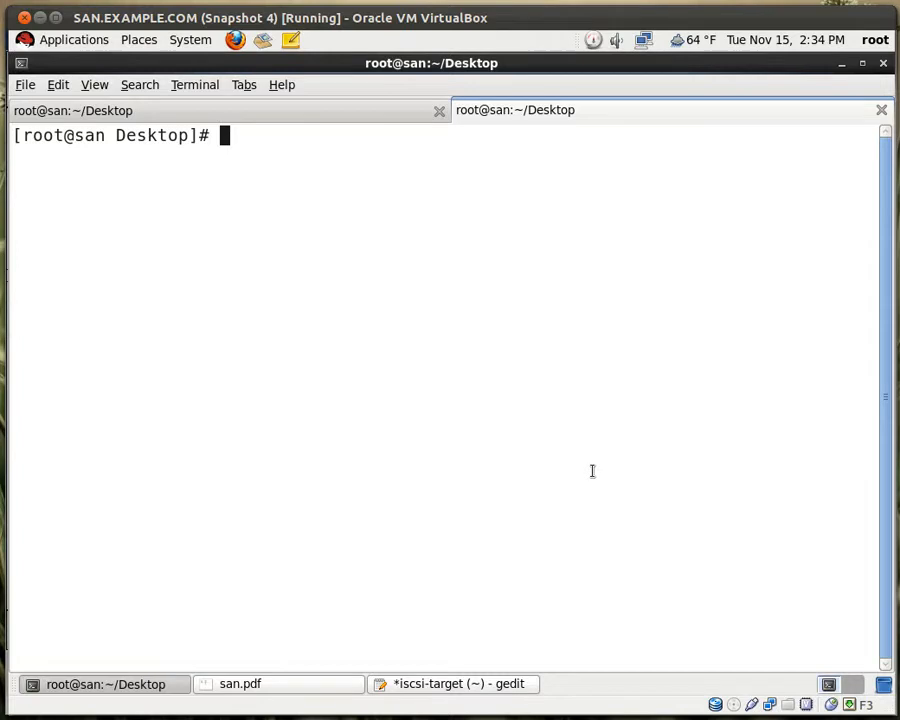
# Confirm with lvdisplay that /dev/vg1/lv1 is a 2.00 GiB volume.
pyautogui.write('lvdi')
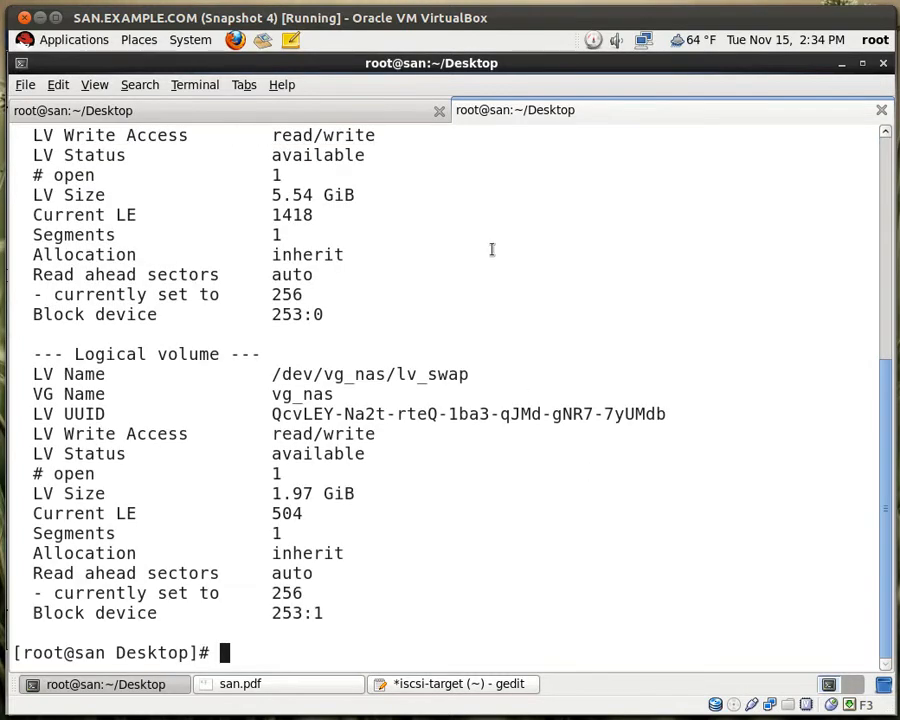
pyautogui.write('lvdisplay')
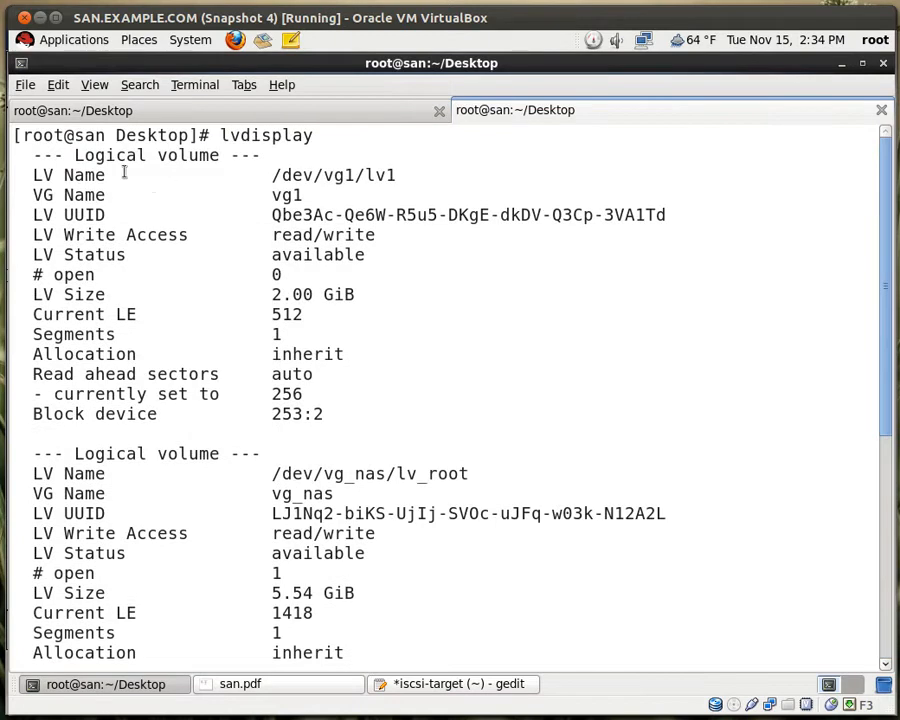
pyautogui.doubleClick(67, 175)
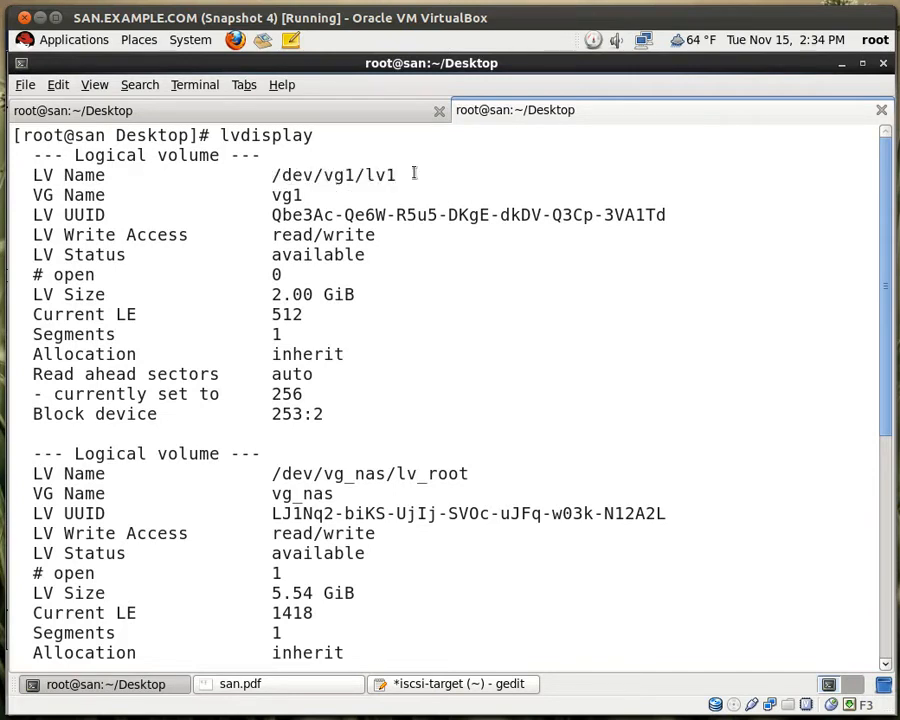
pyautogui.doubleClick(335, 175)
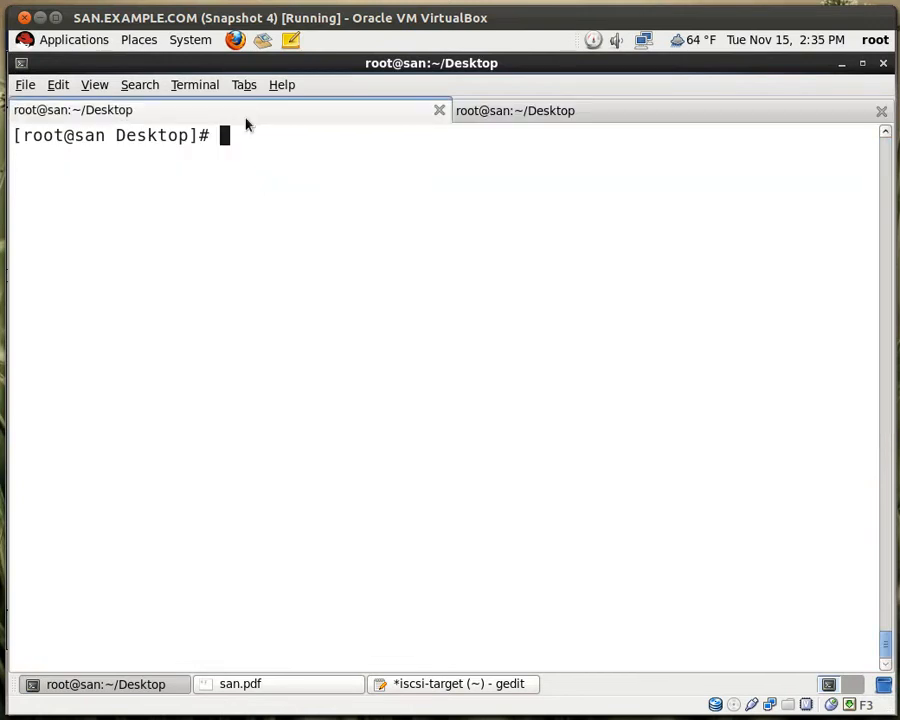
# Open /etc/tgt/targets.conf in vim and scroll to the end.
pyautogui.write('vim')
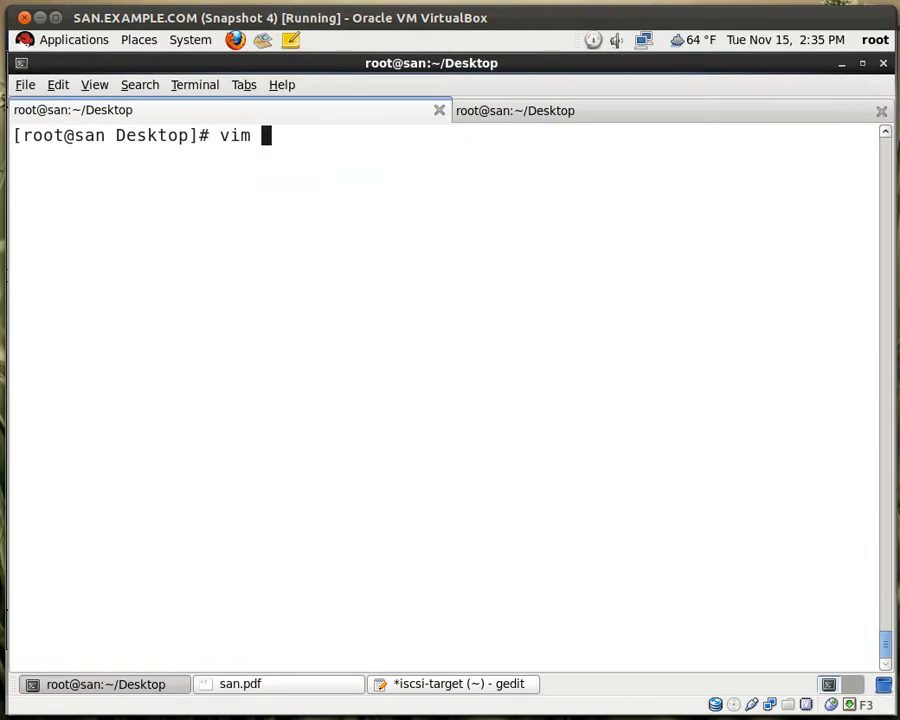
pyautogui.write('/etc/')
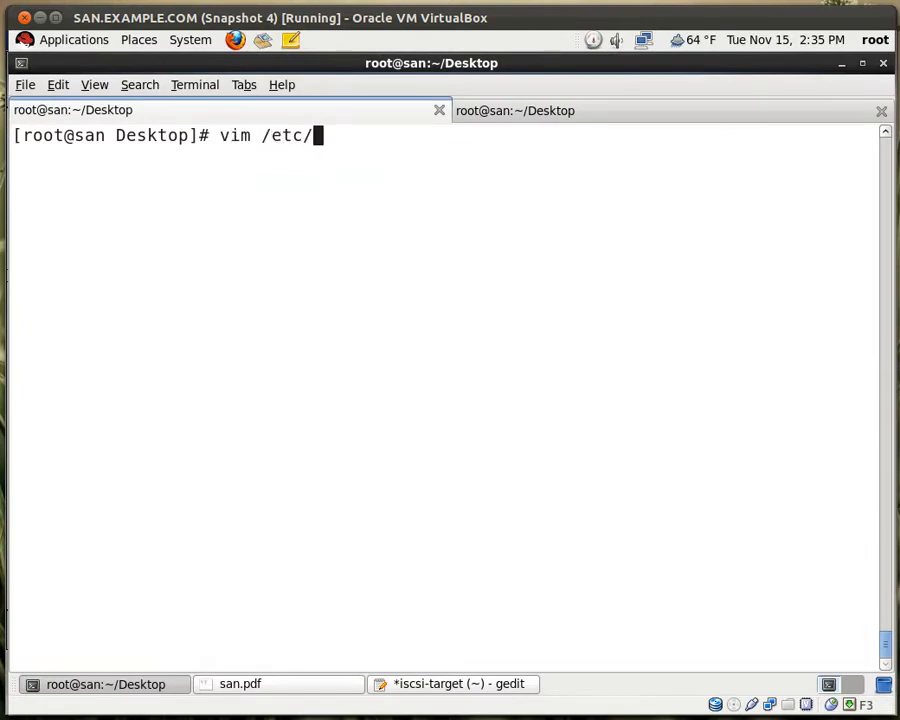
pyautogui.write('tgt/')
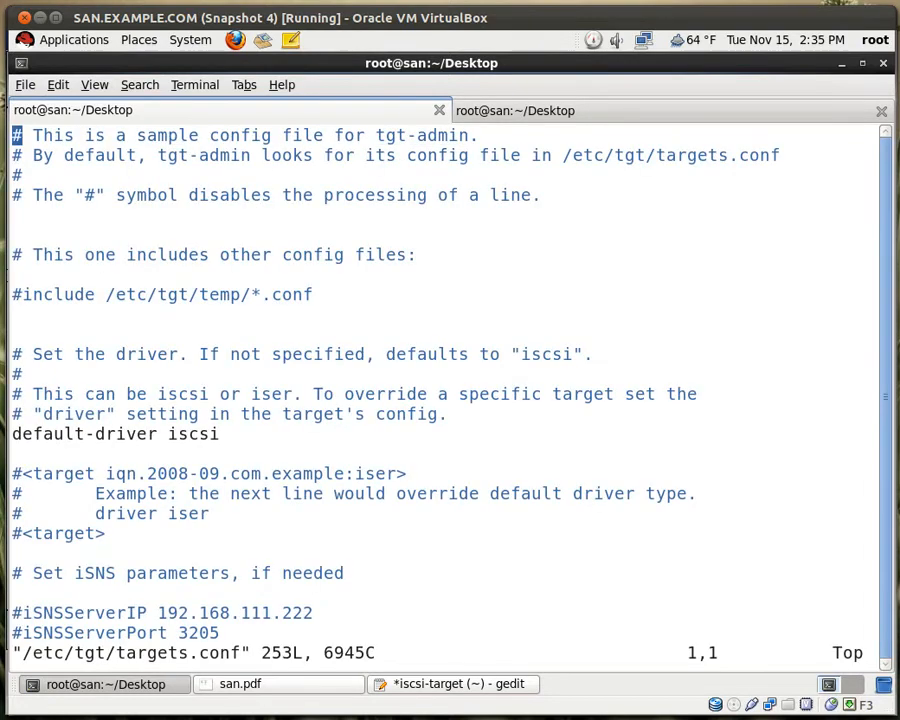
pyautogui.scroll(-3)
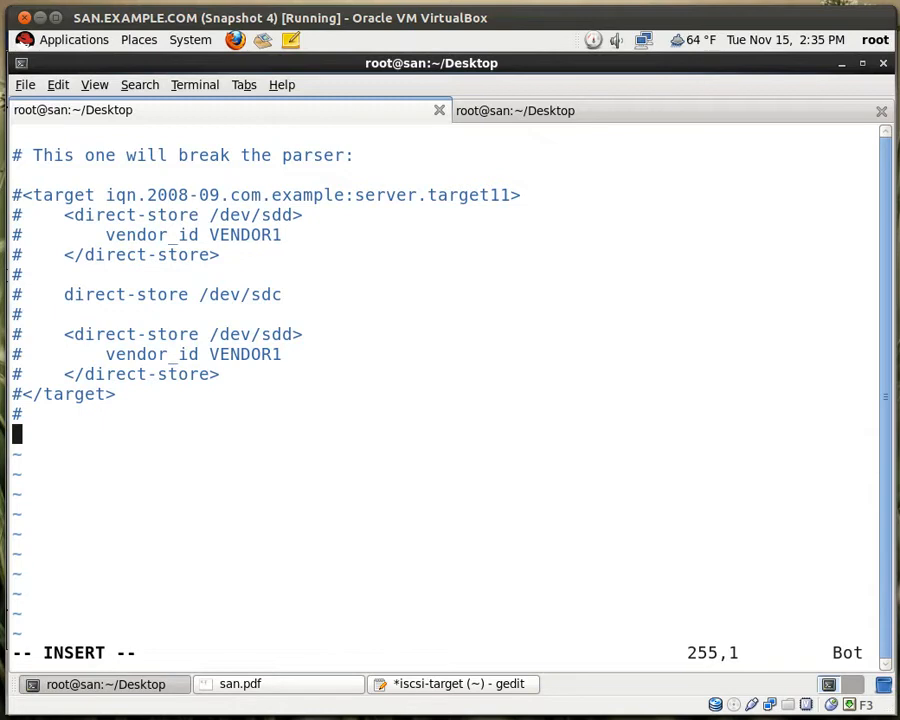
# Add the opening <target iqn.2011-11.com.example:san.target1> line.
pyautogui.write('<')
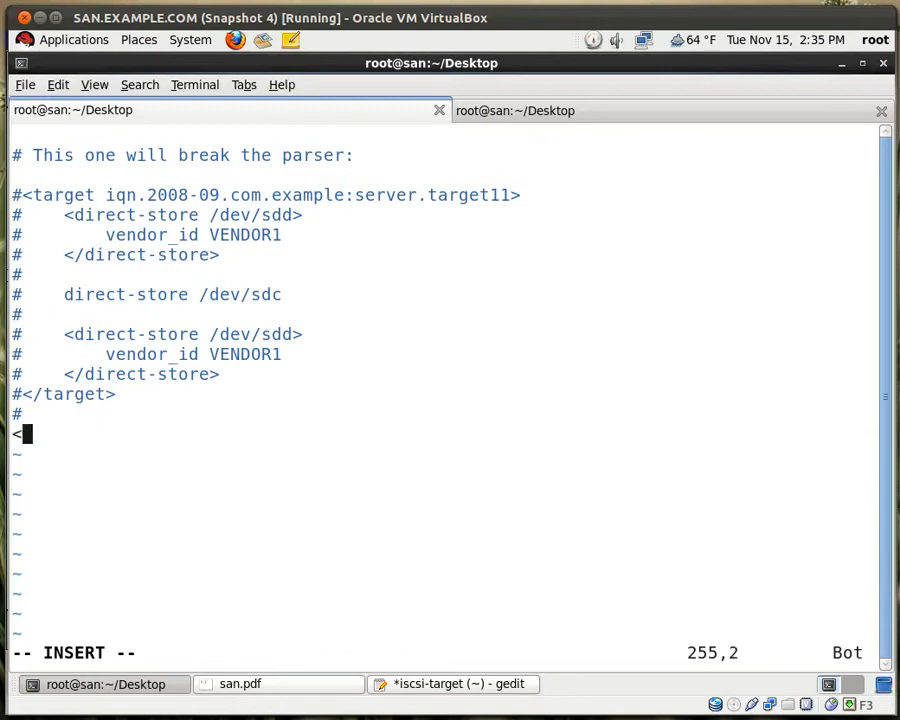
pyautogui.write('target')
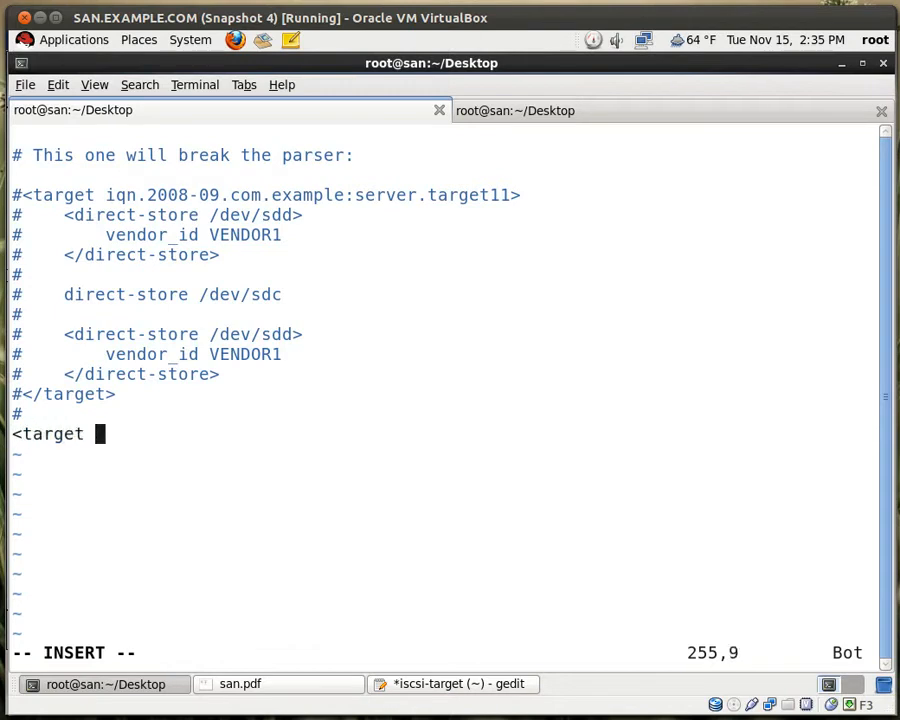
pyautogui.write('iqn')
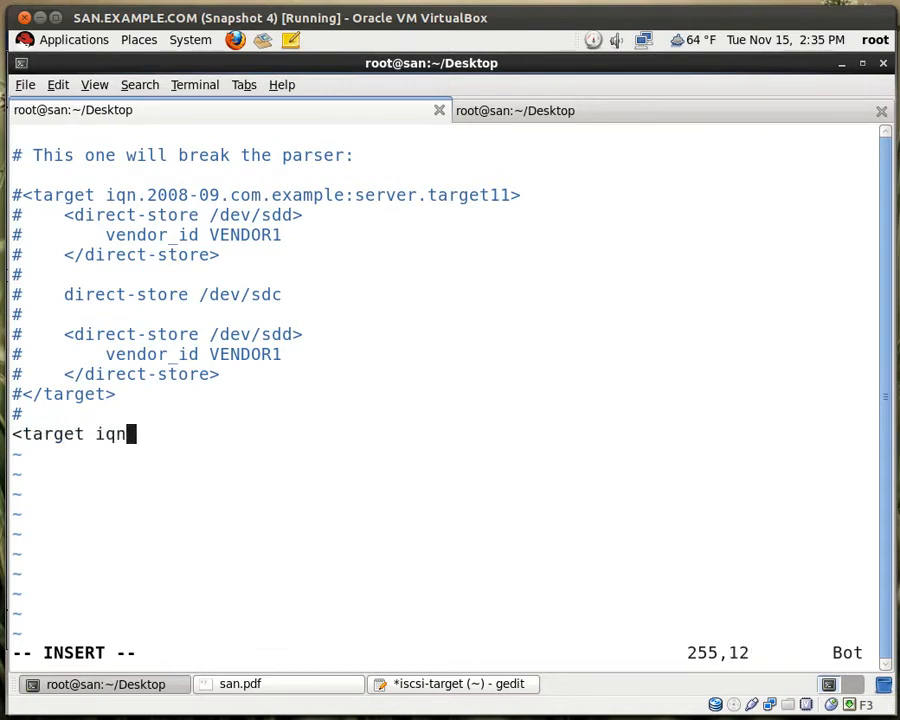
pyautogui.write('.')
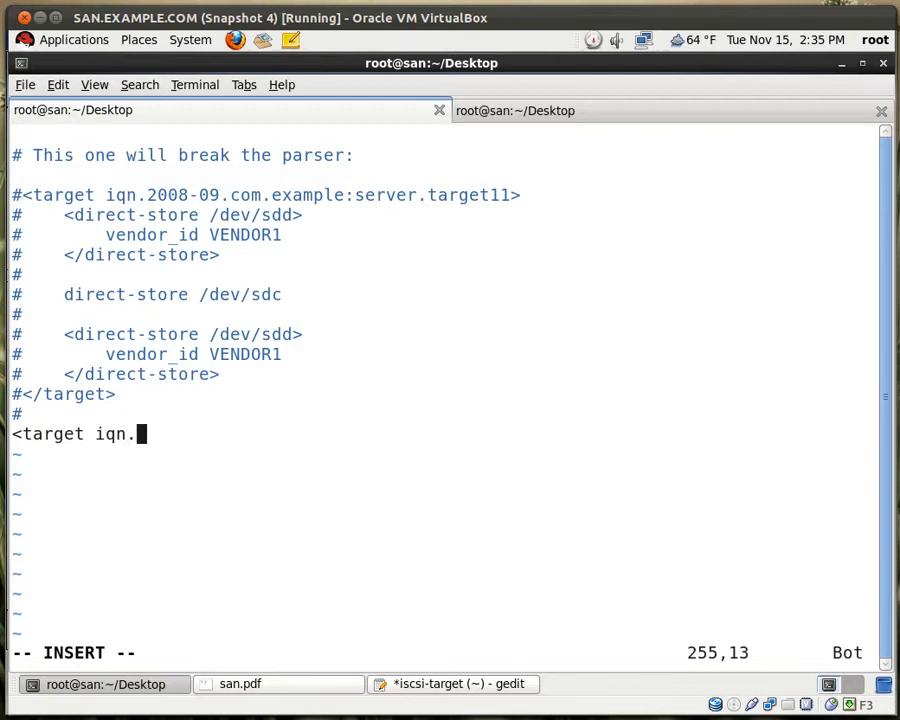
pyautogui.write('2011')
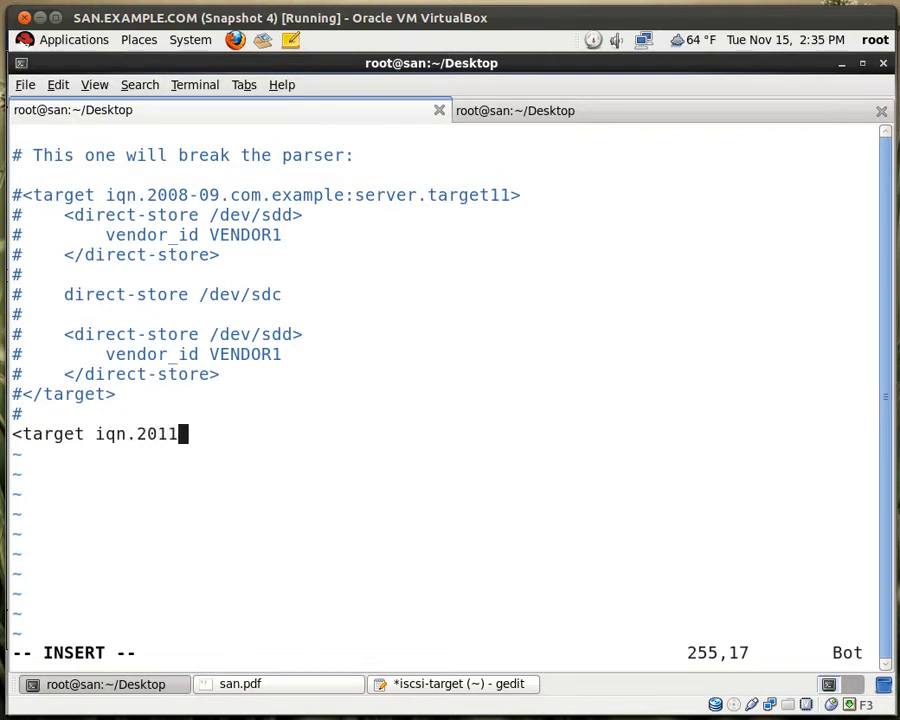
pyautogui.write('-11')
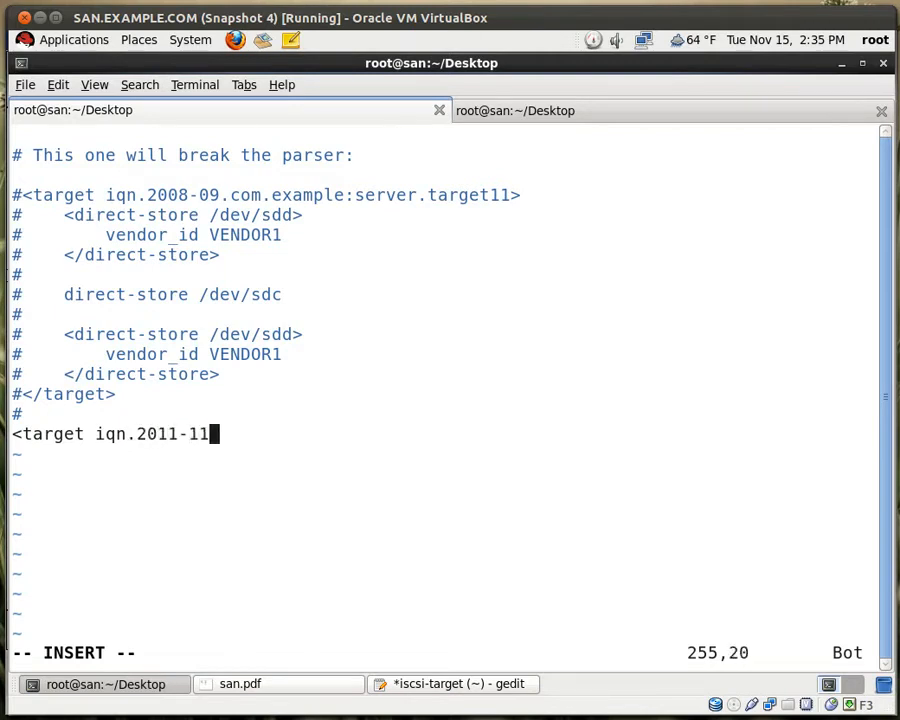
pyautogui.write('.com.example')
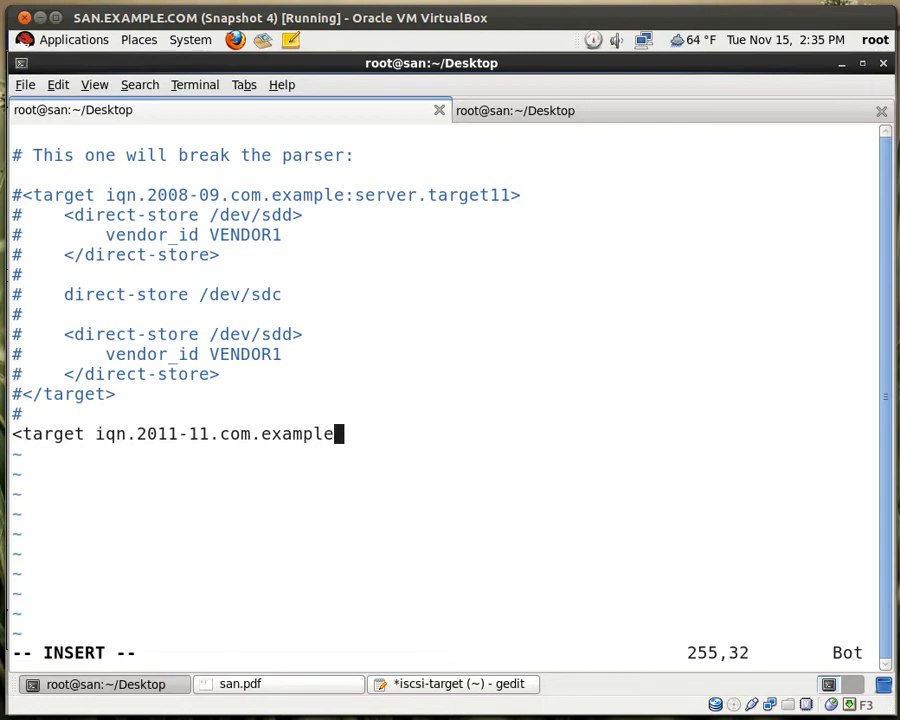
pyautogui.write(':san')
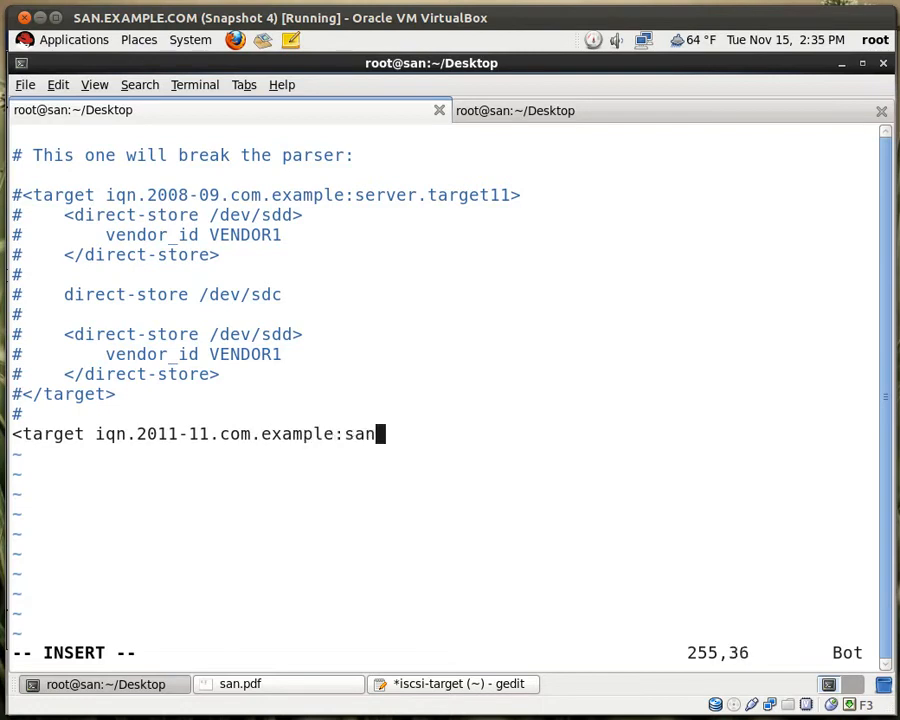
pyautogui.write('.target1>')
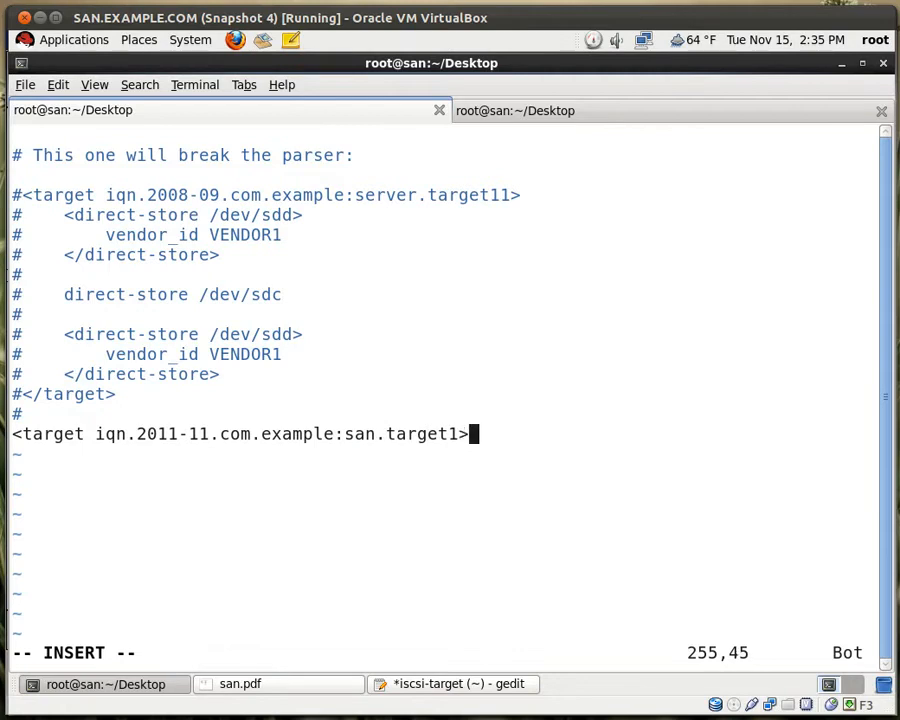
pyautogui.press('Return')
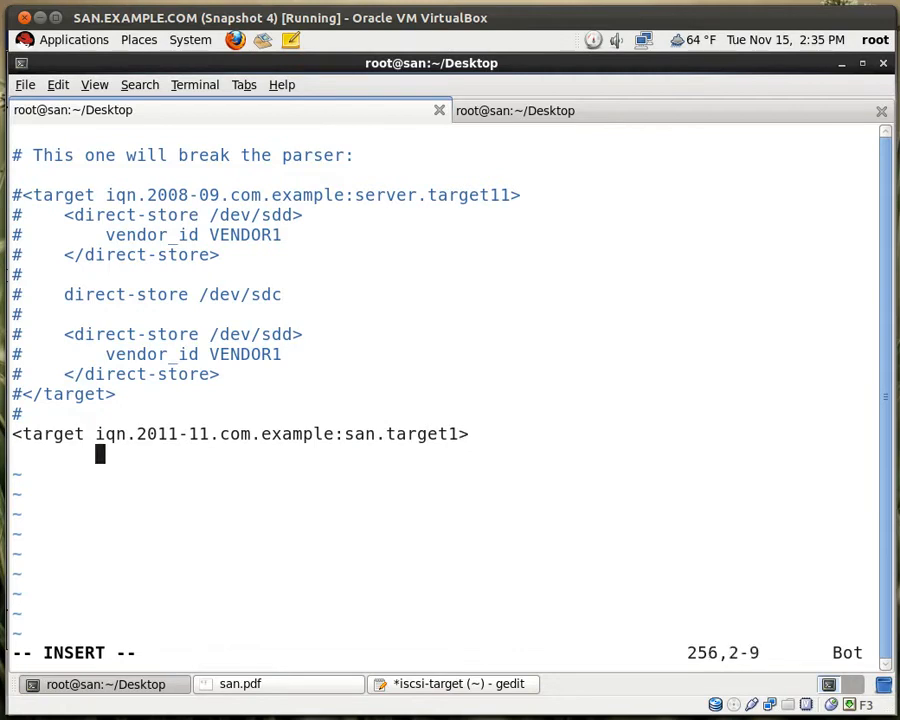
# Add backing-store /dev/vg1/lv1, close with </target>, and save the file.
pyautogui.write('backing')
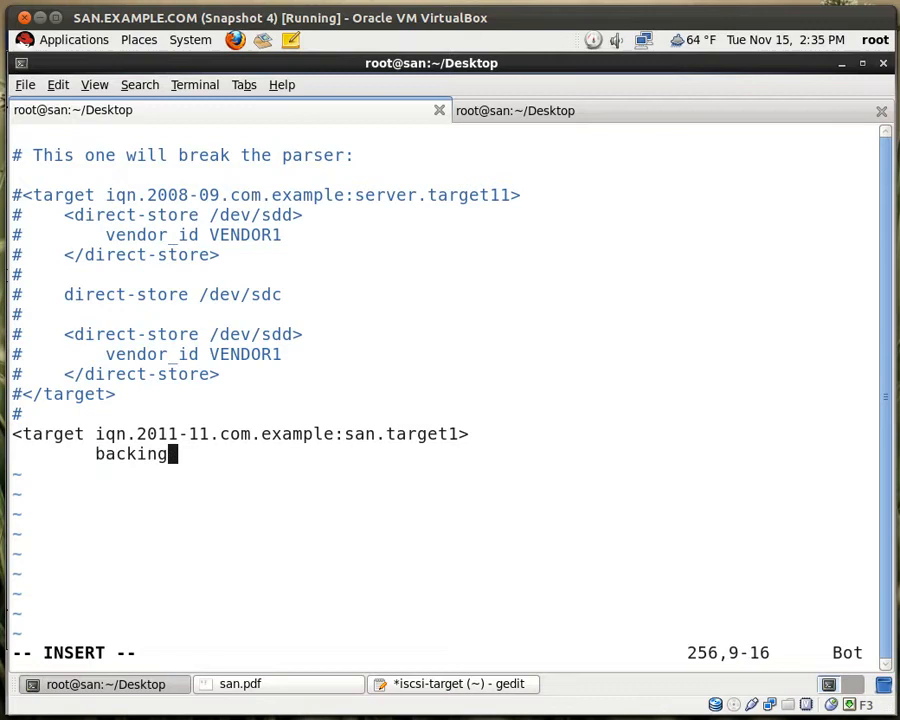
pyautogui.write('-store /de')
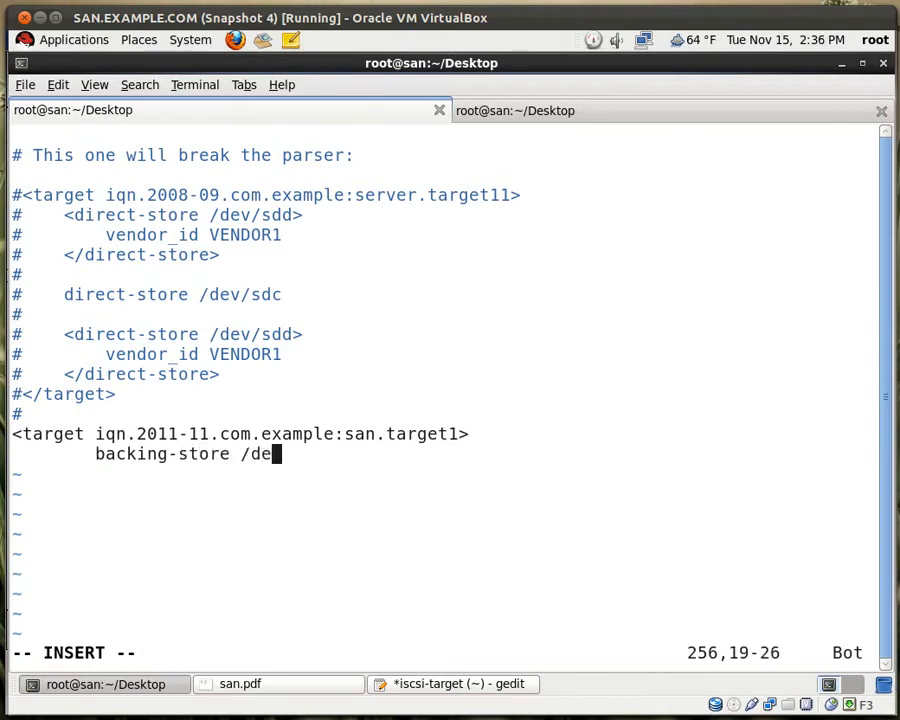
pyautogui.write('v/vg1')
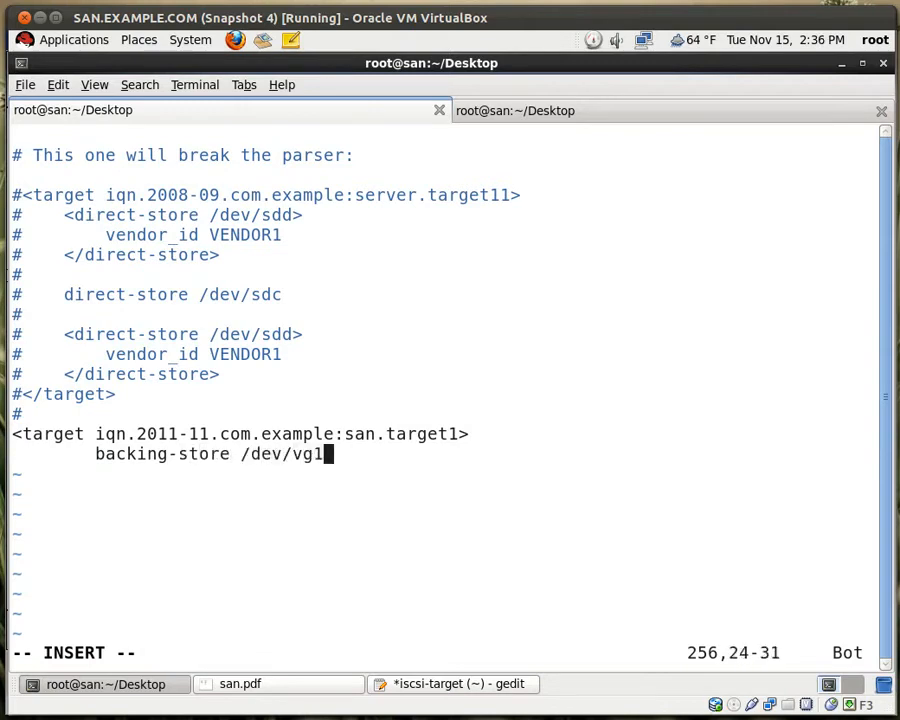
pyautogui.write('/lv1')
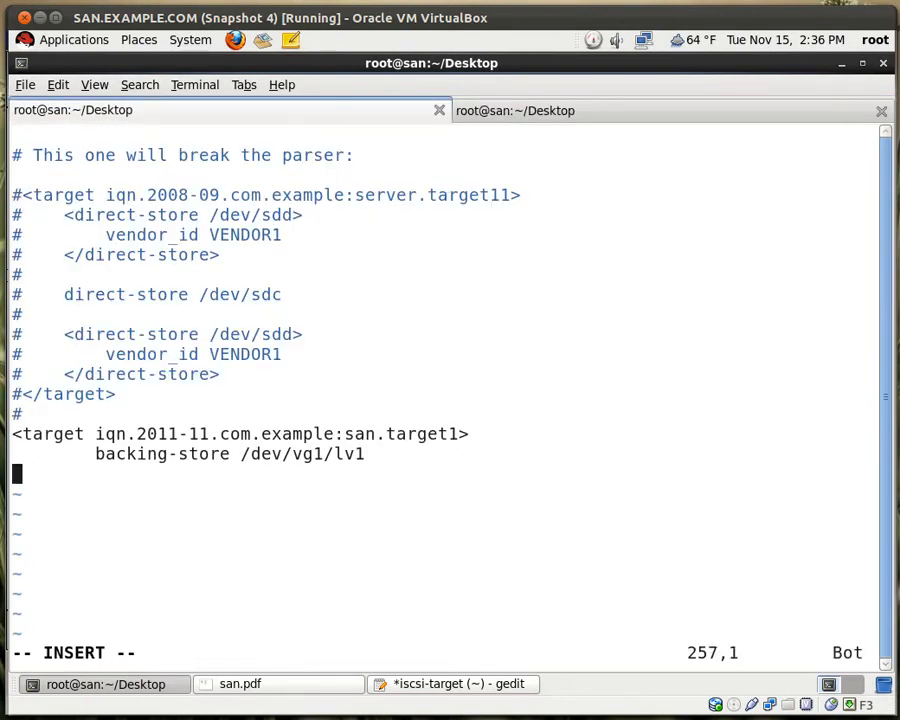
pyautogui.write('</target>')
pyautogui.click(445, 653)
pyautogui.write(':wq')
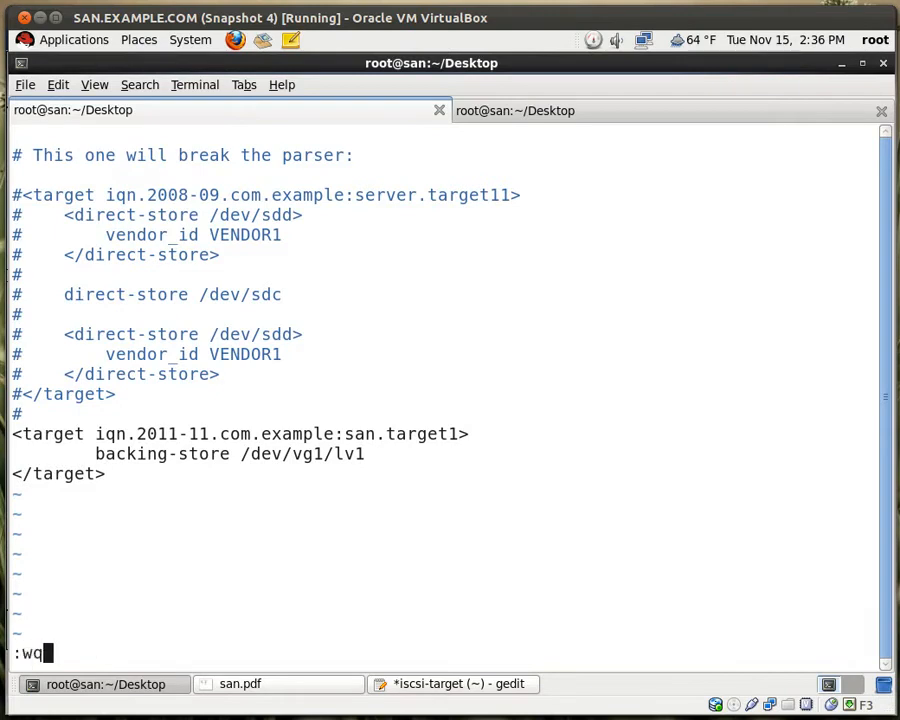
pyautogui.press('Return')
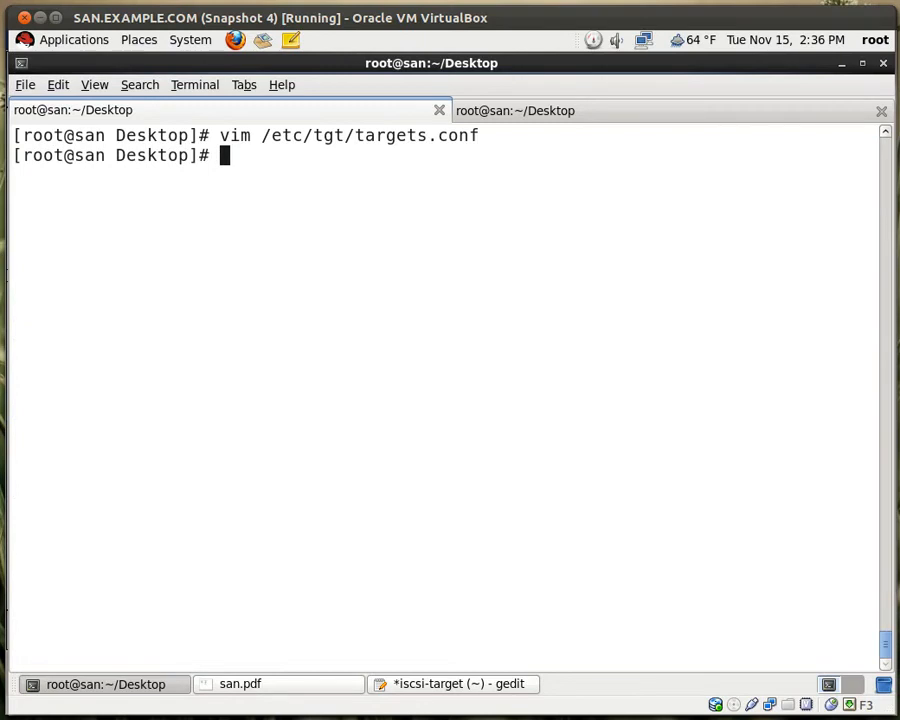
# Begin entering the service tgtd reload command in the terminal.
pyautogui.click(452, 683)
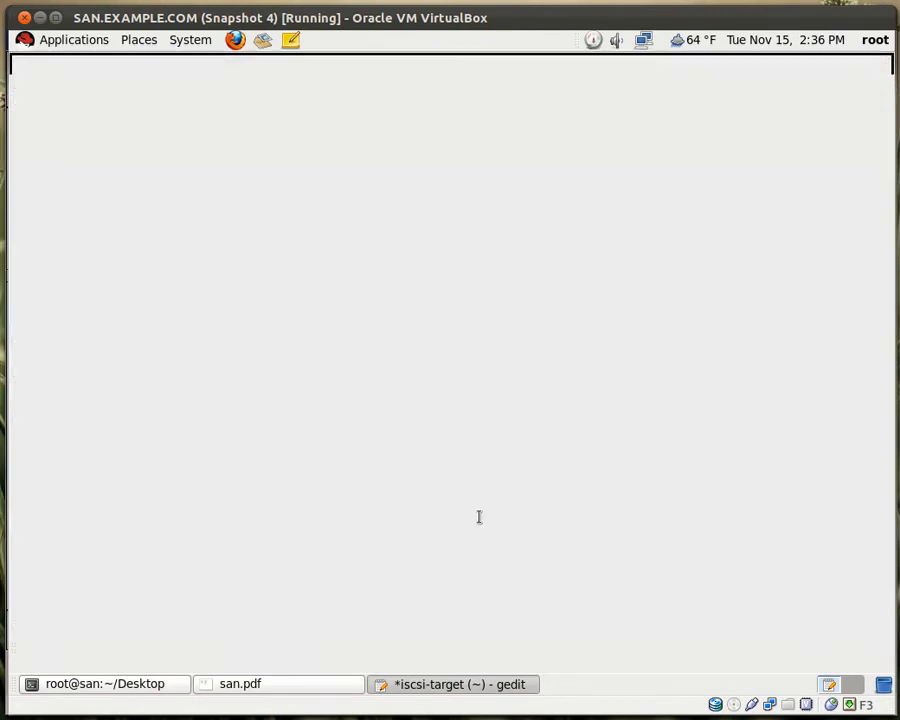
pyautogui.write('serv')
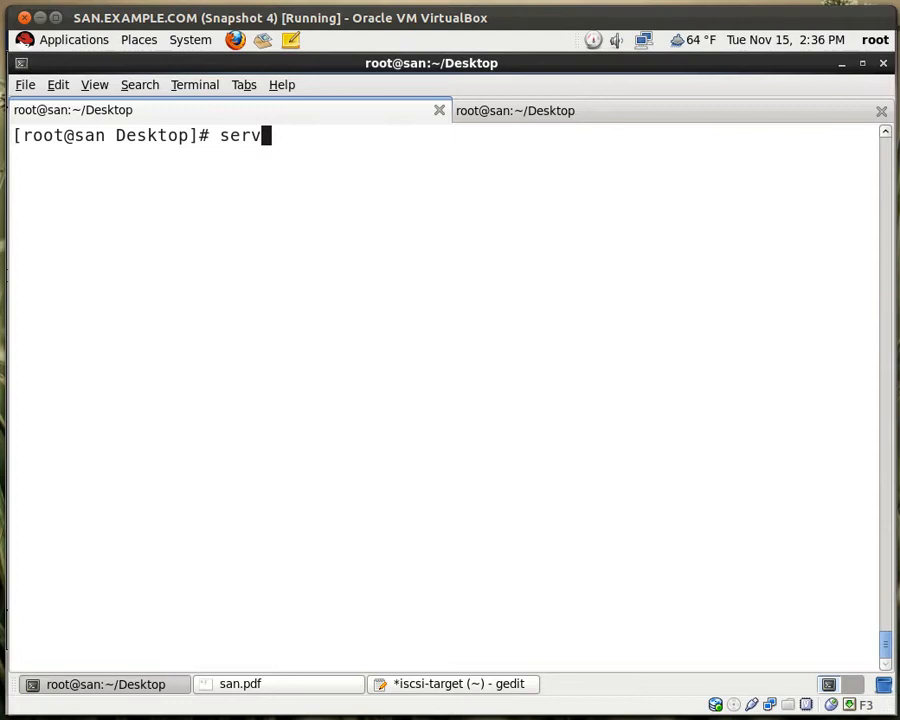
pyautogui.write('ice')
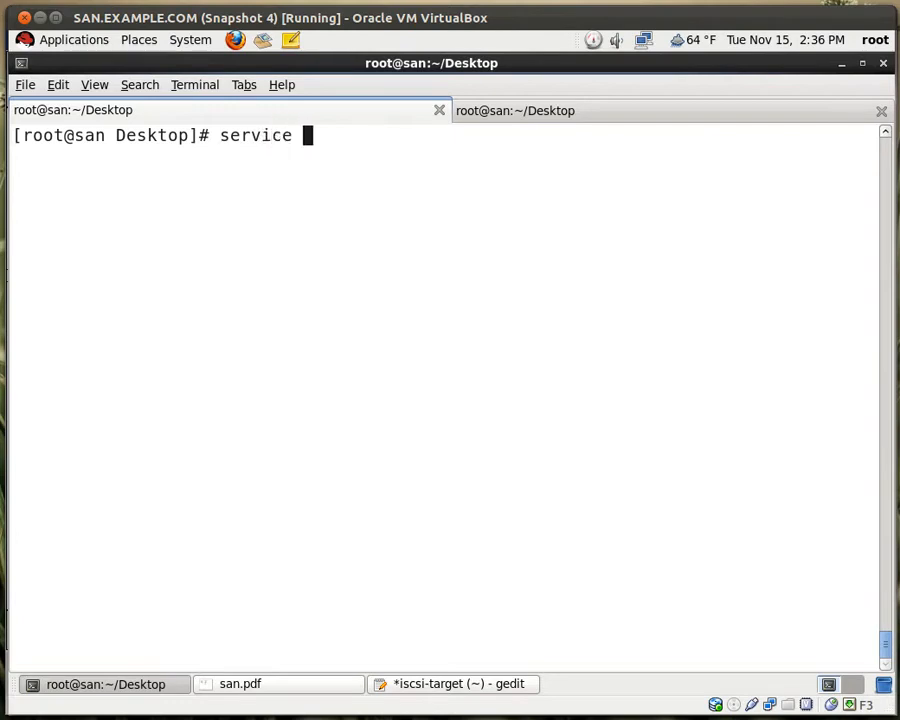
pyautogui.write('tg')
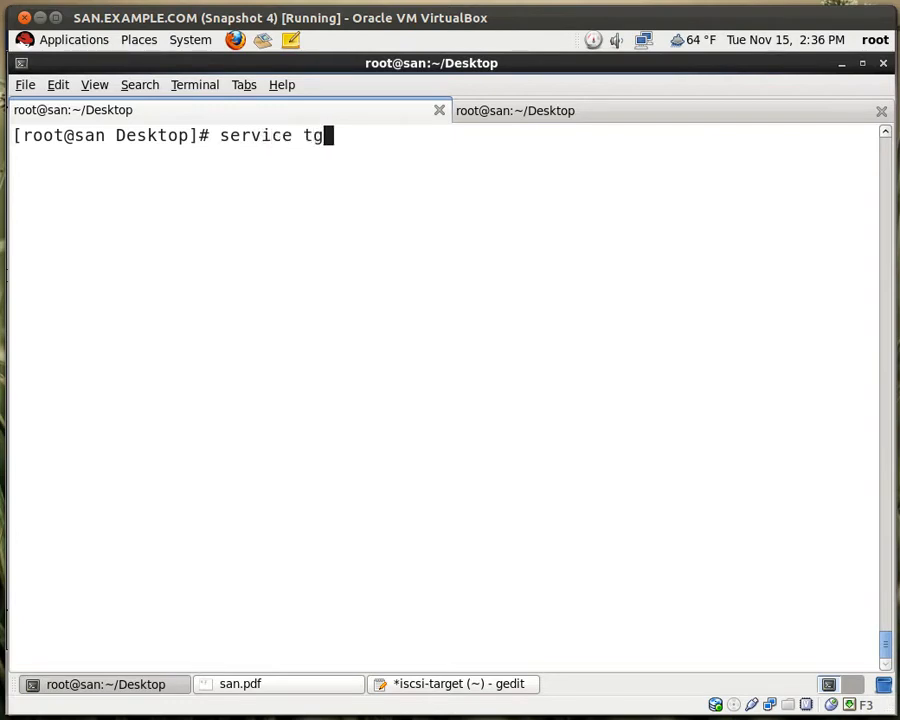
pyautogui.write('td')
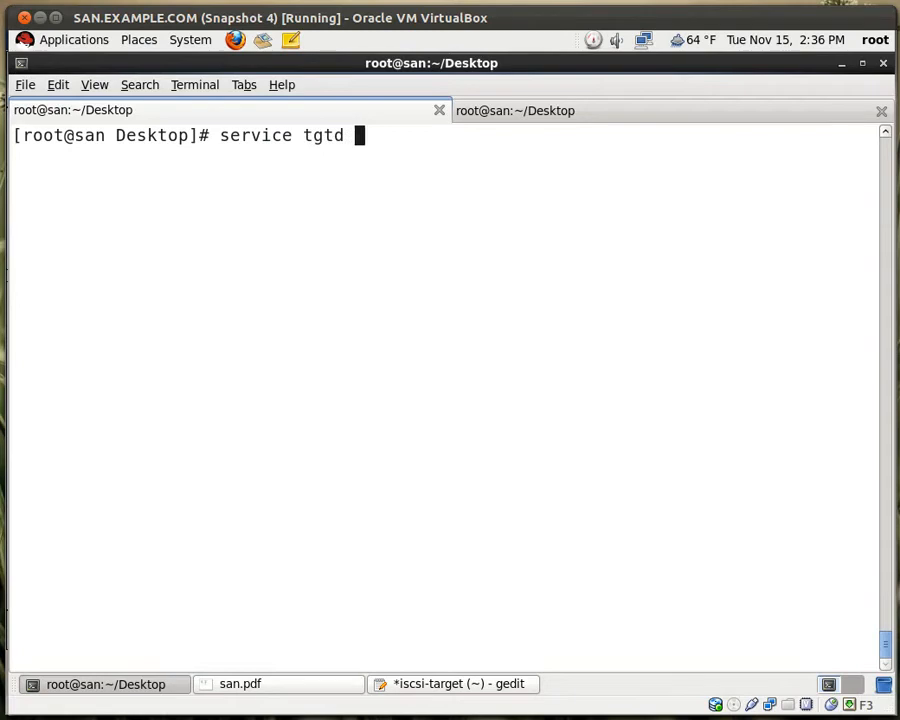
pyautogui.write('re')
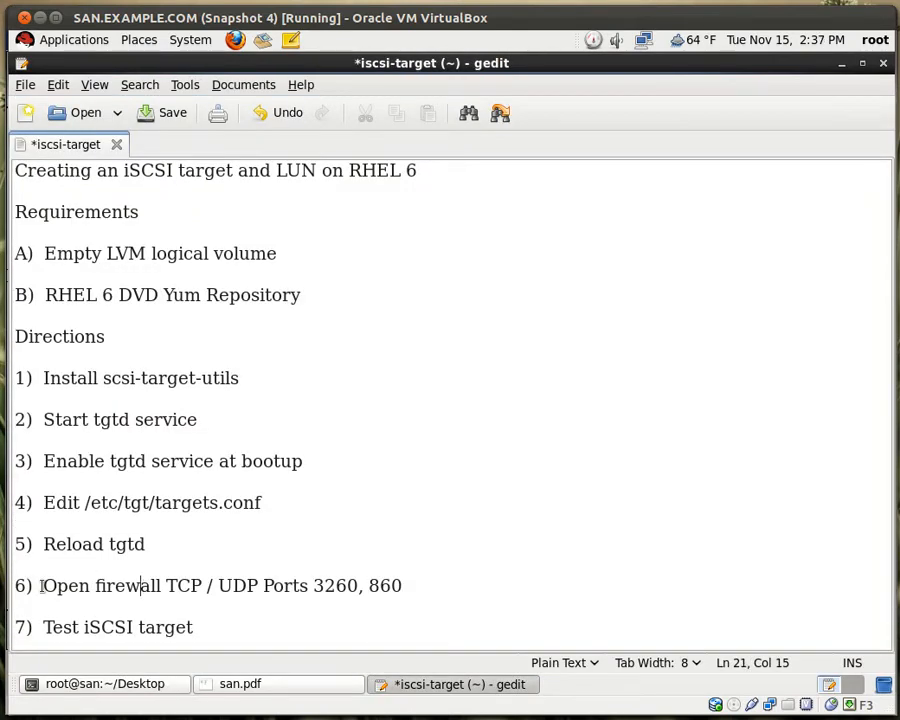
# Check step 6 on firewall ports 3260 and 860, then launch setup in the terminal.
pyautogui.tripleClick(222, 585)
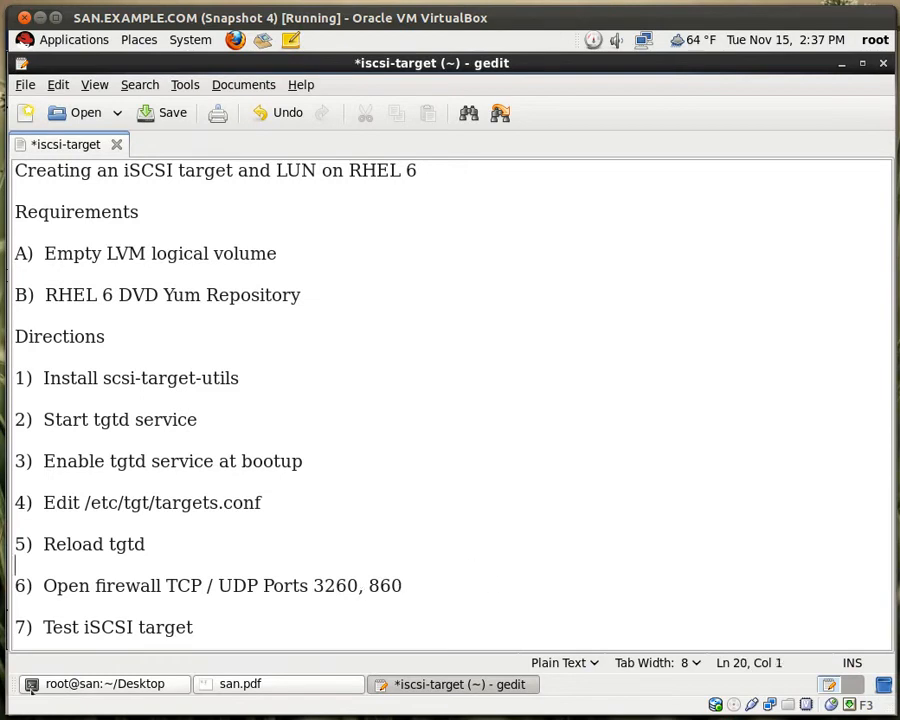
pyautogui.click(105, 683)
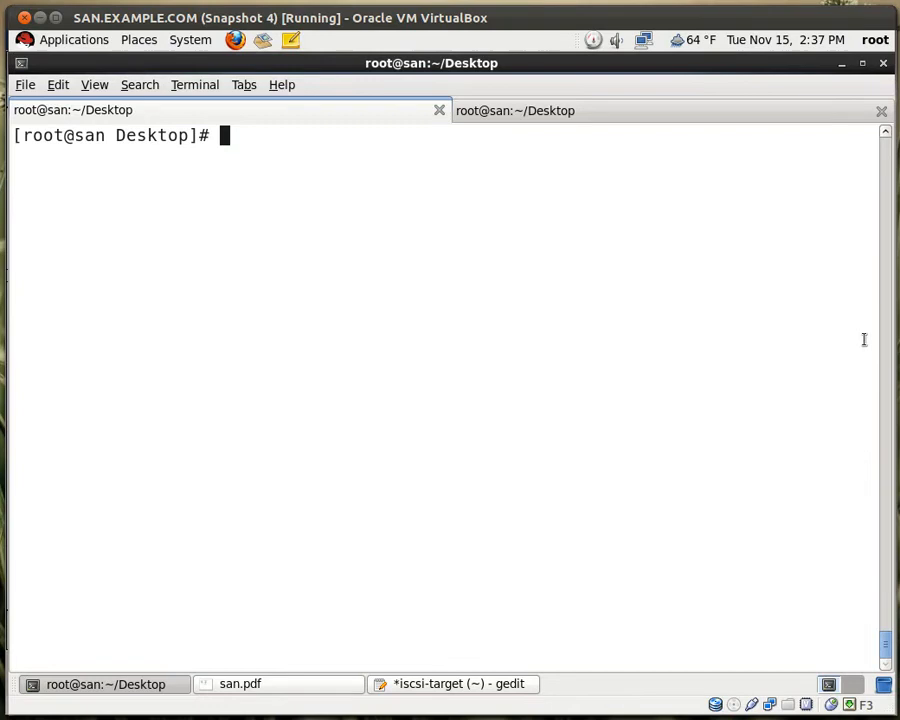
pyautogui.write('lvdisplay')
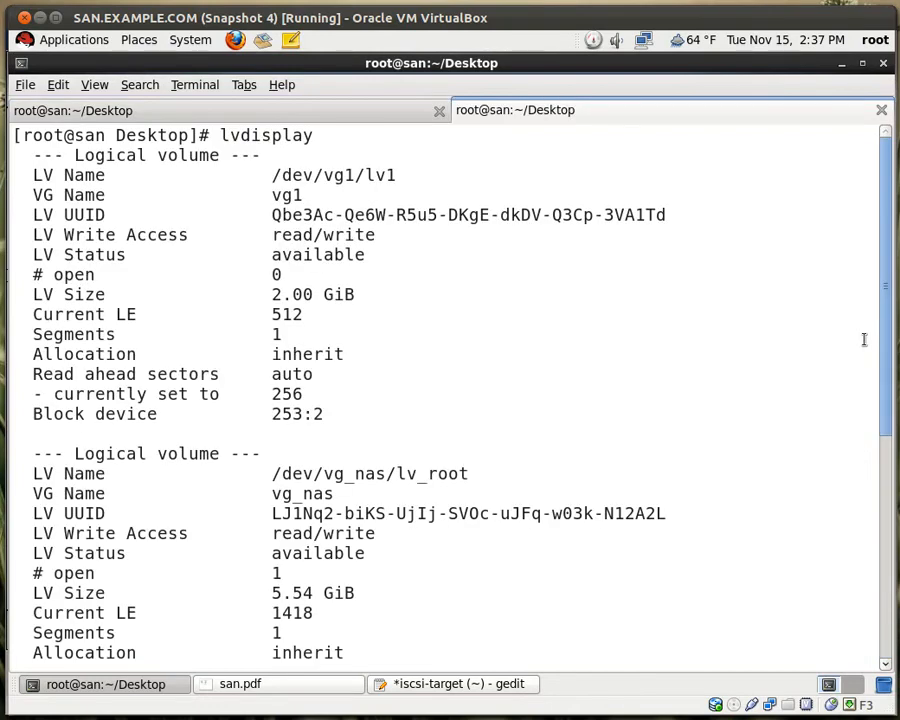
pyautogui.write('setup')
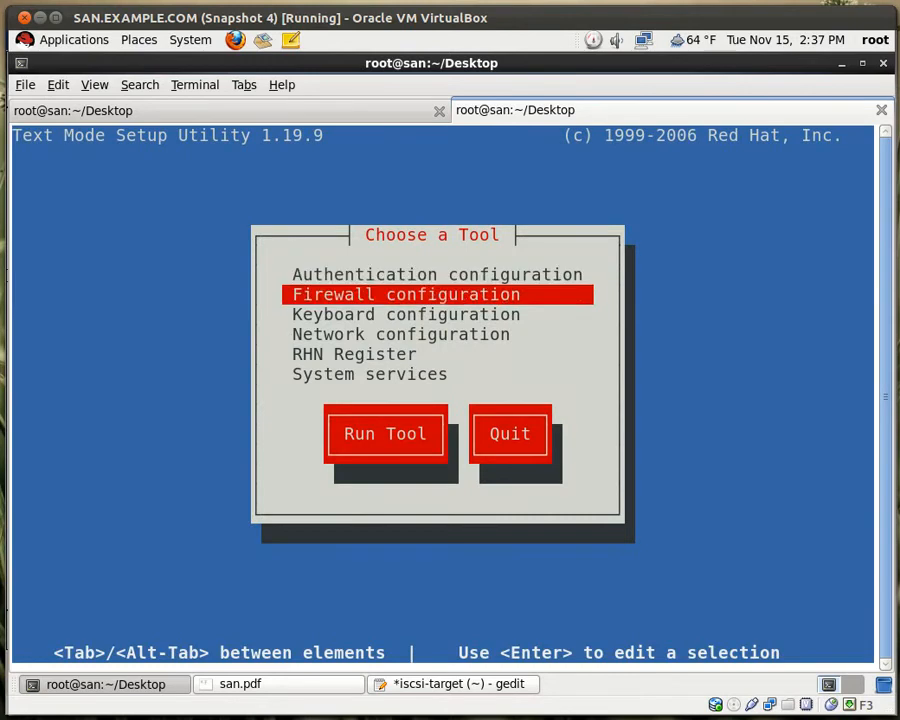
# Under the customized firewall's Other Ports, add ports 3260 and 860 for tcp and udp.
pyautogui.press('Down')
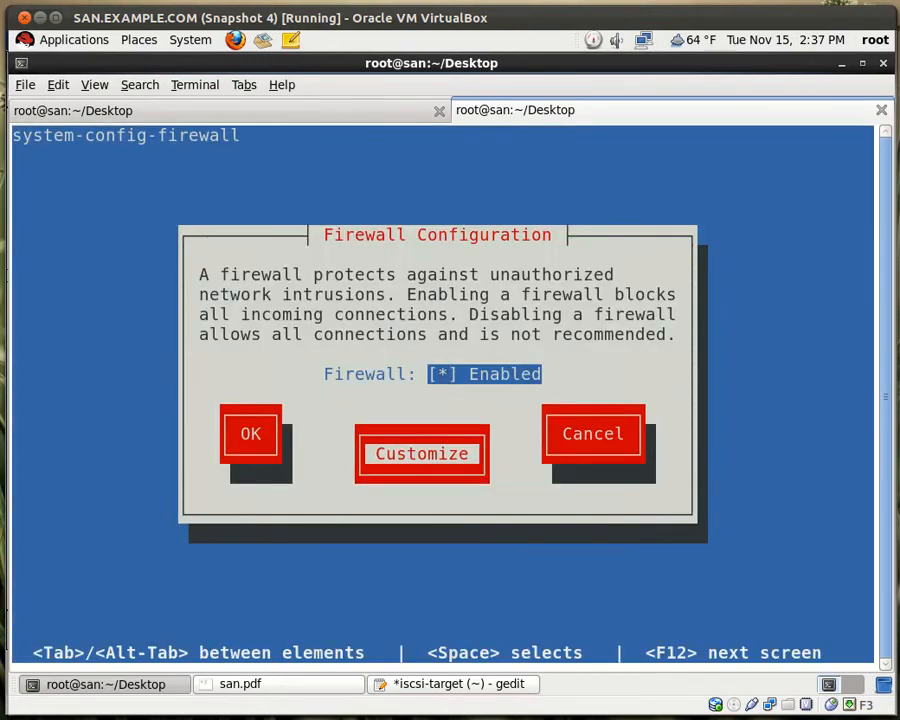
pyautogui.click(421, 453)
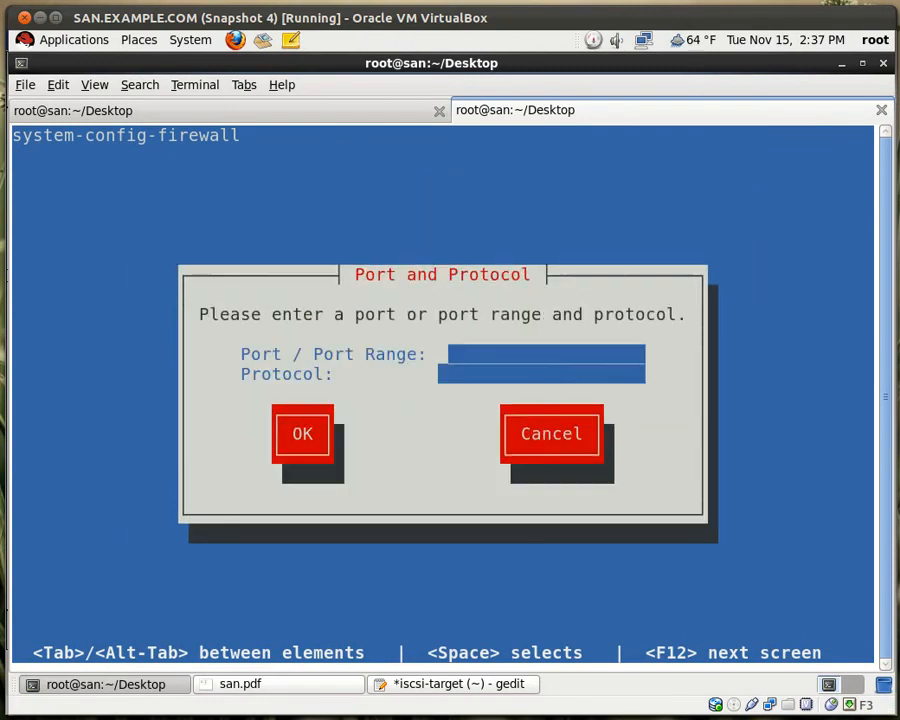
pyautogui.write('3')
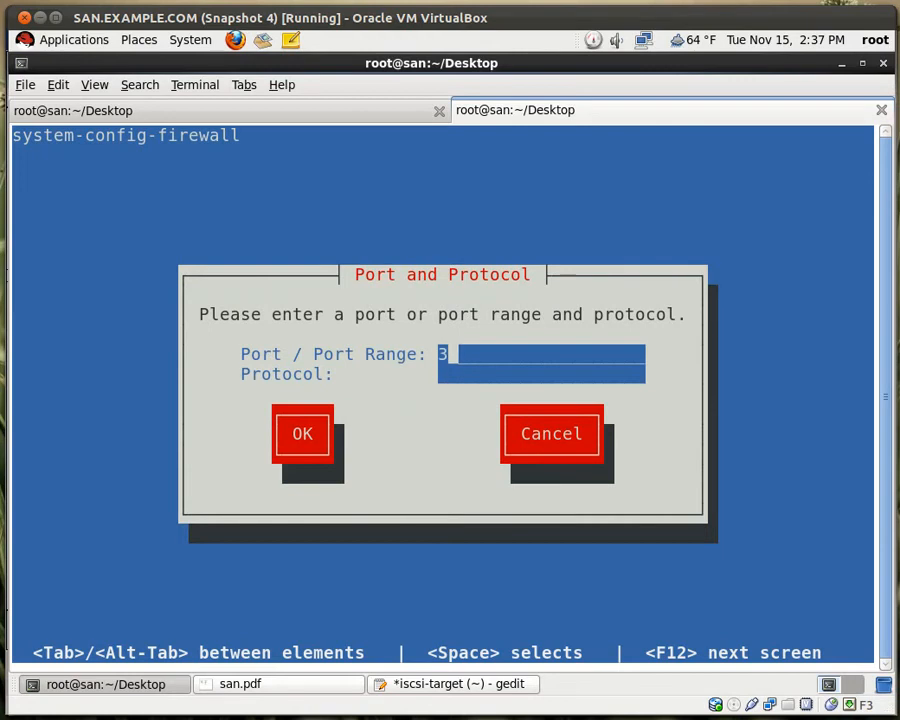
pyautogui.write('260')
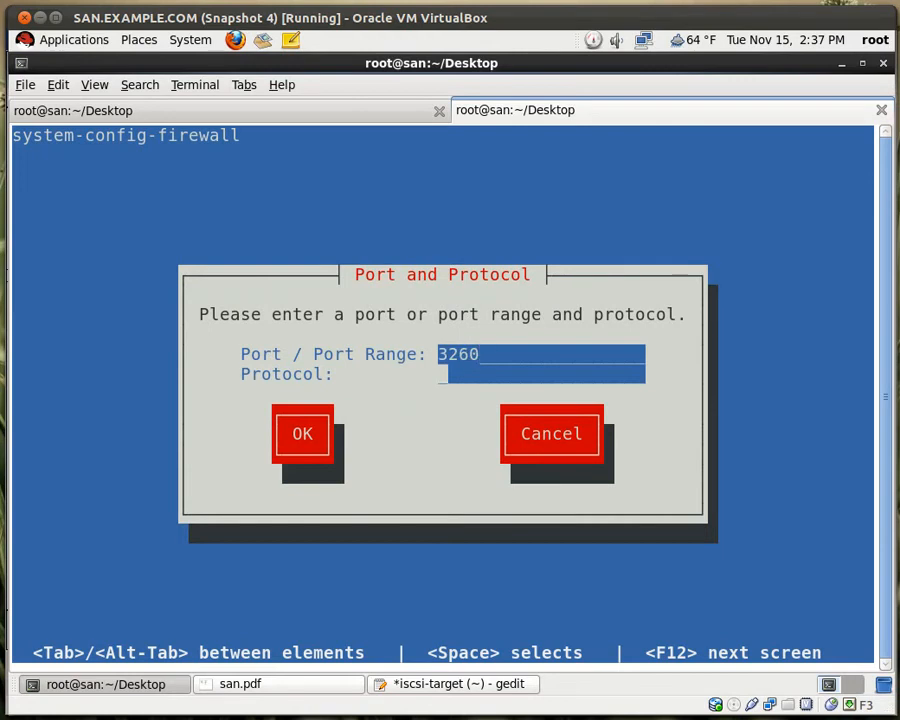
pyautogui.click(302, 433)
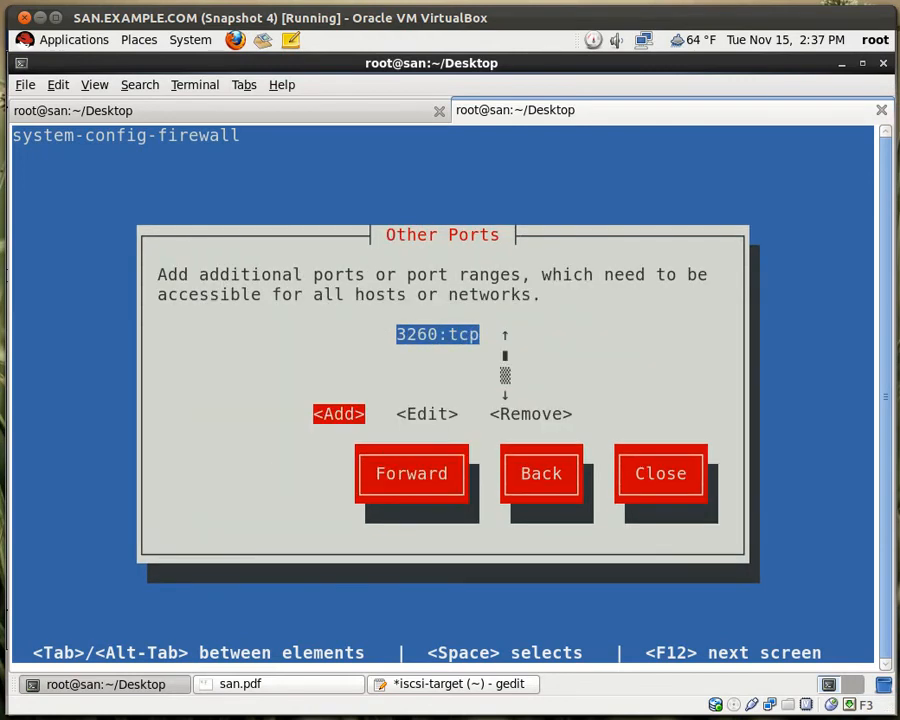
pyautogui.click(339, 413)
pyautogui.write('udp')
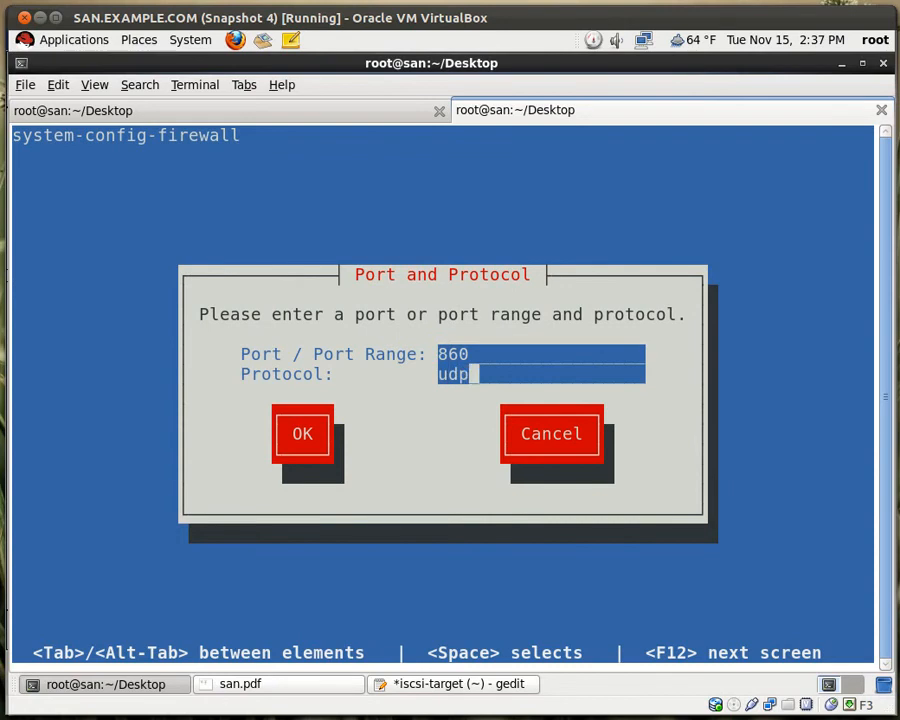
pyautogui.click(302, 433)
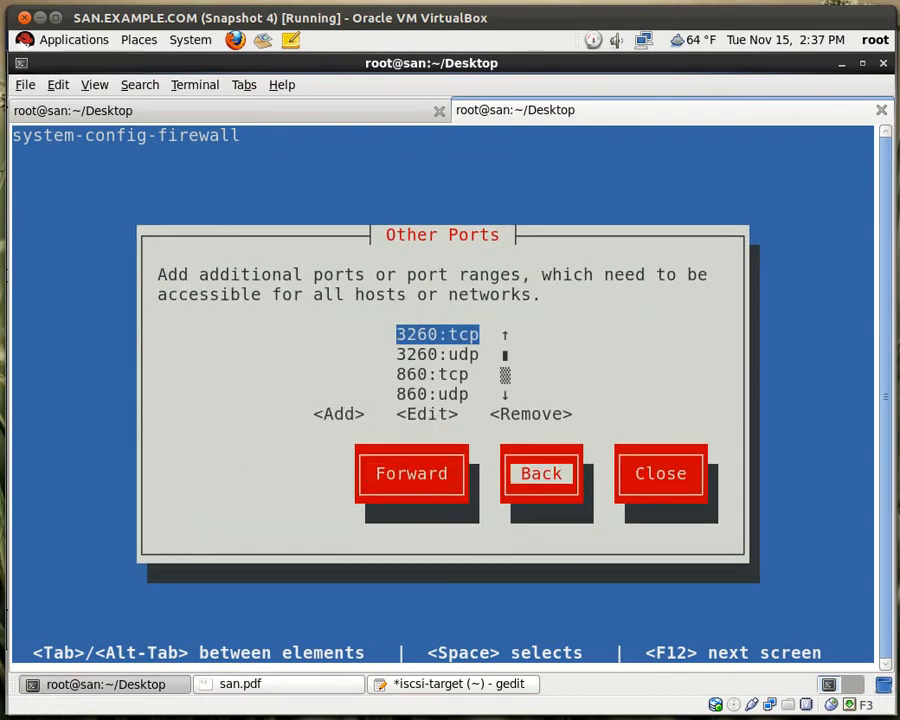
# Apply the firewall settings and confirm overriding the existing configuration.
pyautogui.click(540, 473)
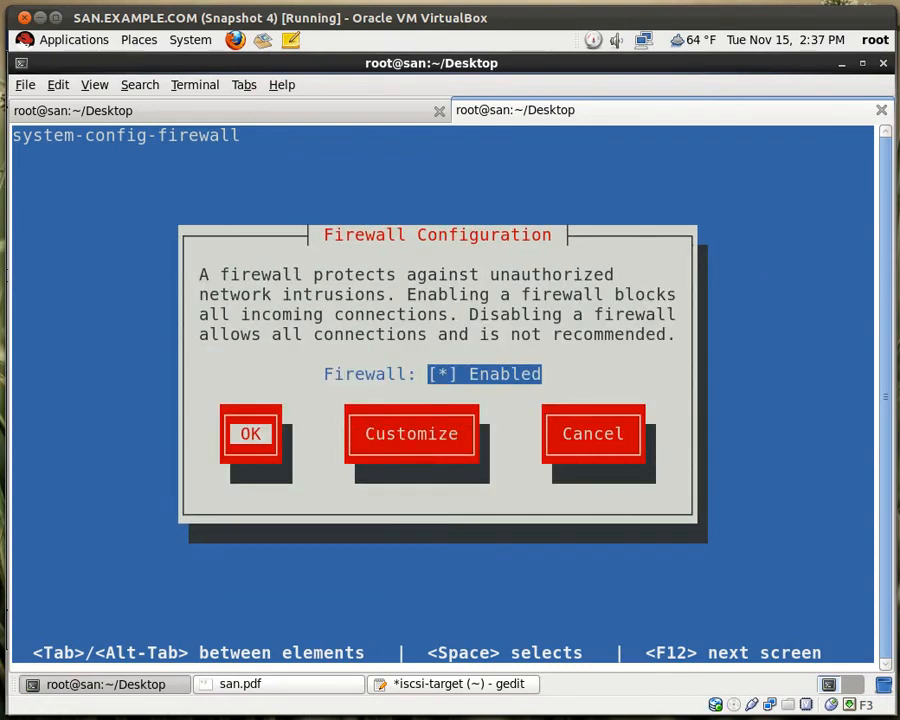
pyautogui.click(250, 433)
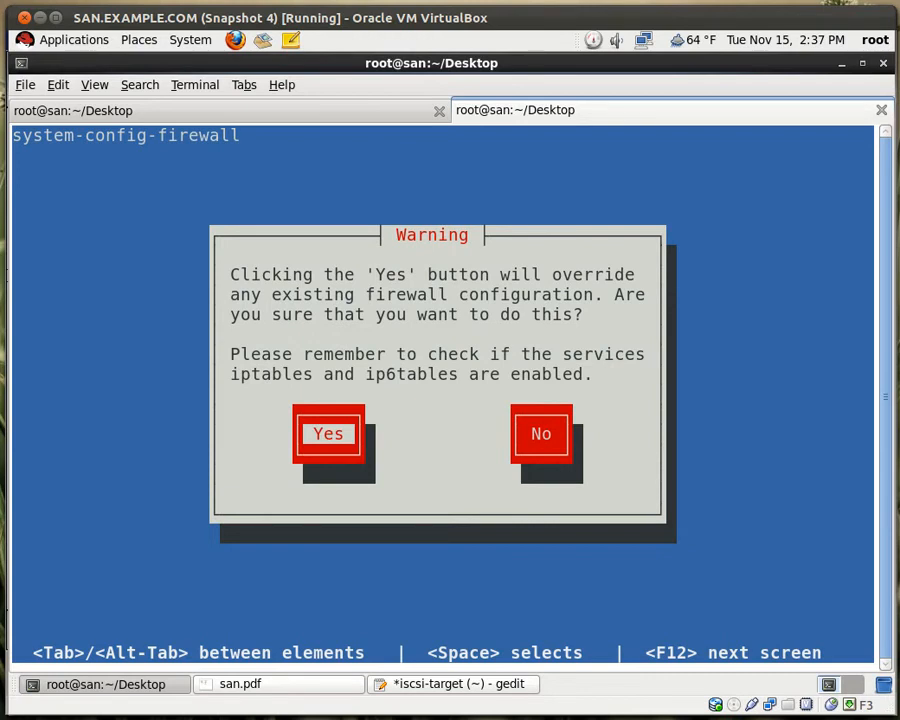
pyautogui.click(328, 433)
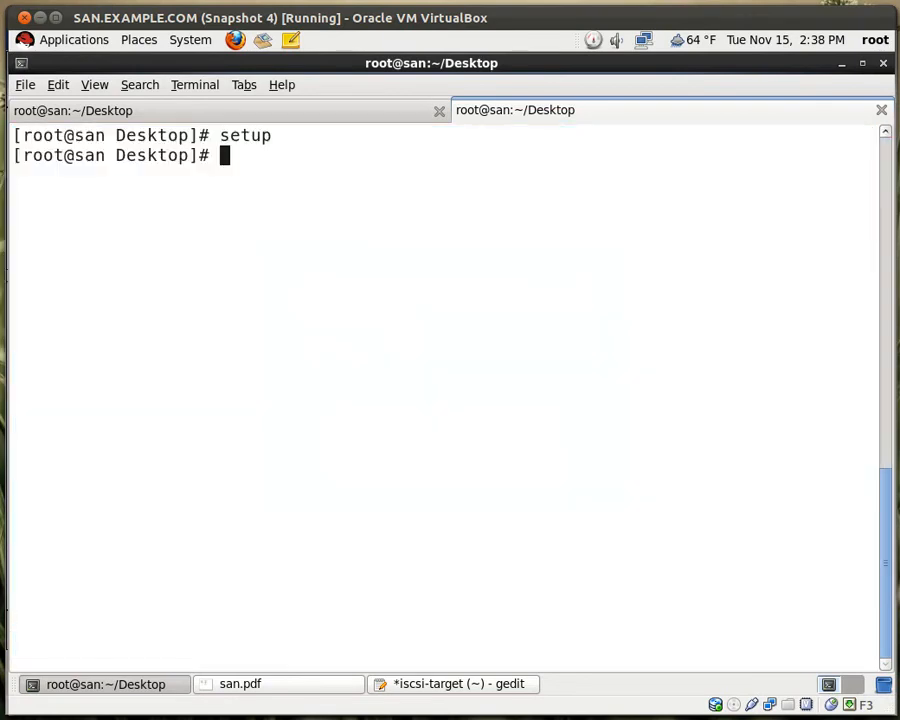
# List rules with iptables -L, highlight the four iSCSI ACCEPT rules, then exit the shell.
pyautogui.write('iptables')
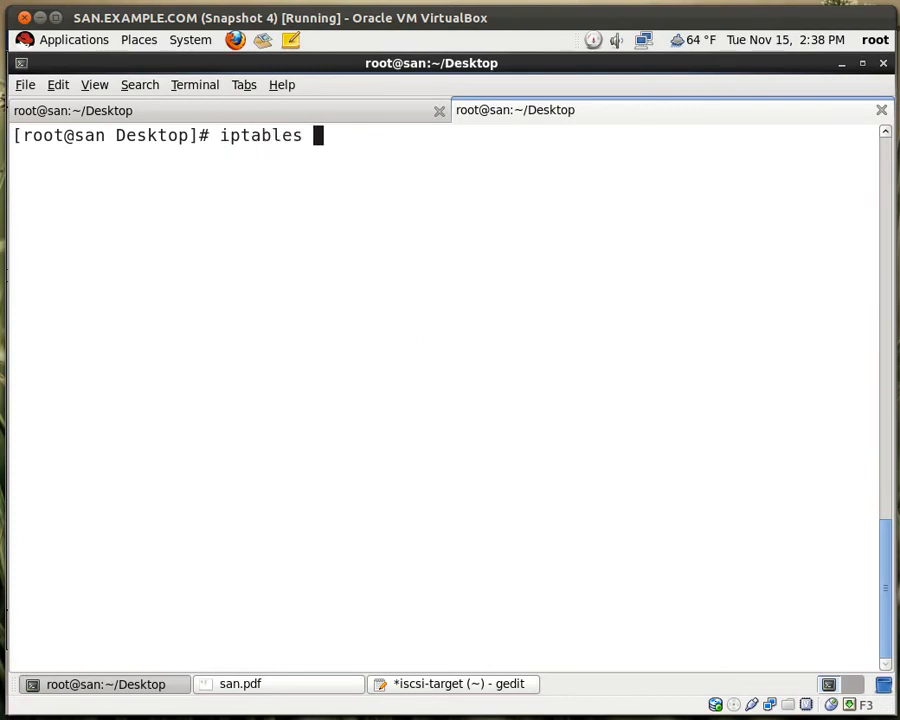
pyautogui.write("-L'")
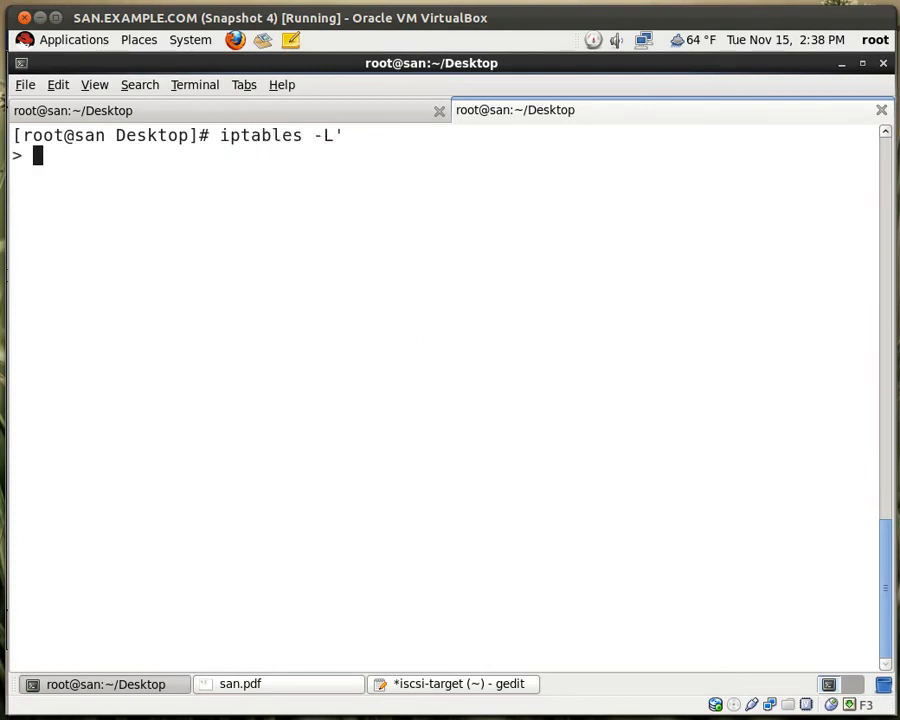
pyautogui.press('ctrl+c')
pyautogui.write('i')
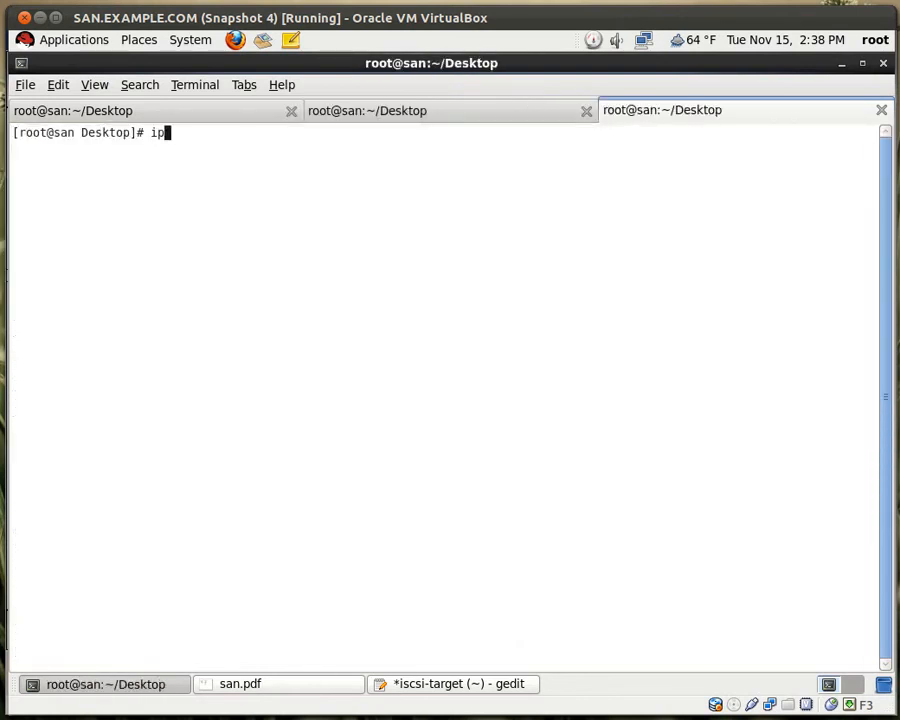
pyautogui.write('ptables -L')
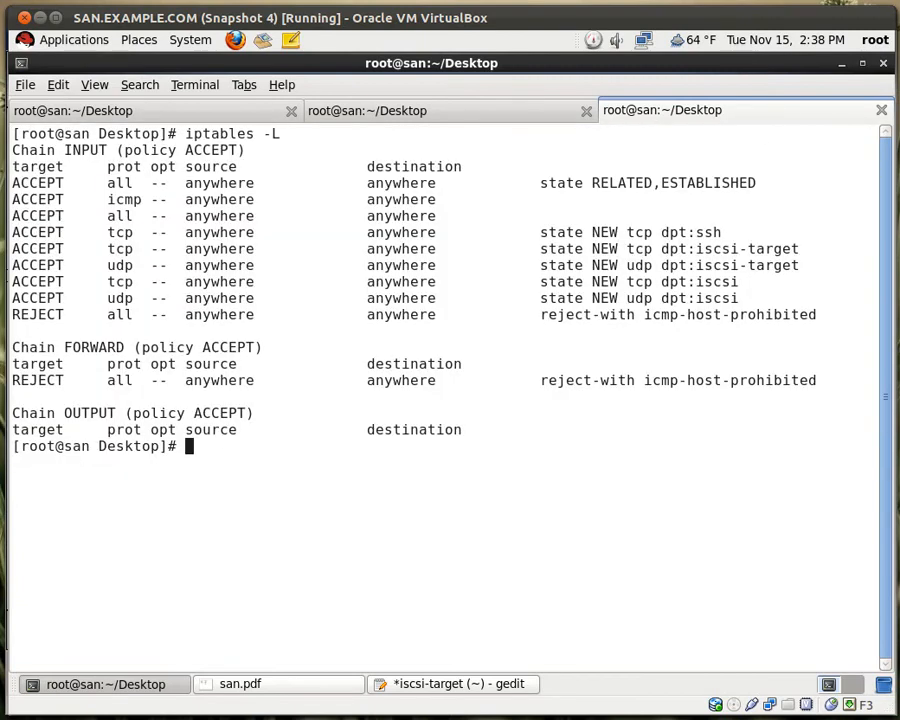
pyautogui.moveTo(12, 281); pyautogui.dragTo(740, 298)
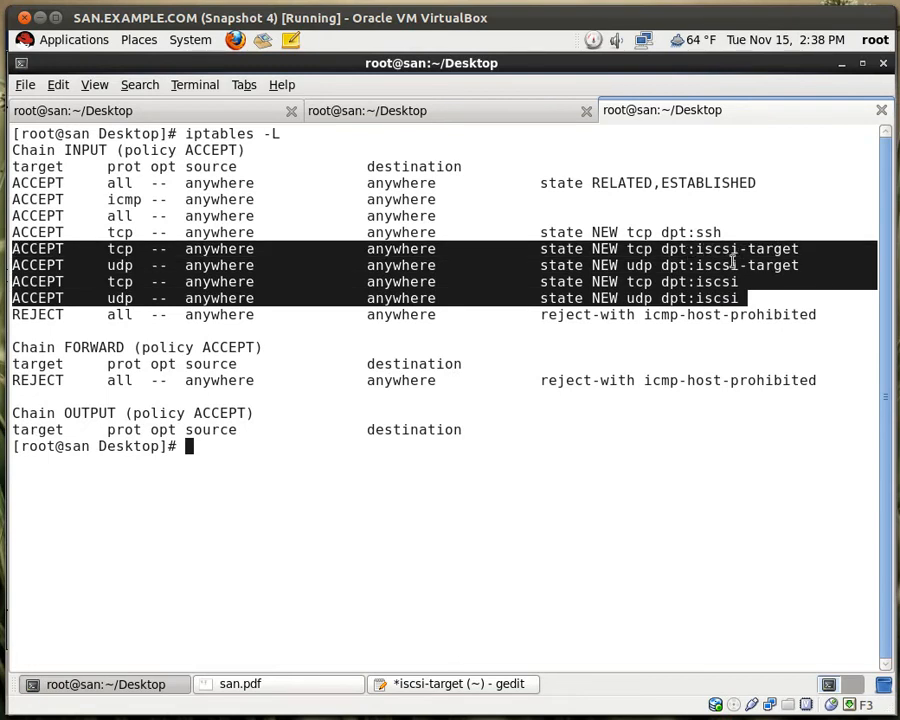
pyautogui.moveTo(752, 265)
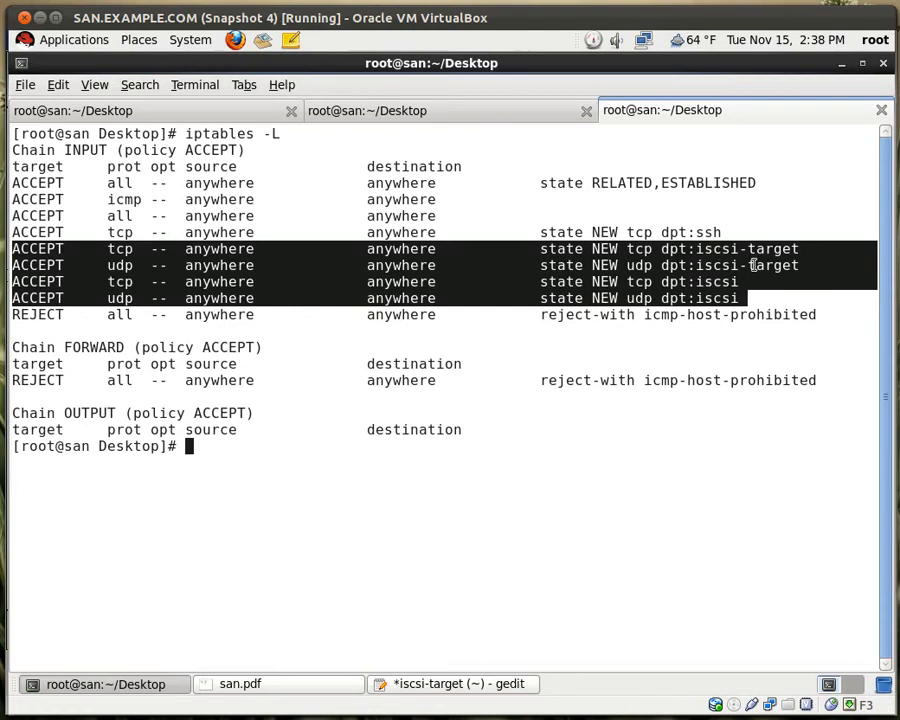
pyautogui.moveTo(605, 411)
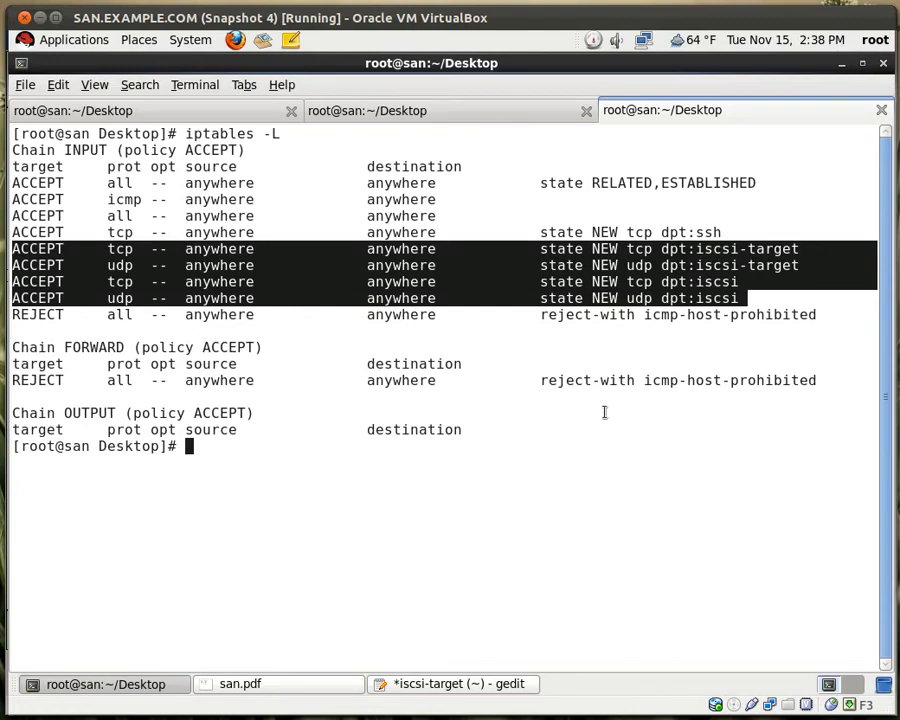
pyautogui.write('exit')
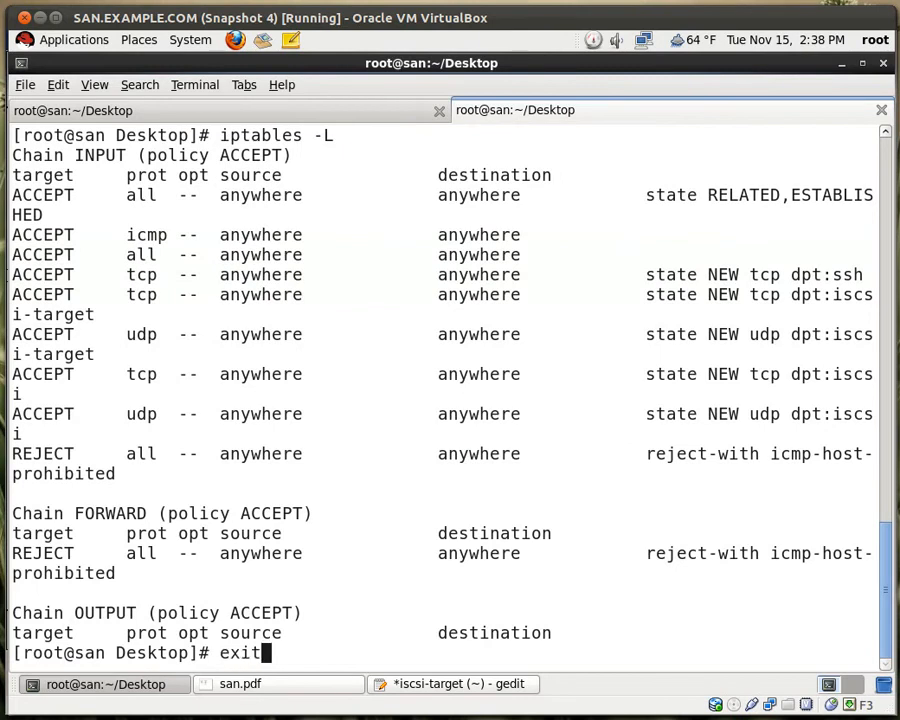
pyautogui.press('Return')
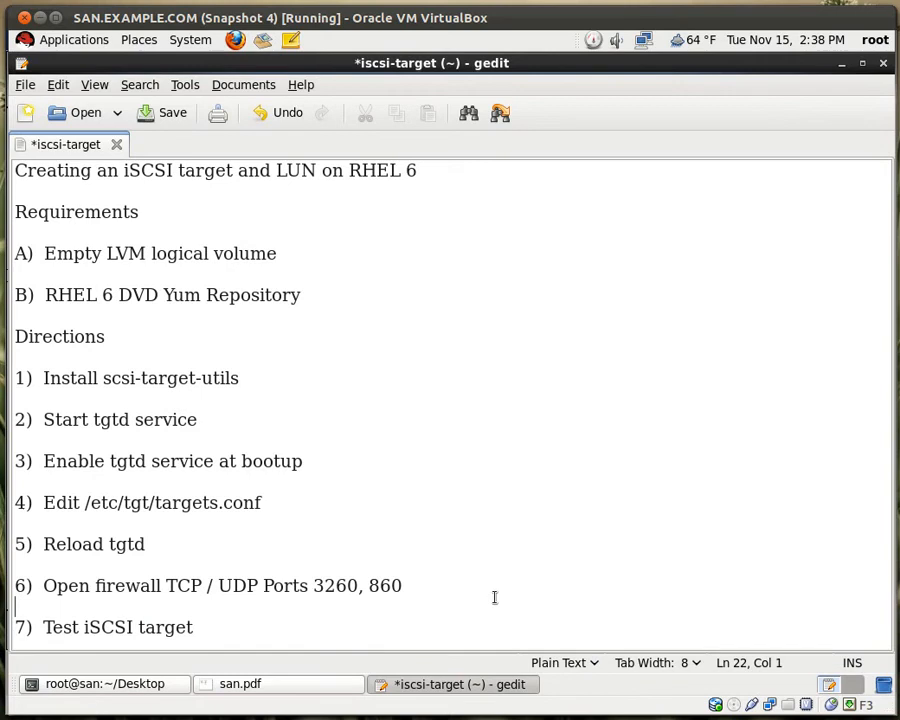
pyautogui.moveTo(486, 484)
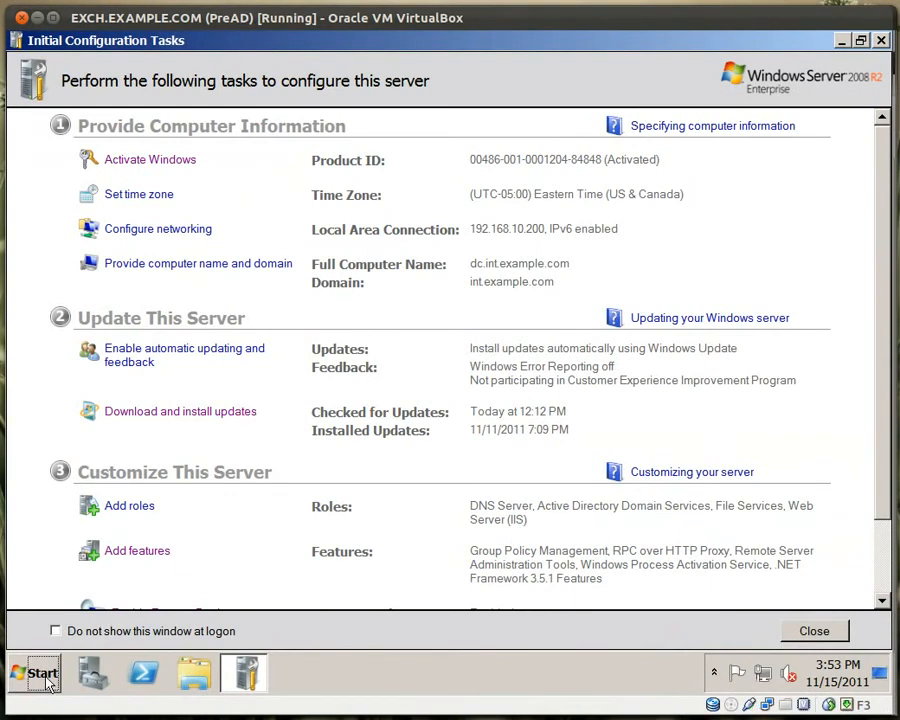
# Open Computer Management at Disk Management, showing Disk 0 with System Reserved and C:.
pyautogui.click(35, 673)
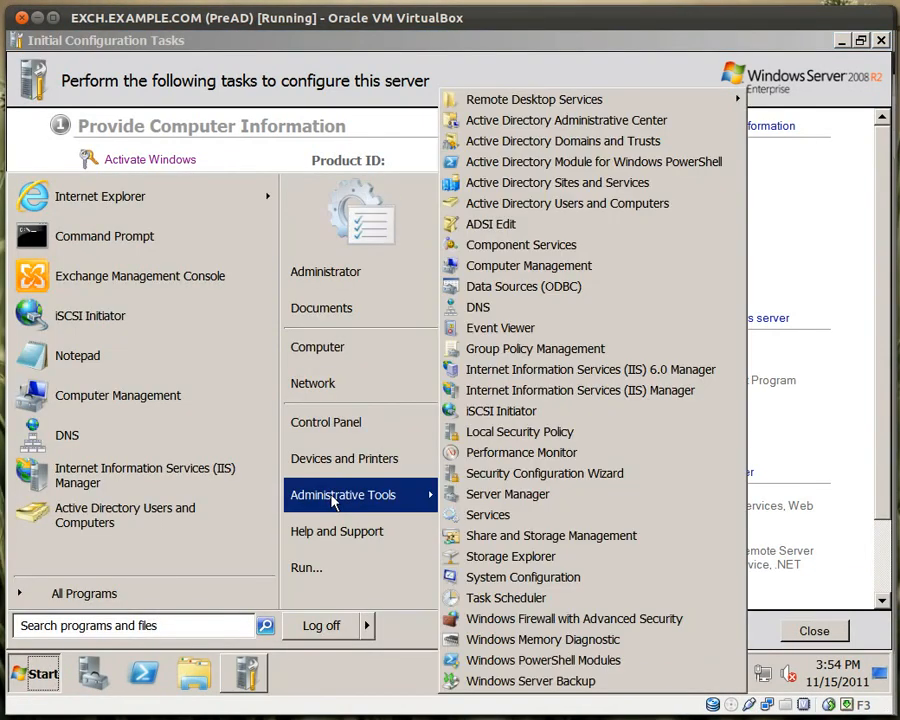
pyautogui.moveTo(528, 265)
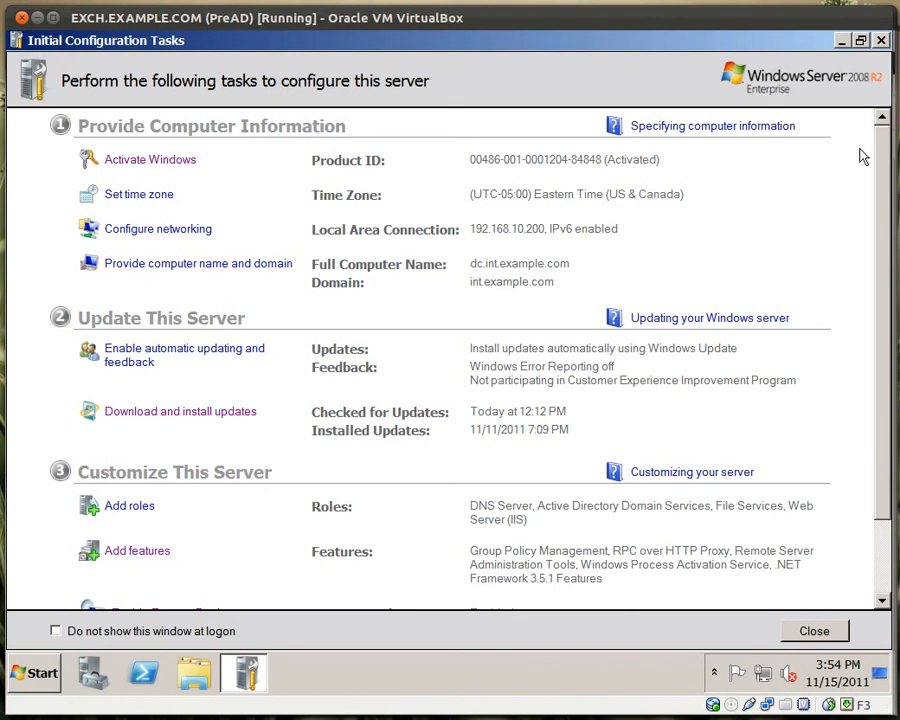
pyautogui.moveTo(861, 157)
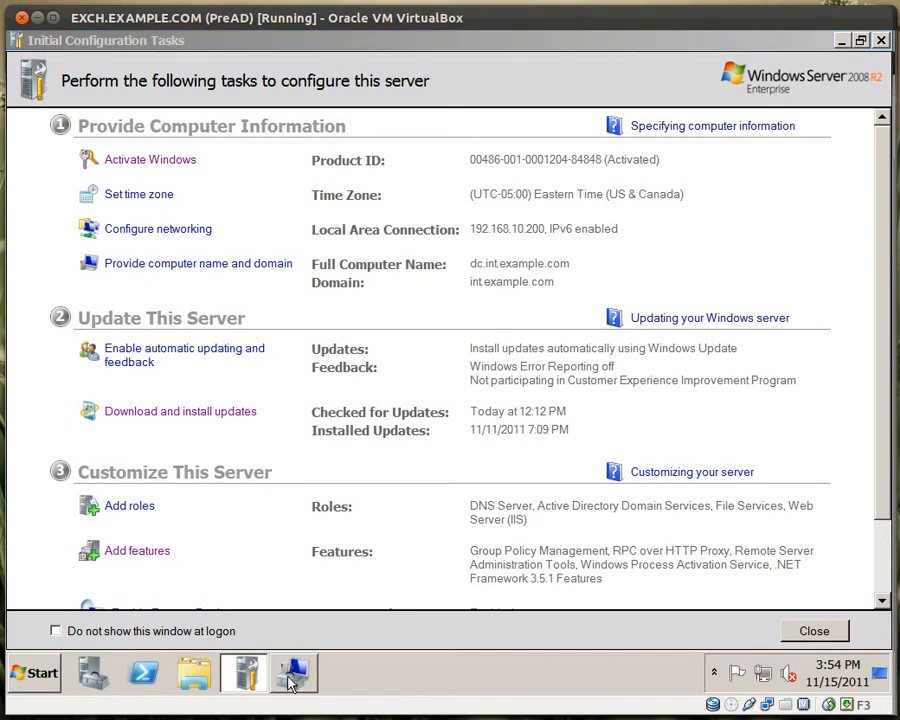
pyautogui.click(293, 672)
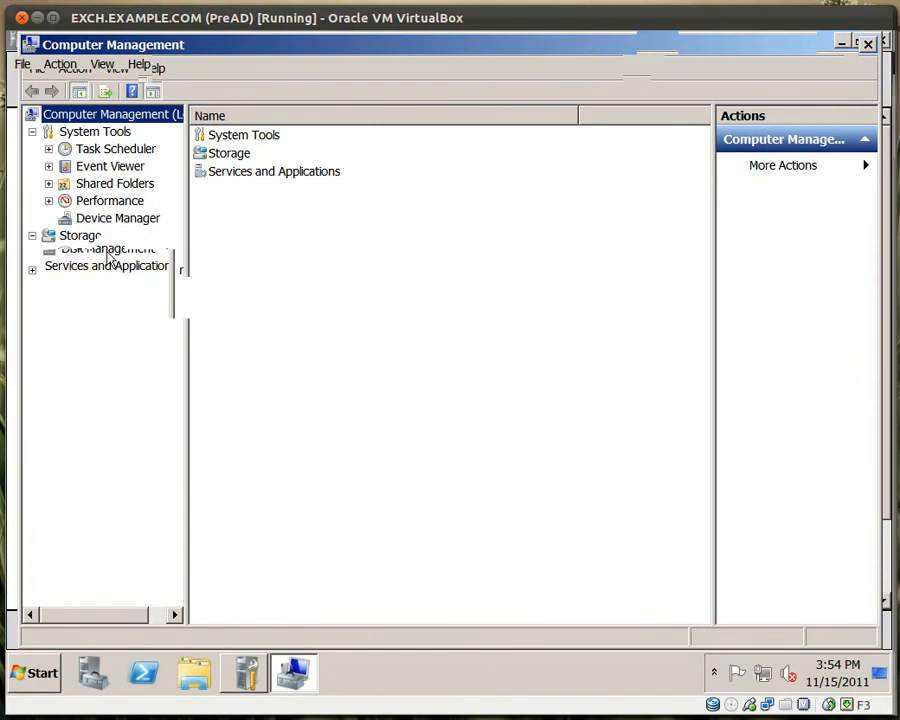
pyautogui.click(108, 248)
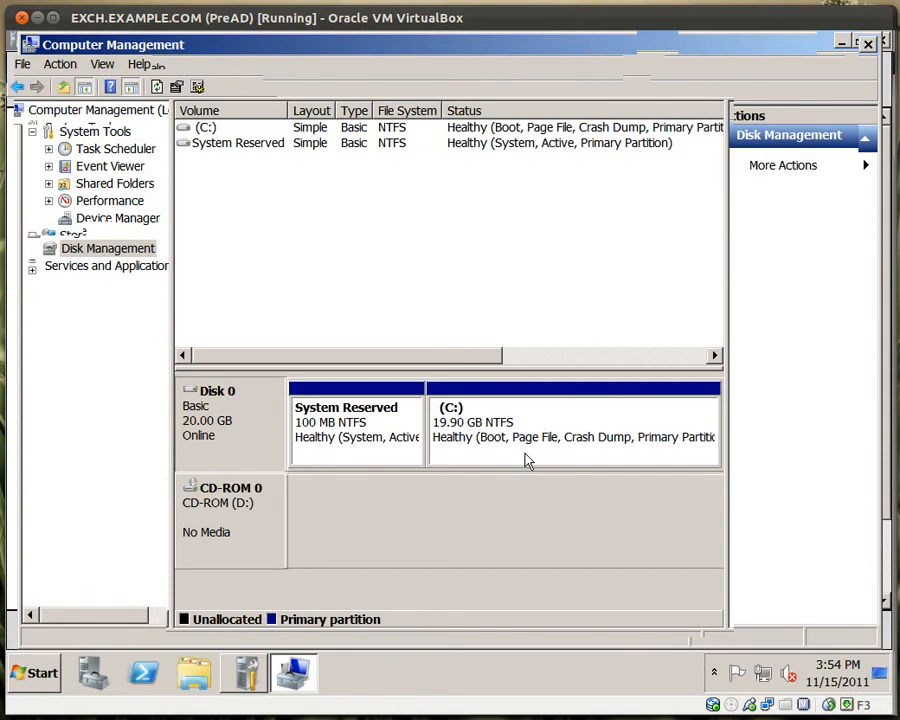
pyautogui.moveTo(197, 405)
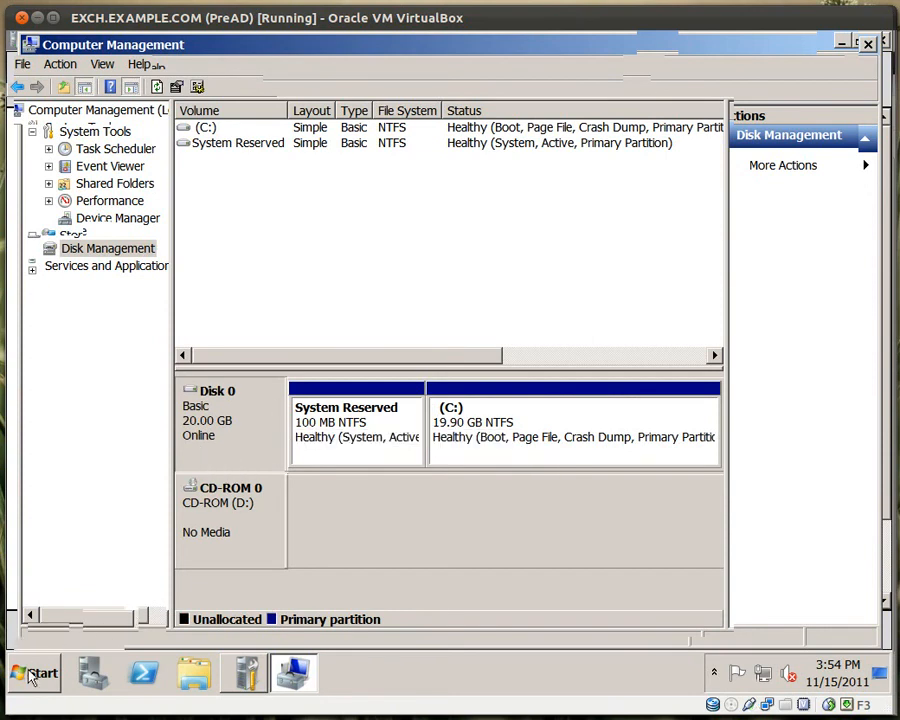
# Launch iSCSI Initiator from Administrative Tools and enter san.example.com as the quick-connect target.
pyautogui.click(34, 672)
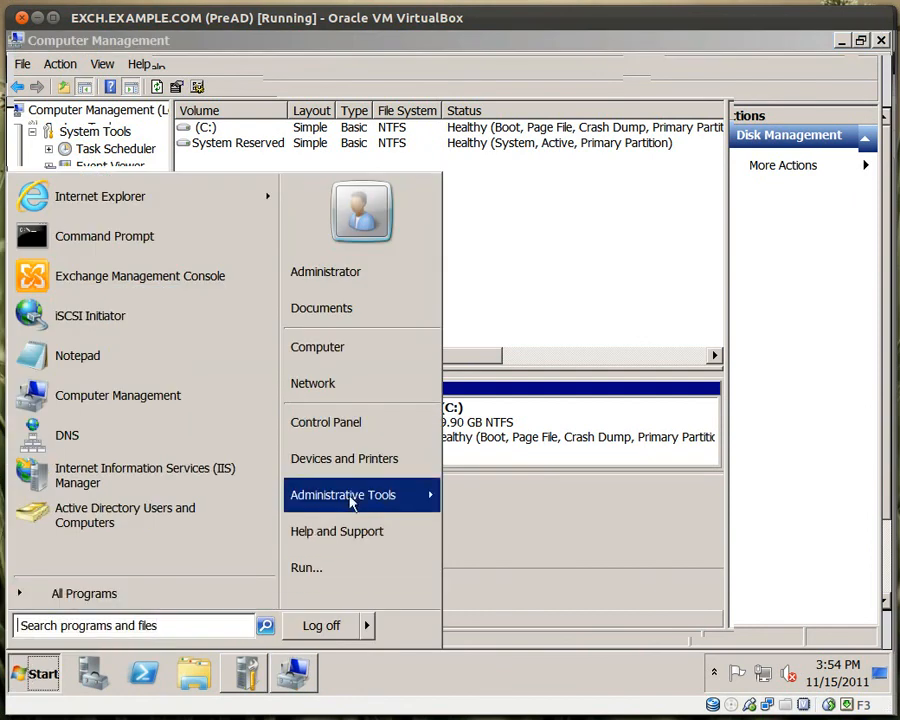
pyautogui.click(342, 495)
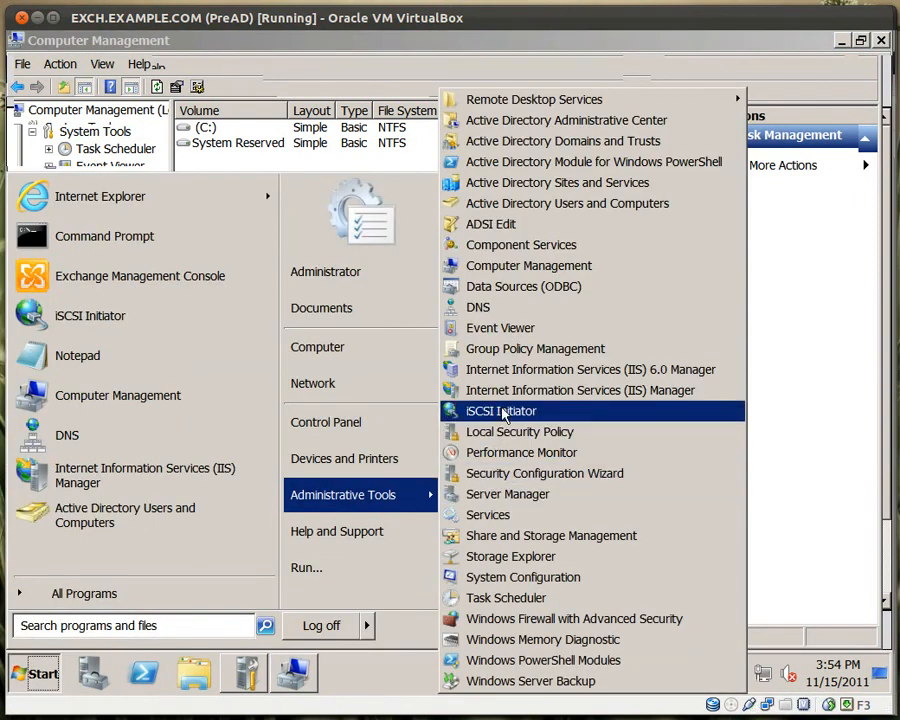
pyautogui.click(500, 411)
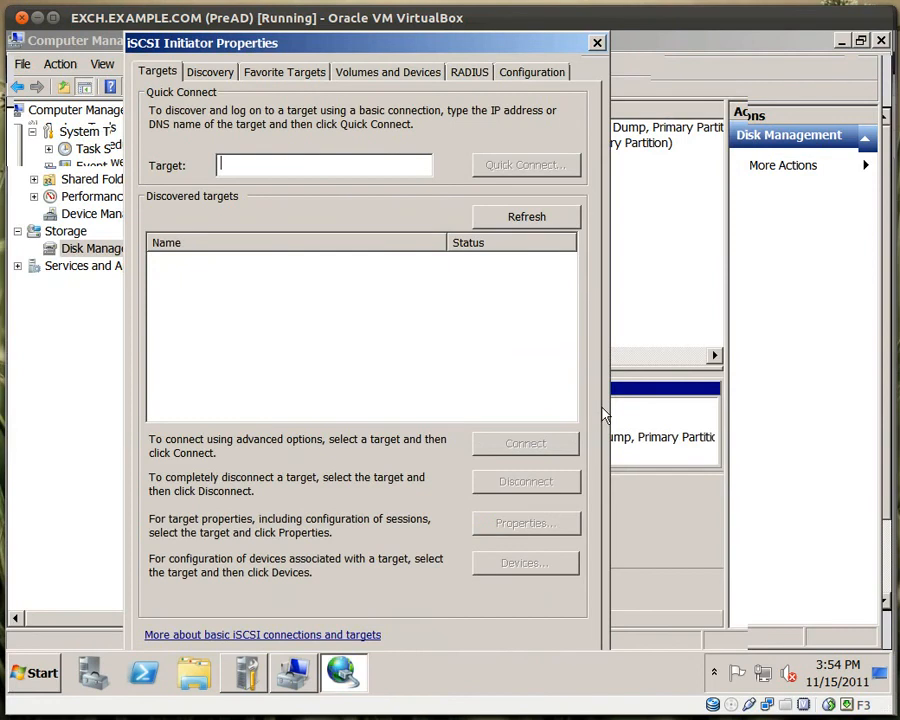
pyautogui.write('s')
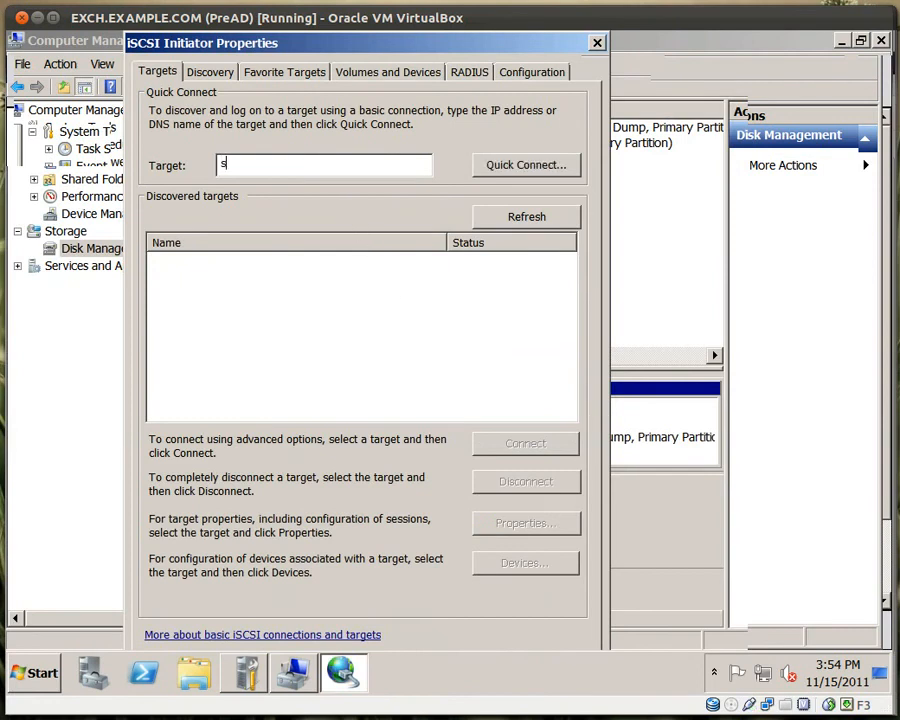
pyautogui.write('an.example.c')
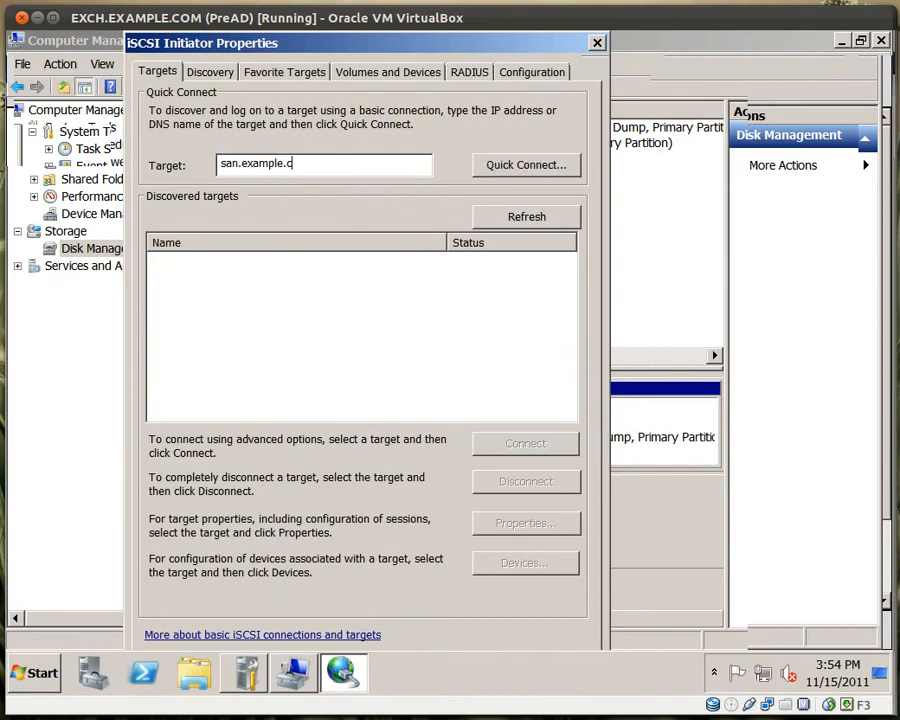
pyautogui.write('om')
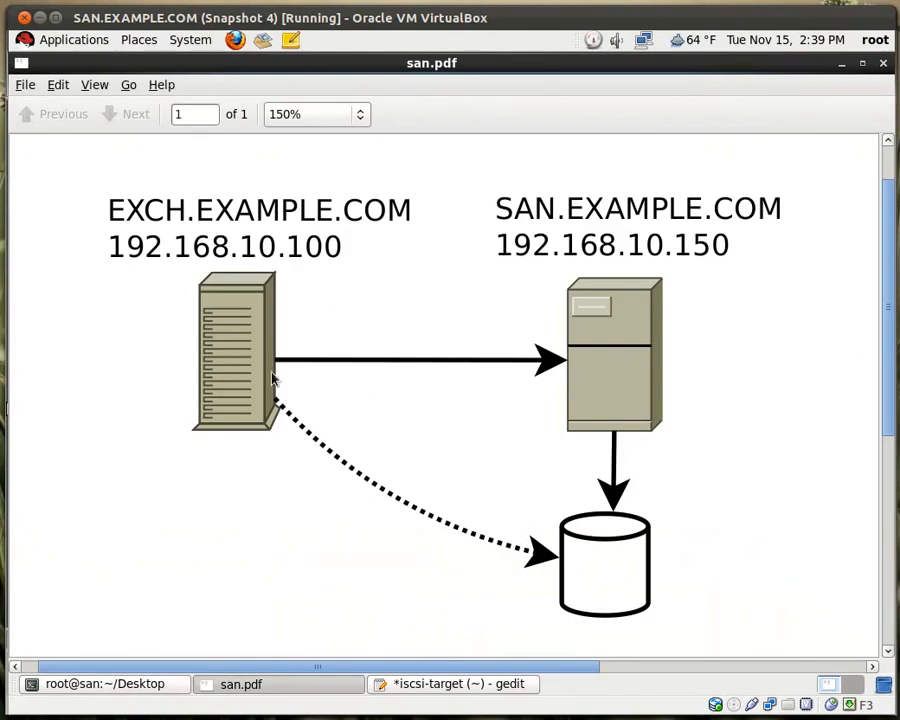
pyautogui.moveTo(752, 407)
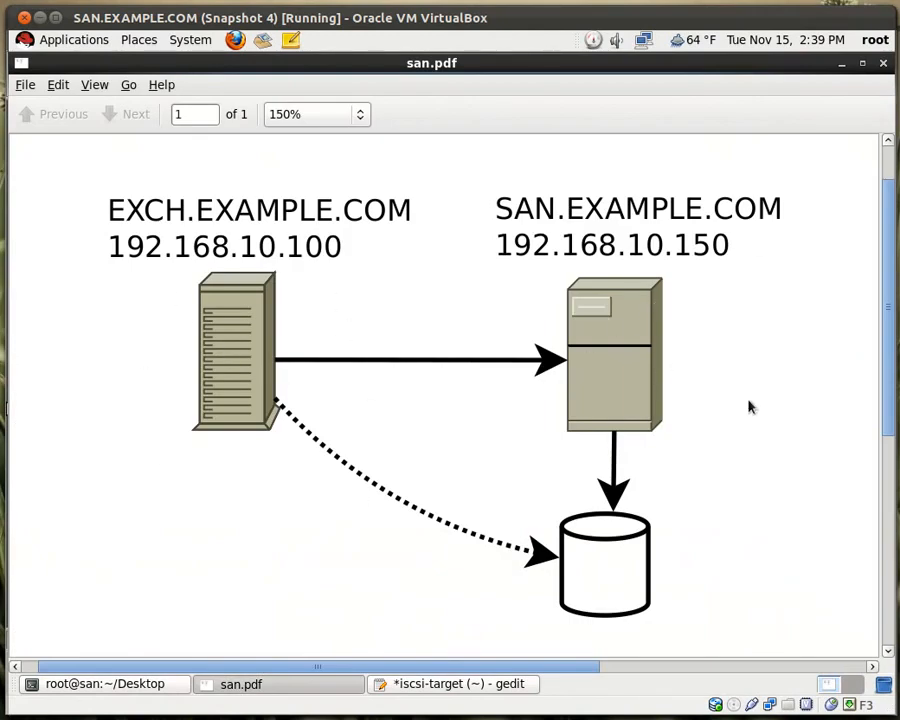
pyautogui.moveTo(623, 307)
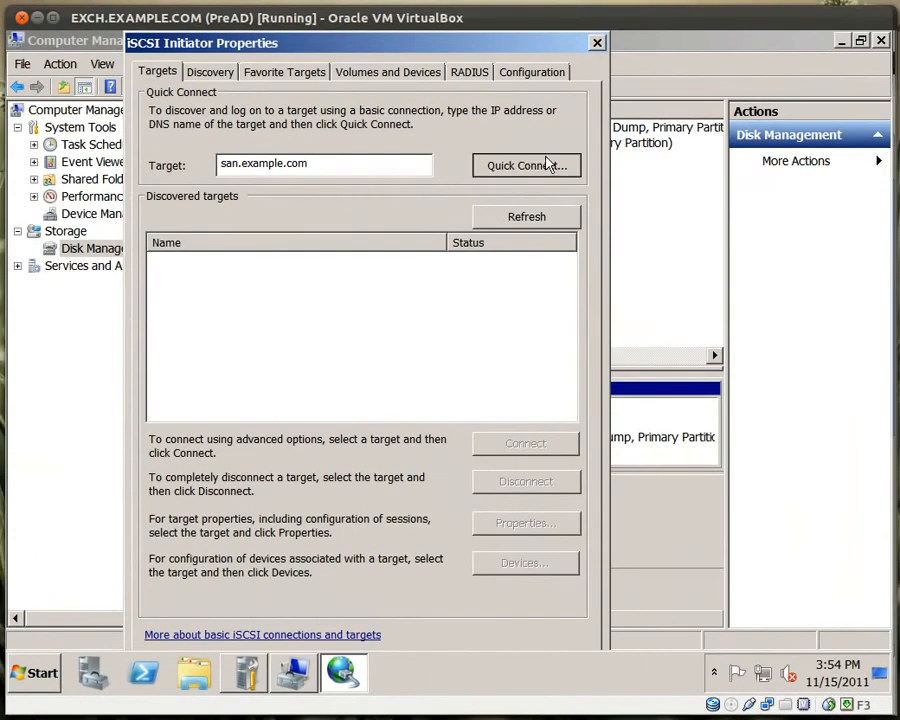
# Quick-connect and log in to iqn.2011-11.com.example:san.target1, then close the results.
pyautogui.click(526, 165)
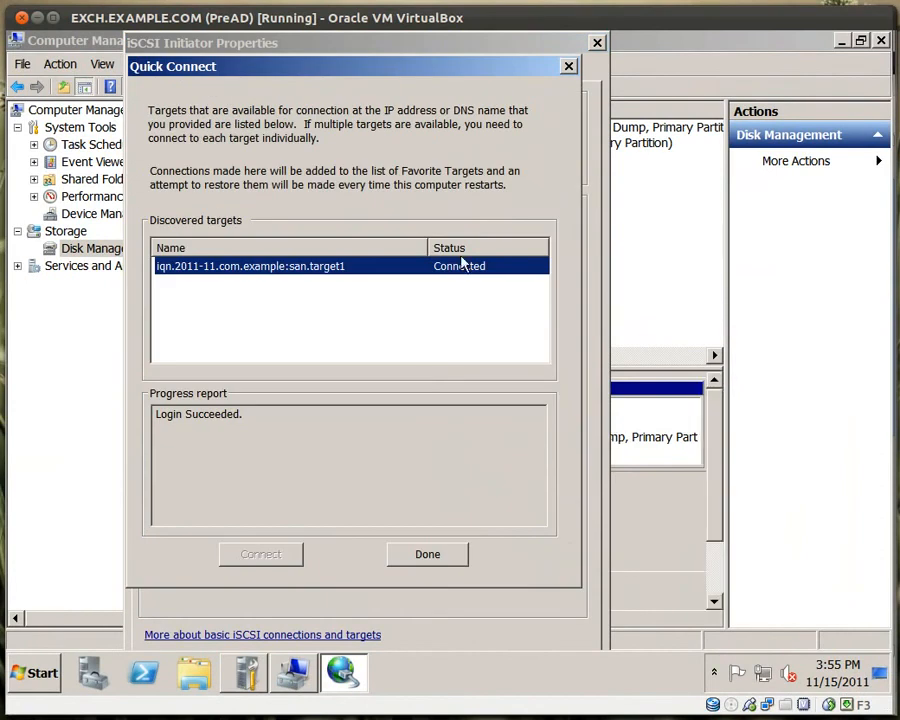
pyautogui.moveTo(255, 280)
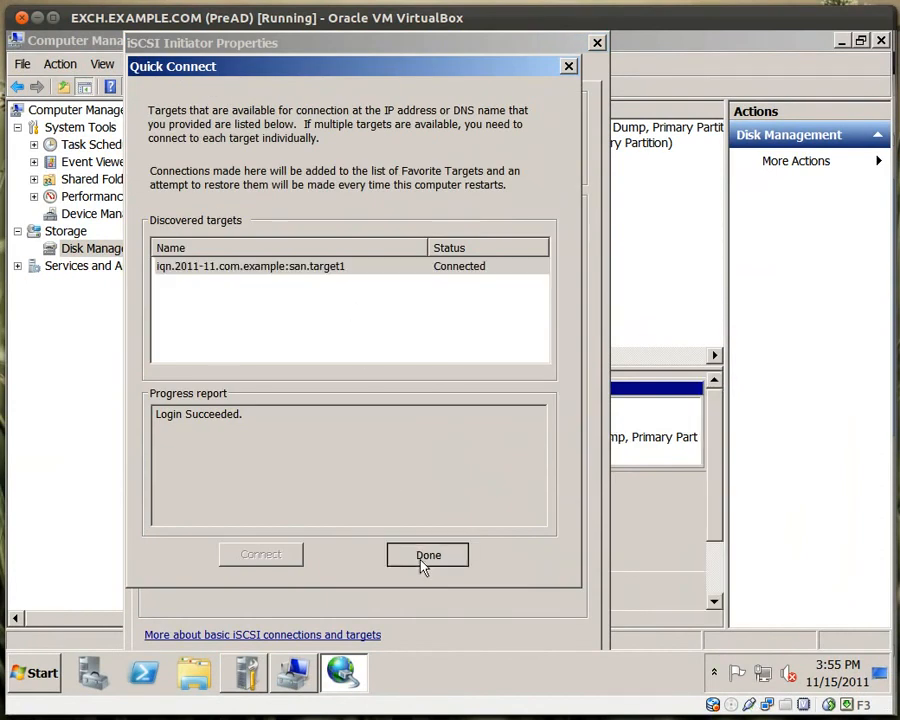
pyautogui.click(427, 555)
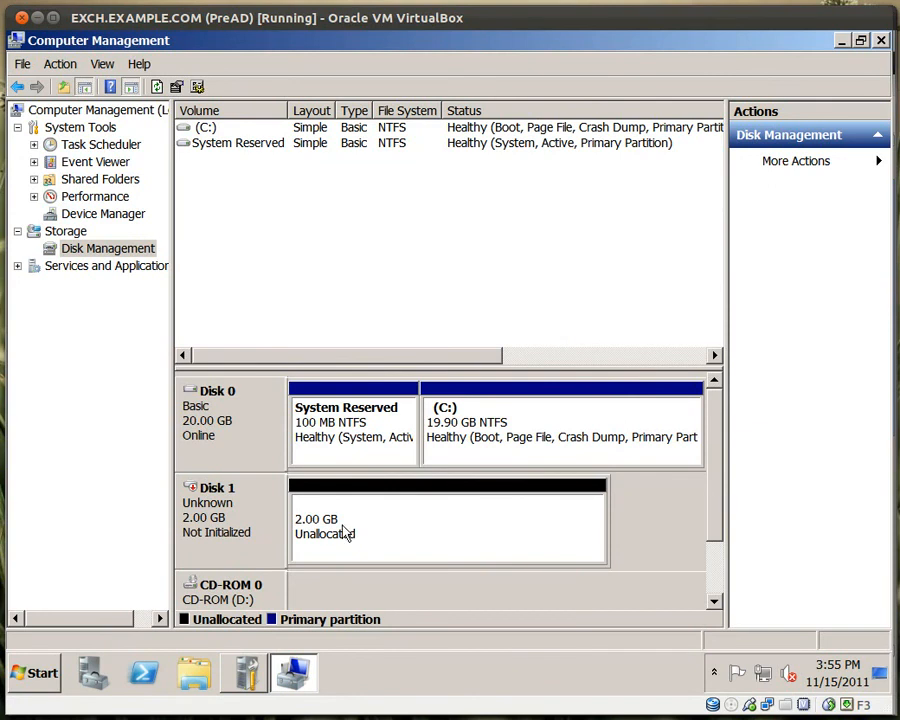
pyautogui.moveTo(278, 517)
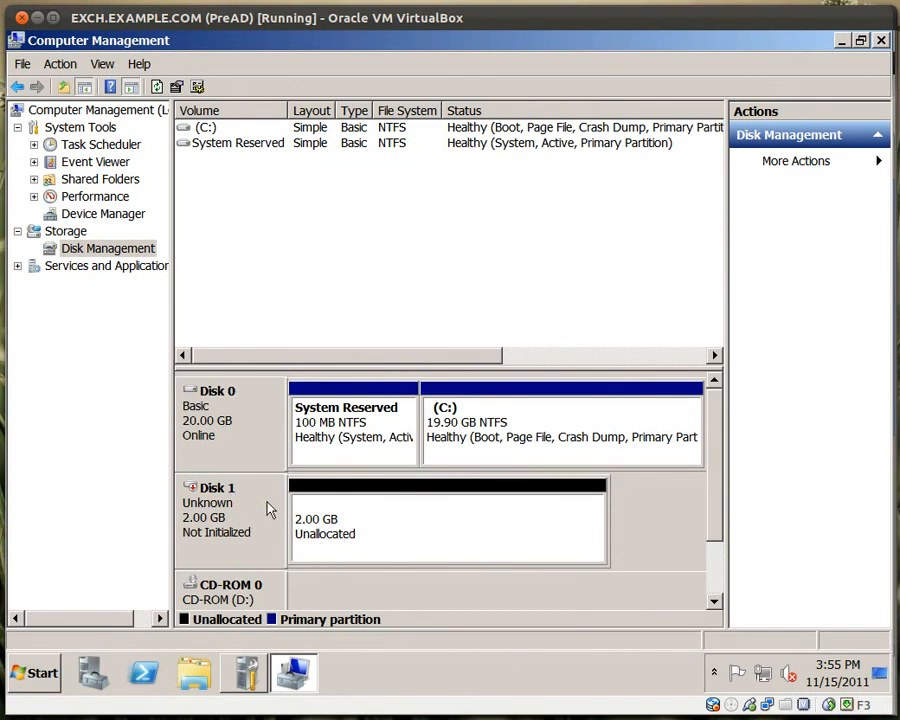
# Initialize the new 2 GB Disk 1 and start a simple volume with drive letter E.
pyautogui.rightClick(215, 510)
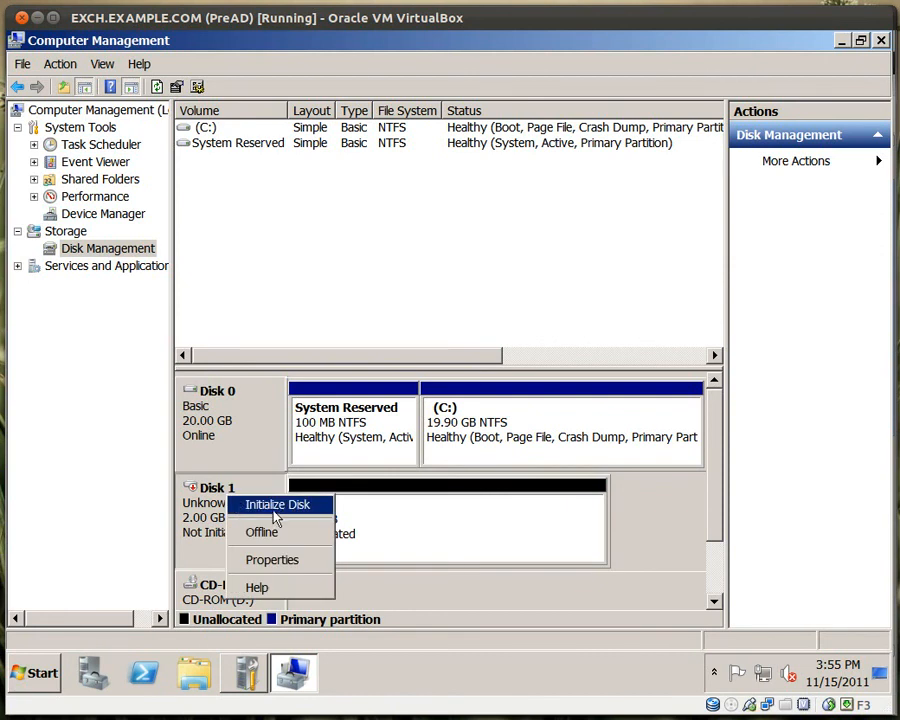
pyautogui.click(278, 504)
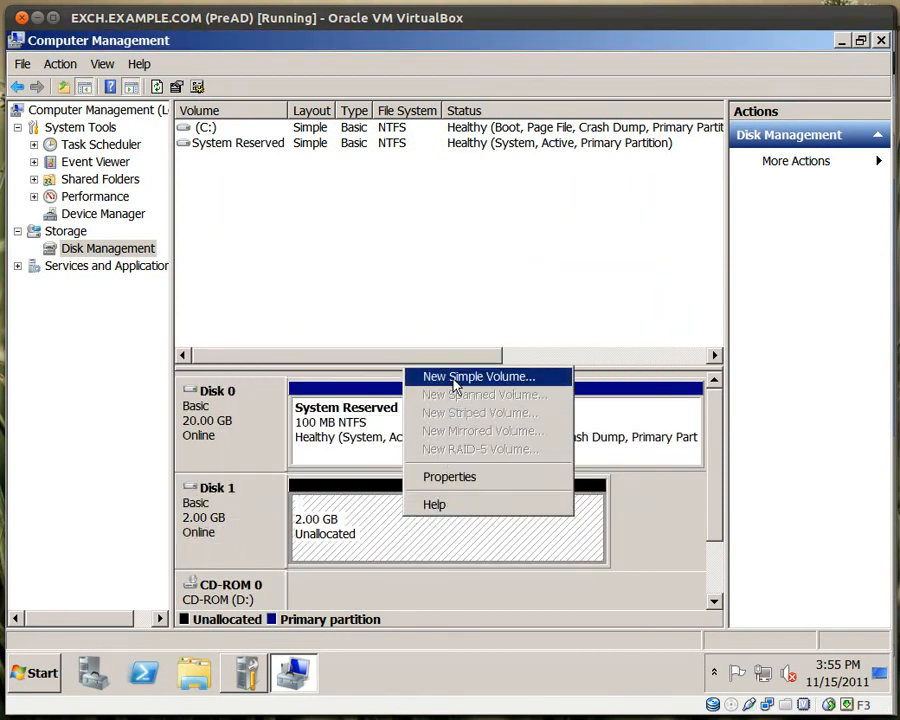
pyautogui.click(477, 376)
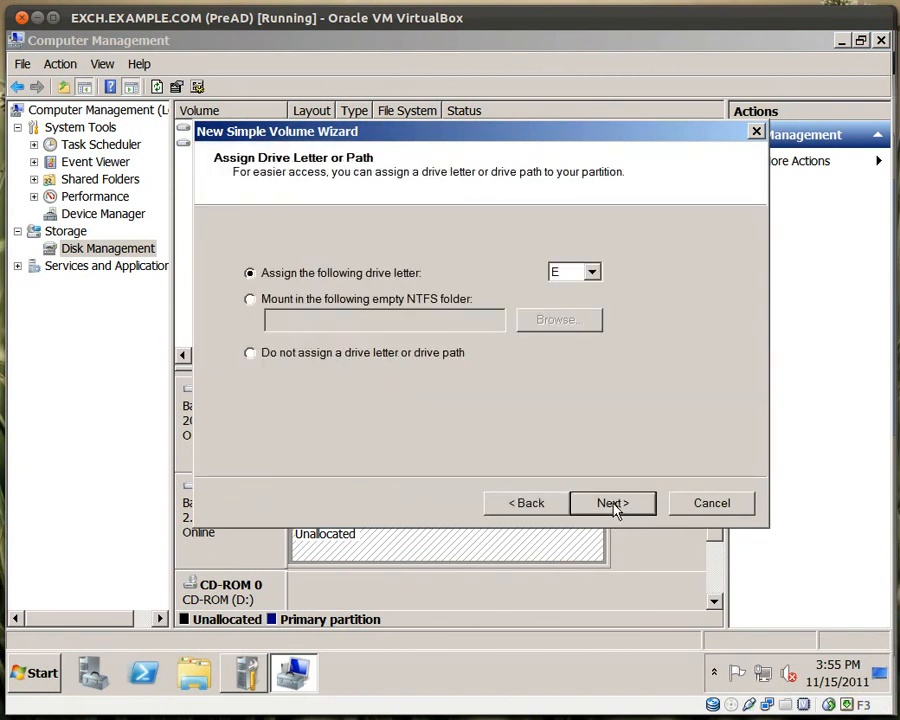
pyautogui.click(612, 502)
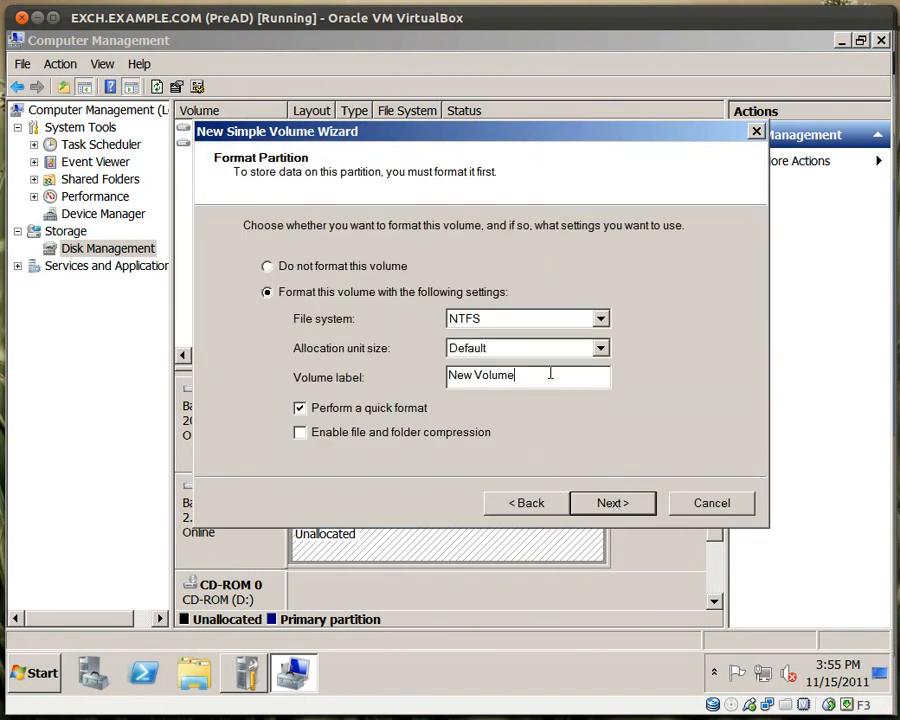
# Format the volume as NTFS labelled 'Red Hat LUN' and finish the wizard.
pyautogui.write('R')
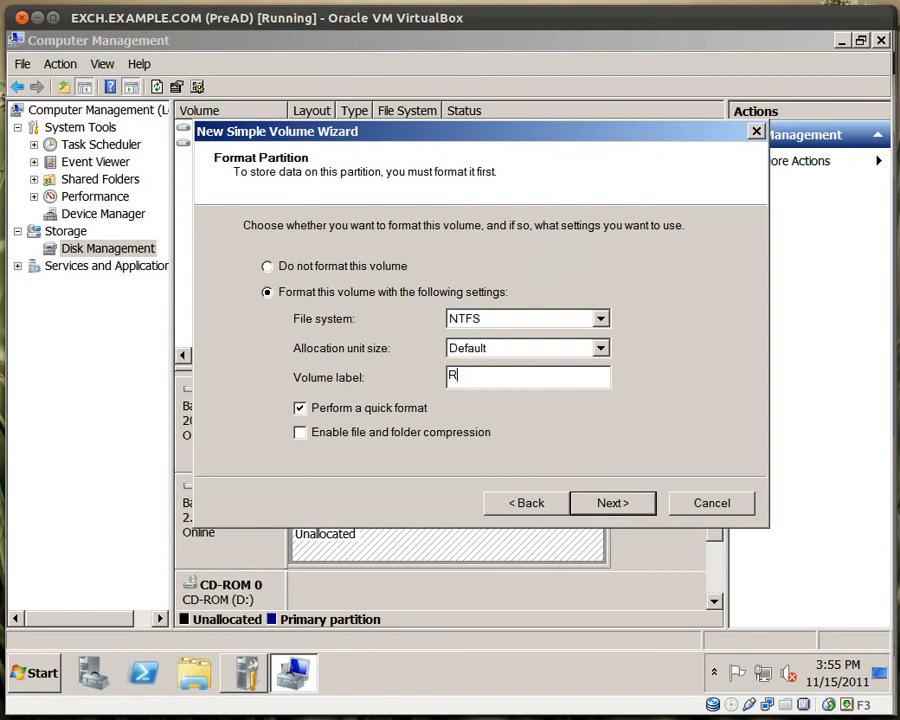
pyautogui.write('ed Hat')
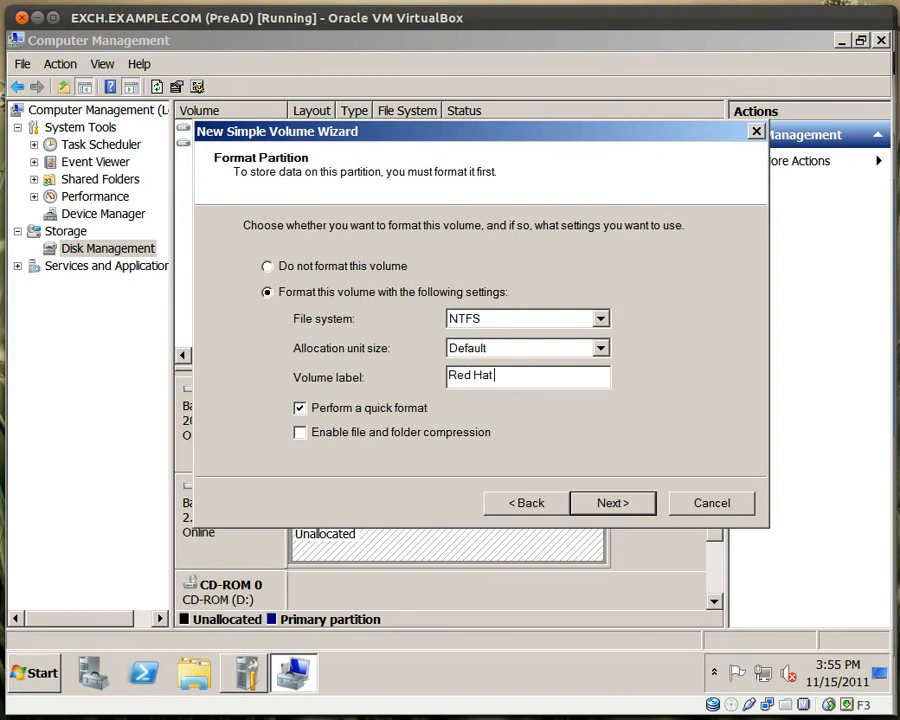
pyautogui.write('iC')
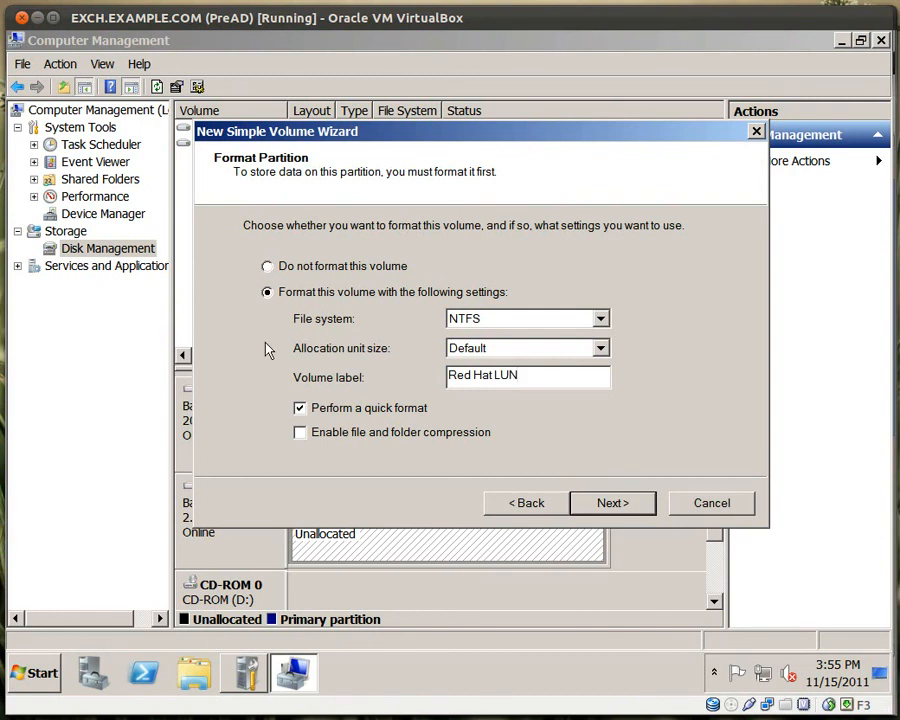
pyautogui.click(612, 502)
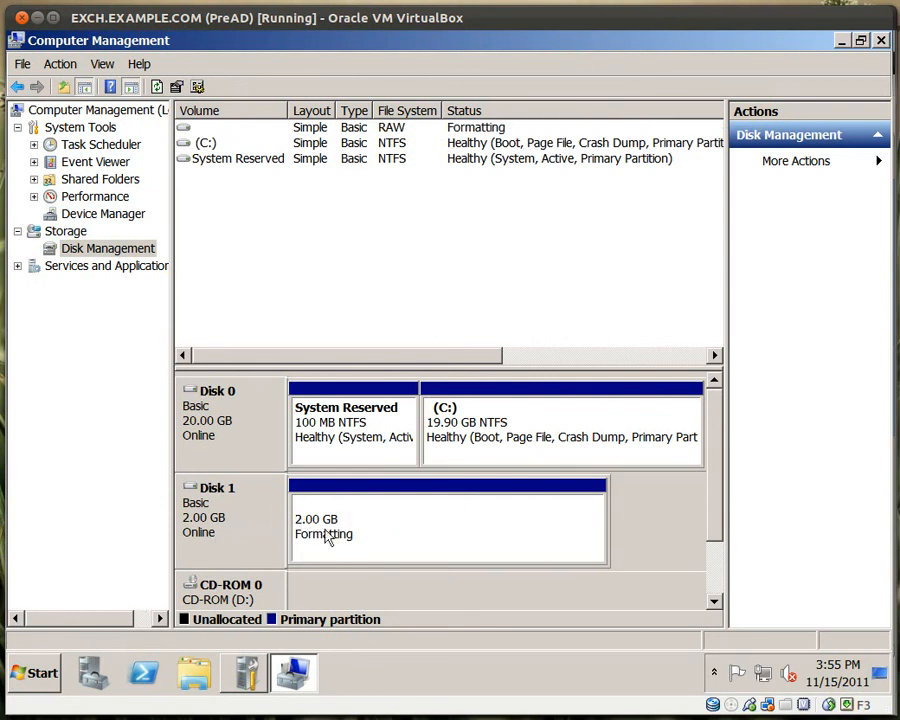
pyautogui.click(34, 672)
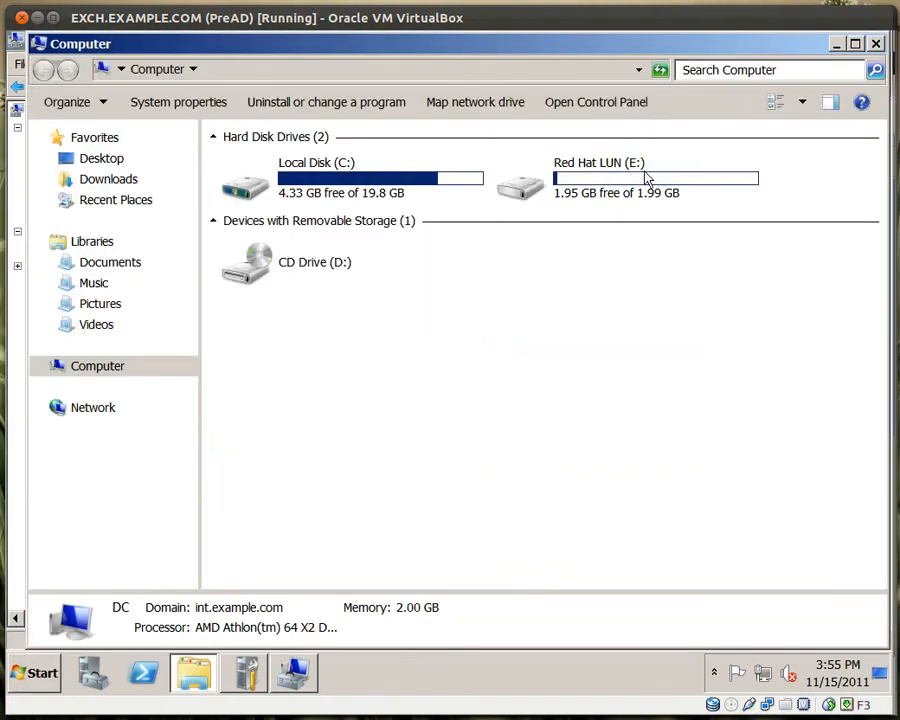
# Open drive E: (Red Hat LUN) and create a new folder named 'Red Hat'.
pyautogui.doubleClick(520, 185)
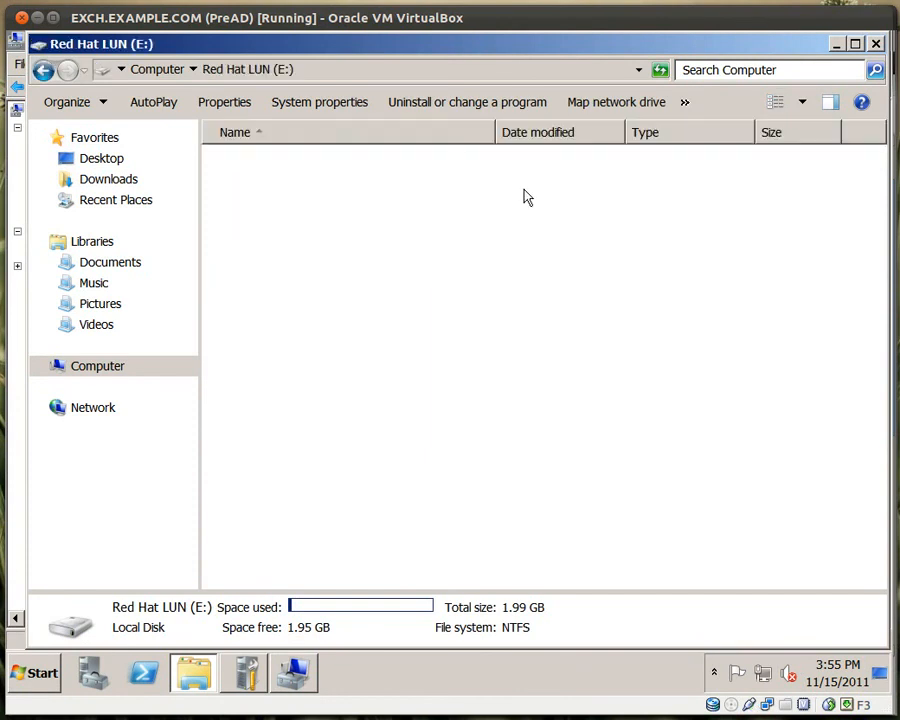
pyautogui.rightClick(528, 196)
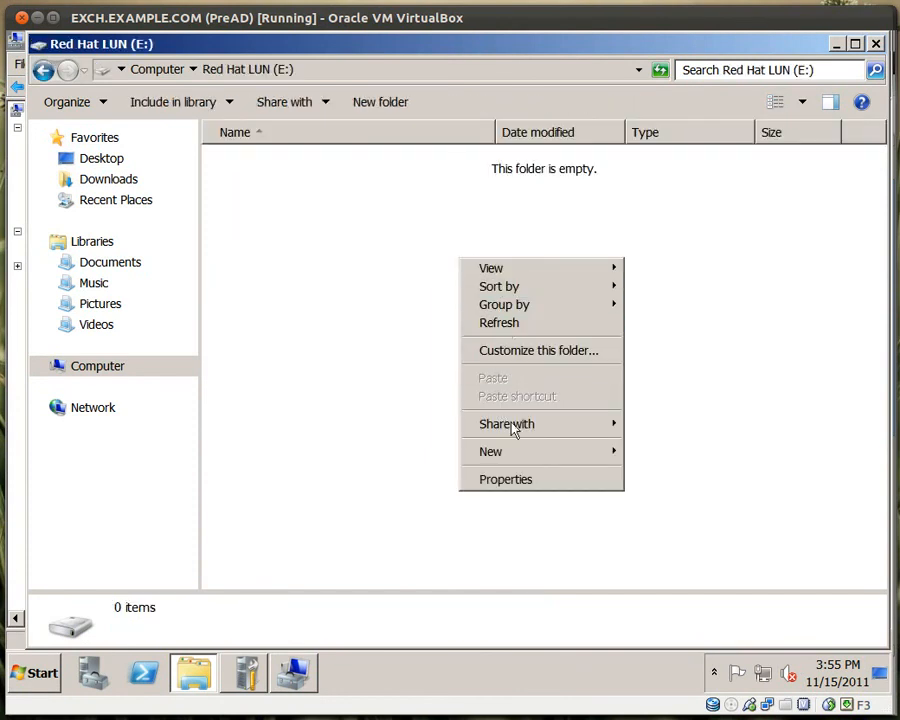
pyautogui.click(491, 451)
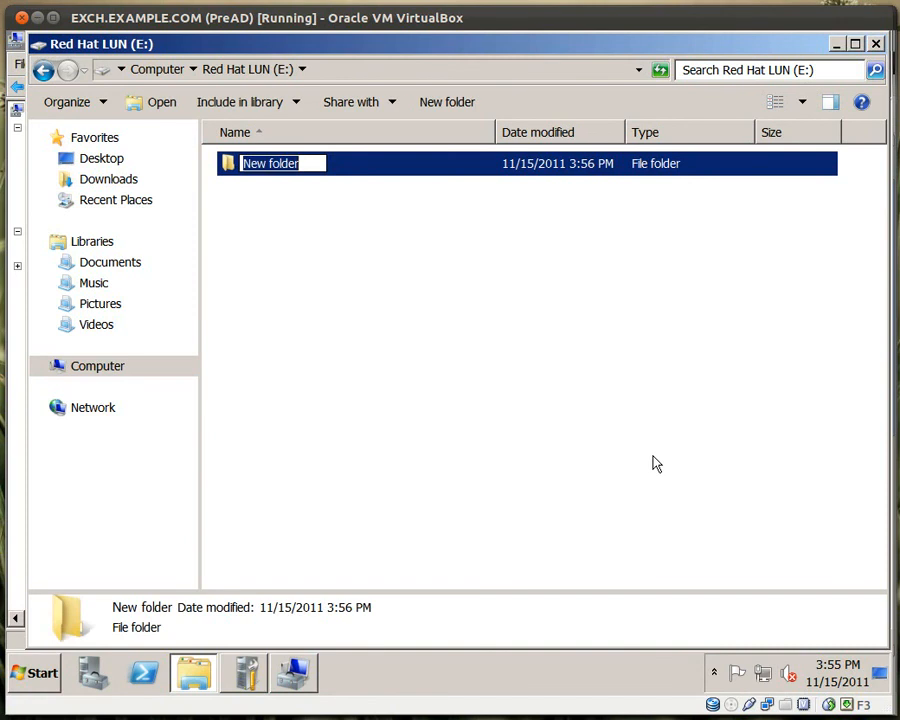
pyautogui.write('Red Hat')
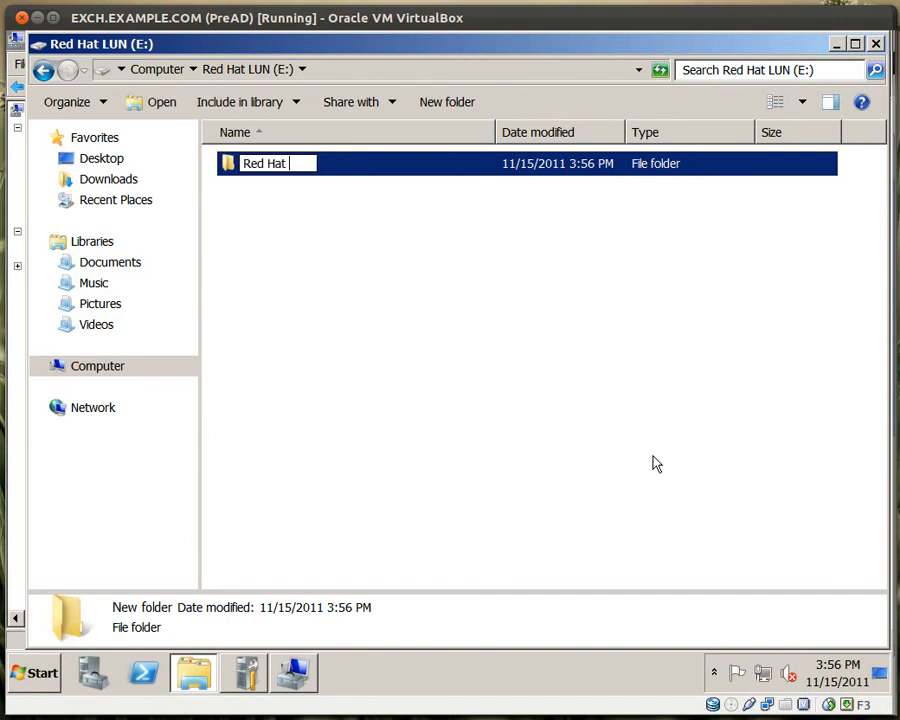